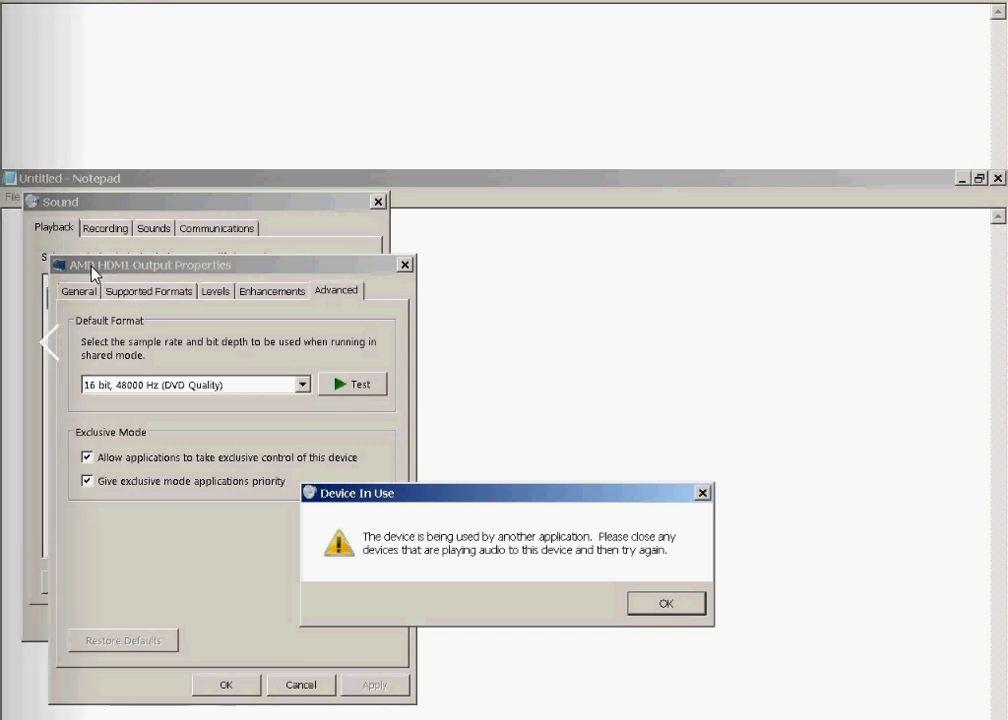
pyautogui.moveTo(368, 508)
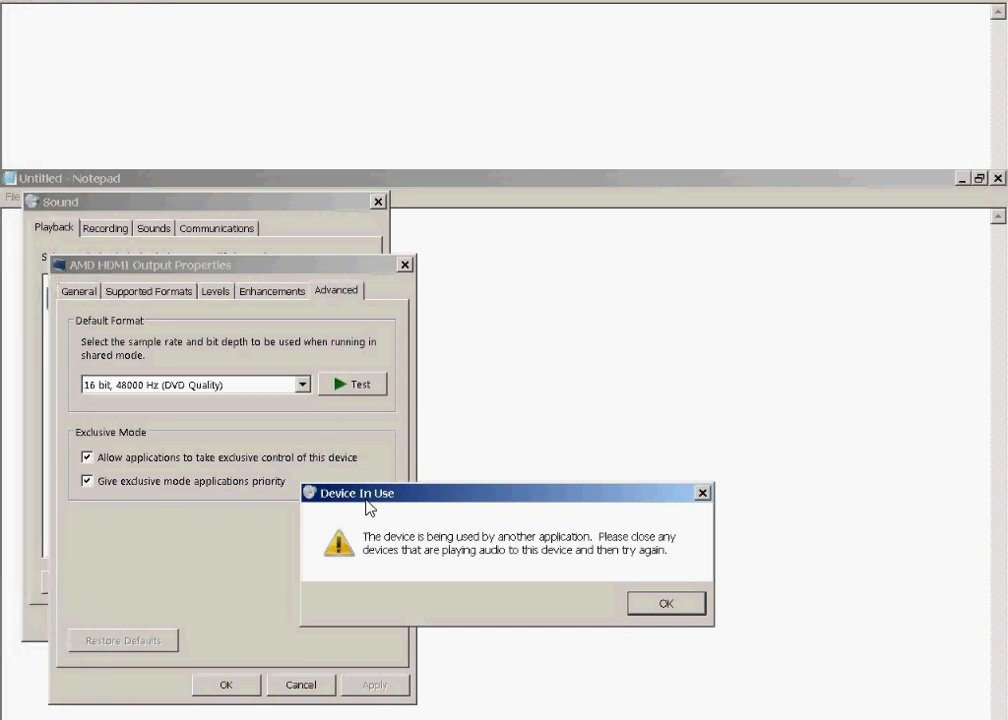
pyautogui.moveTo(388, 548)
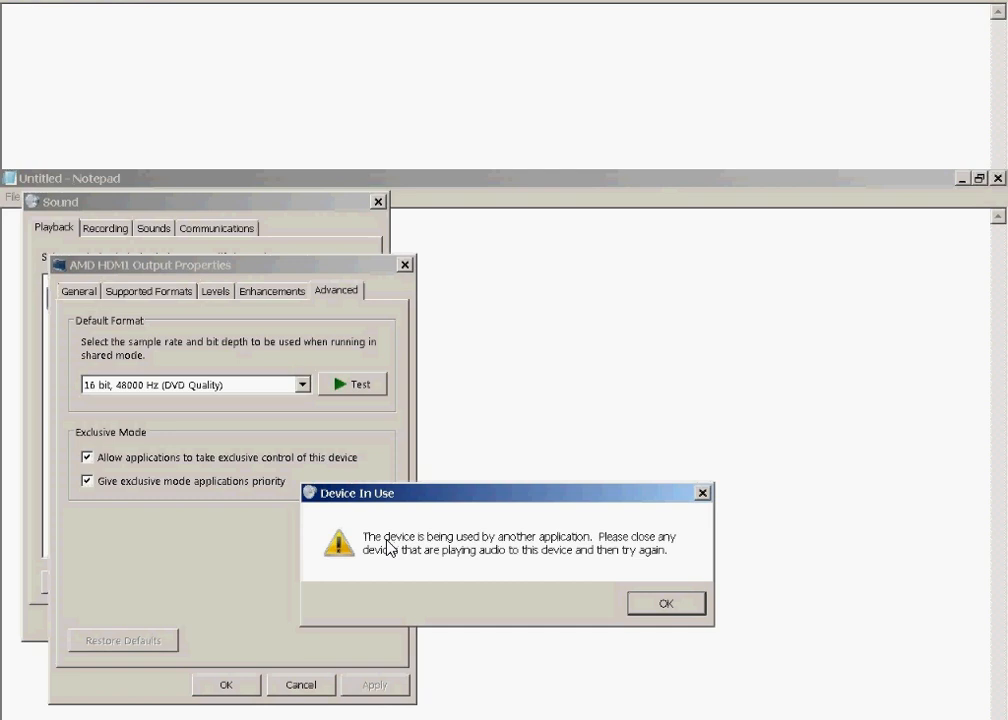
pyautogui.moveTo(636, 552)
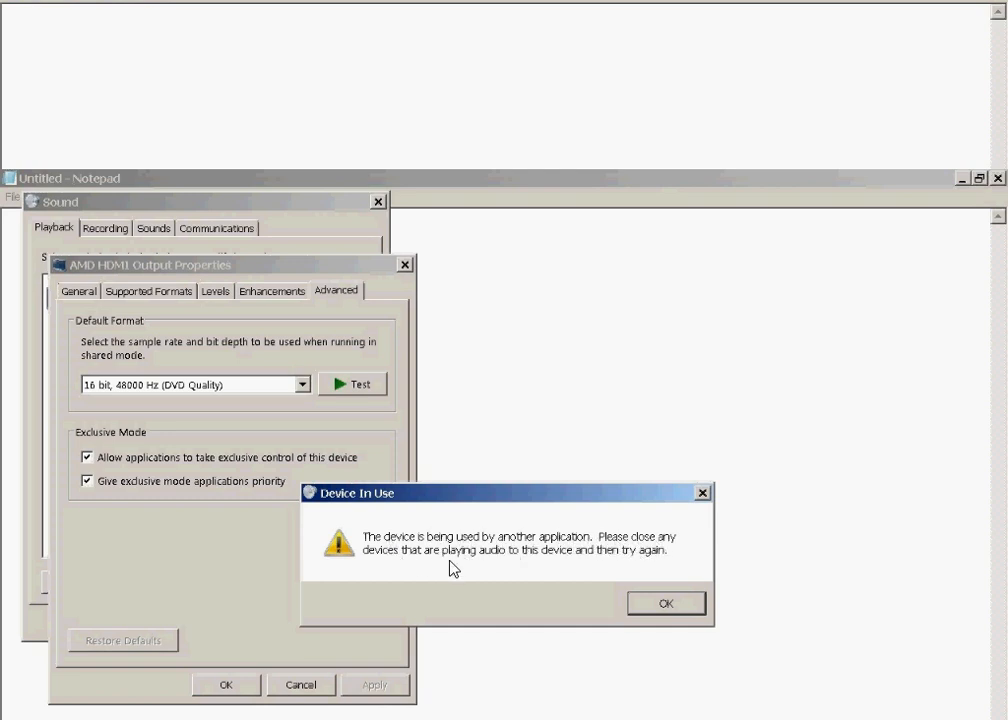
pyautogui.moveTo(642, 570)
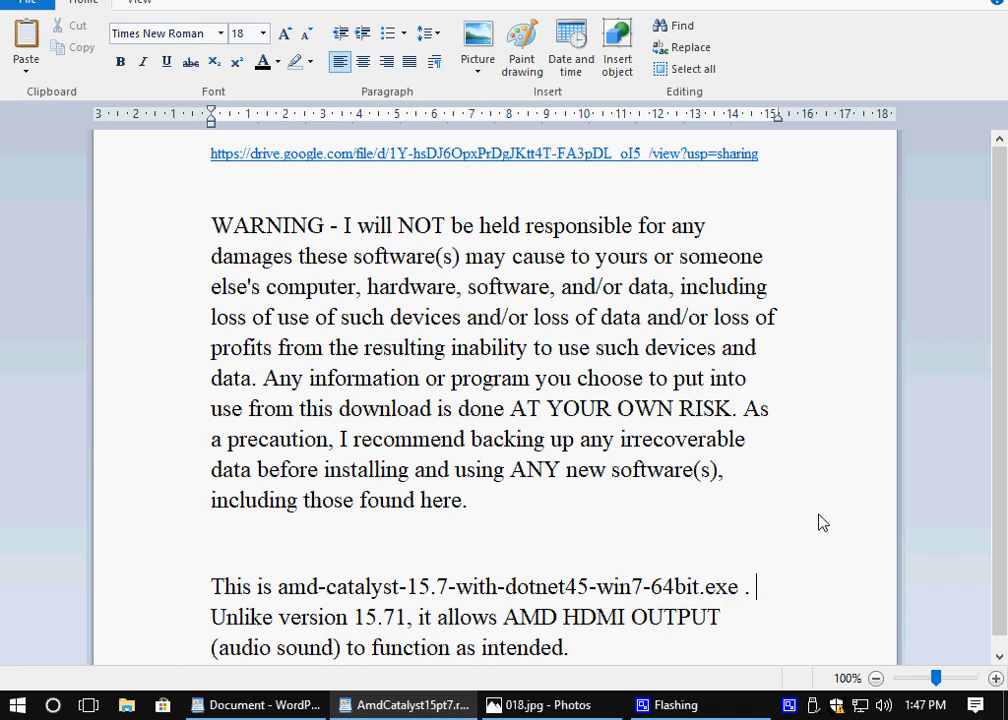
pyautogui.moveTo(378, 628)
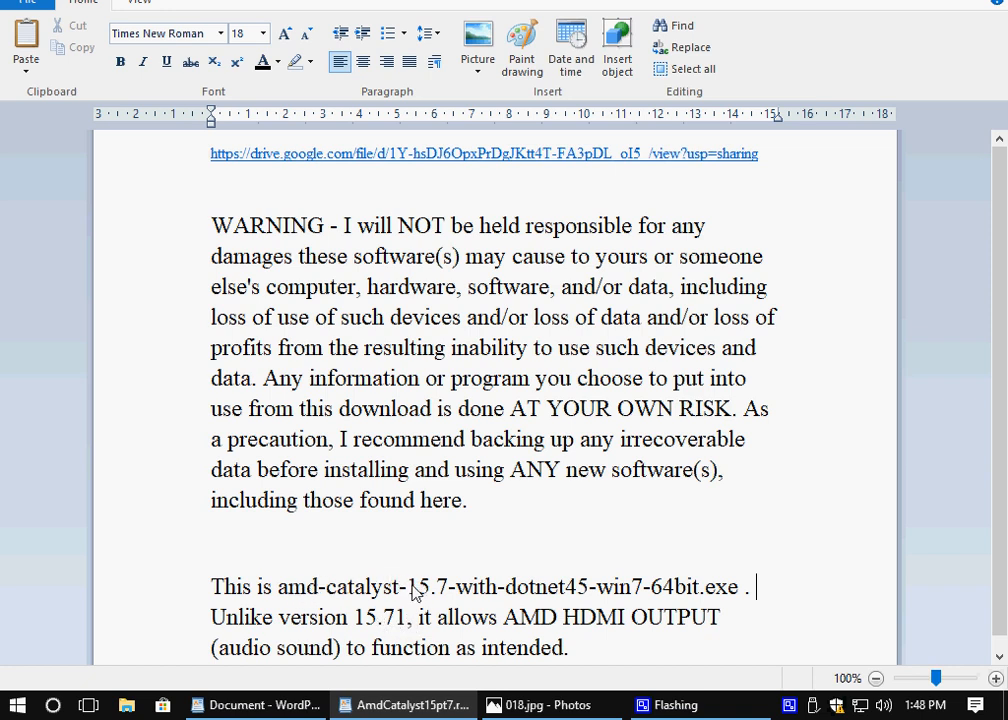
pyautogui.moveTo(452, 594)
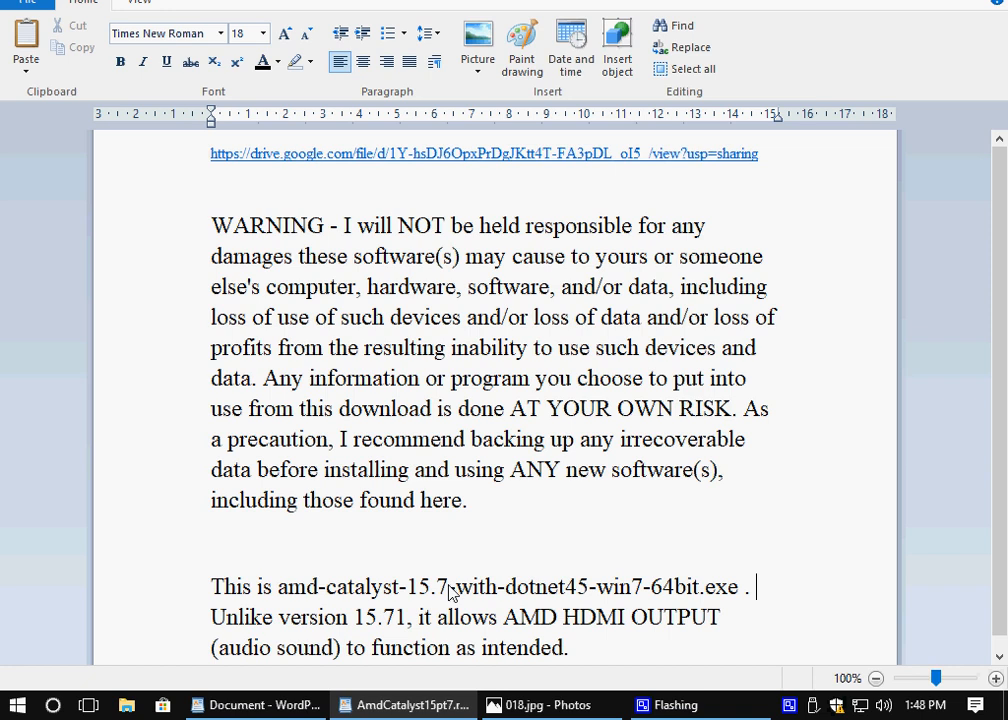
pyautogui.moveTo(456, 596)
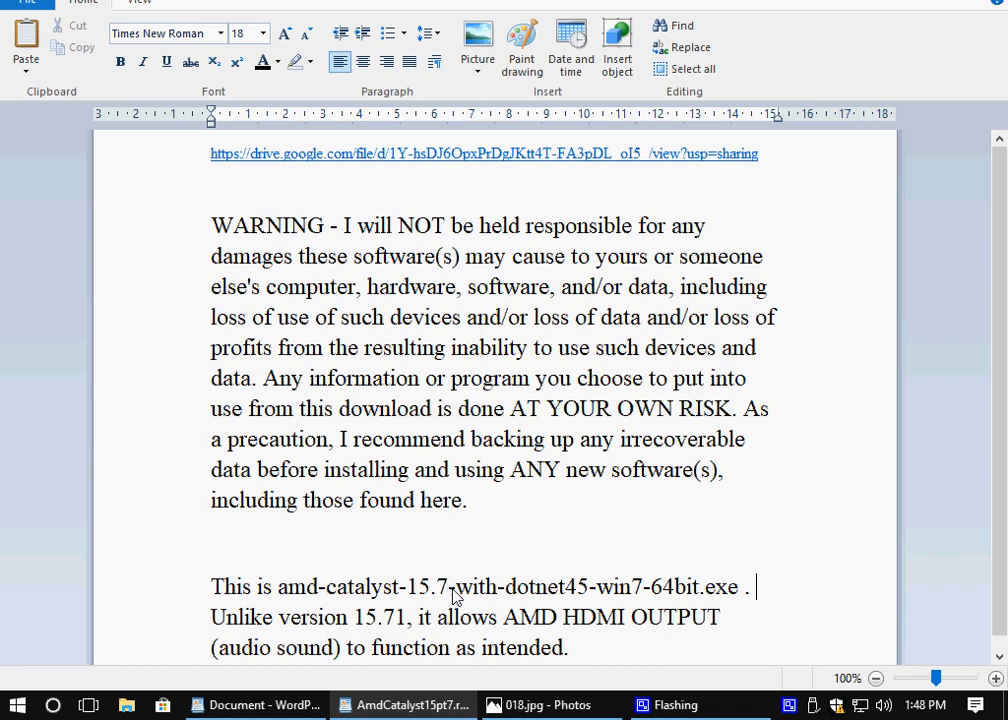
pyautogui.moveTo(424, 596)
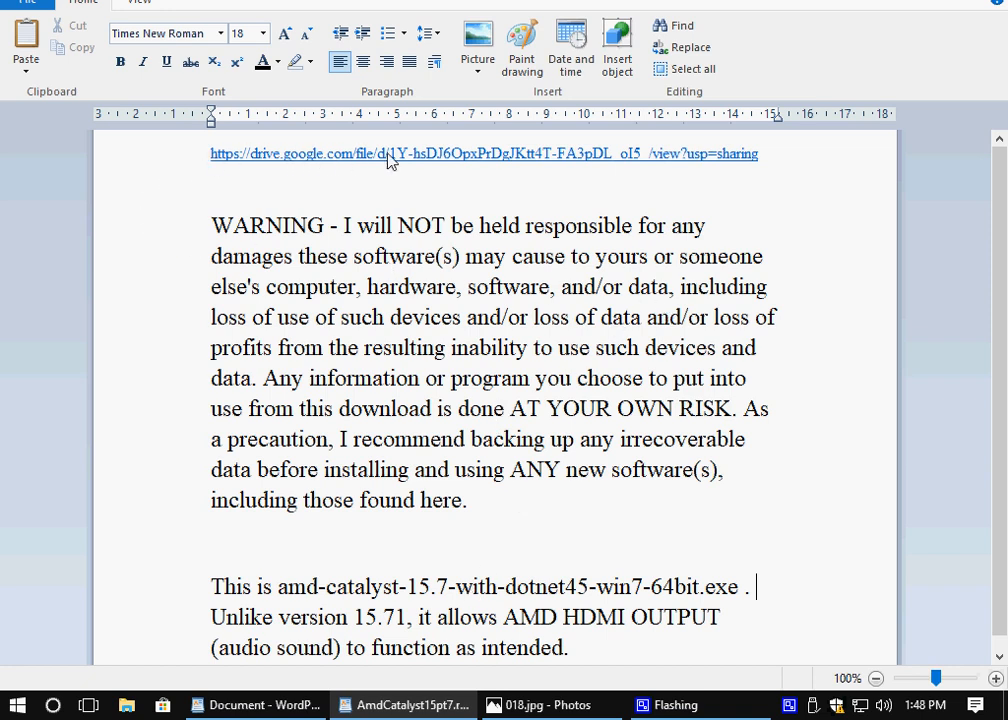
pyautogui.moveTo(256, 170)
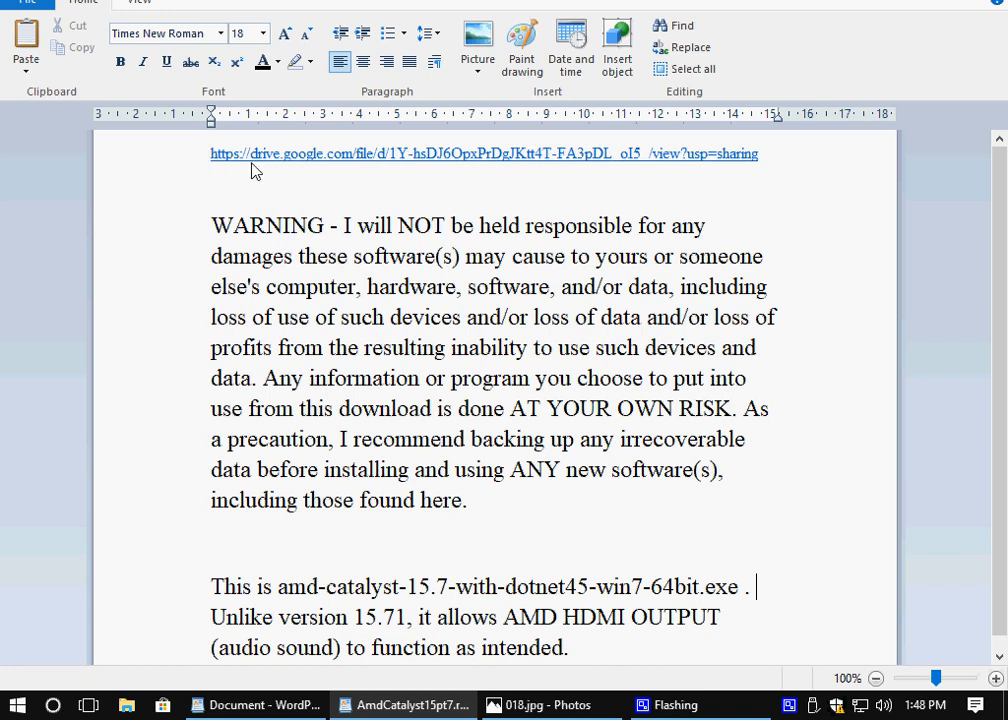
pyautogui.moveTo(440, 158)
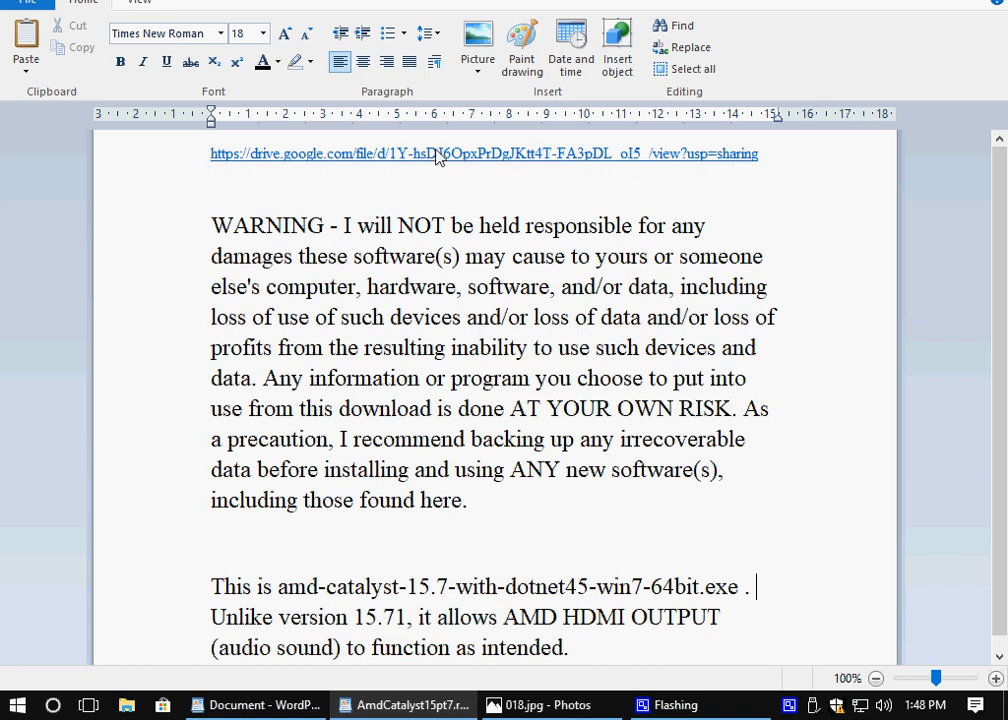
pyautogui.moveTo(648, 164)
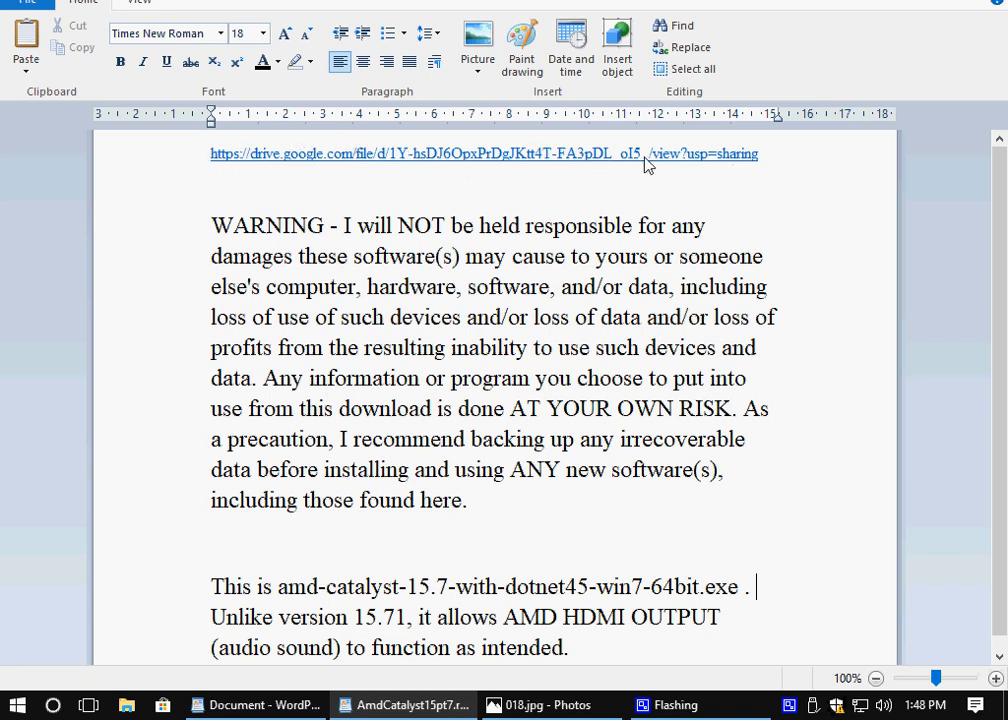
pyautogui.moveTo(708, 176)
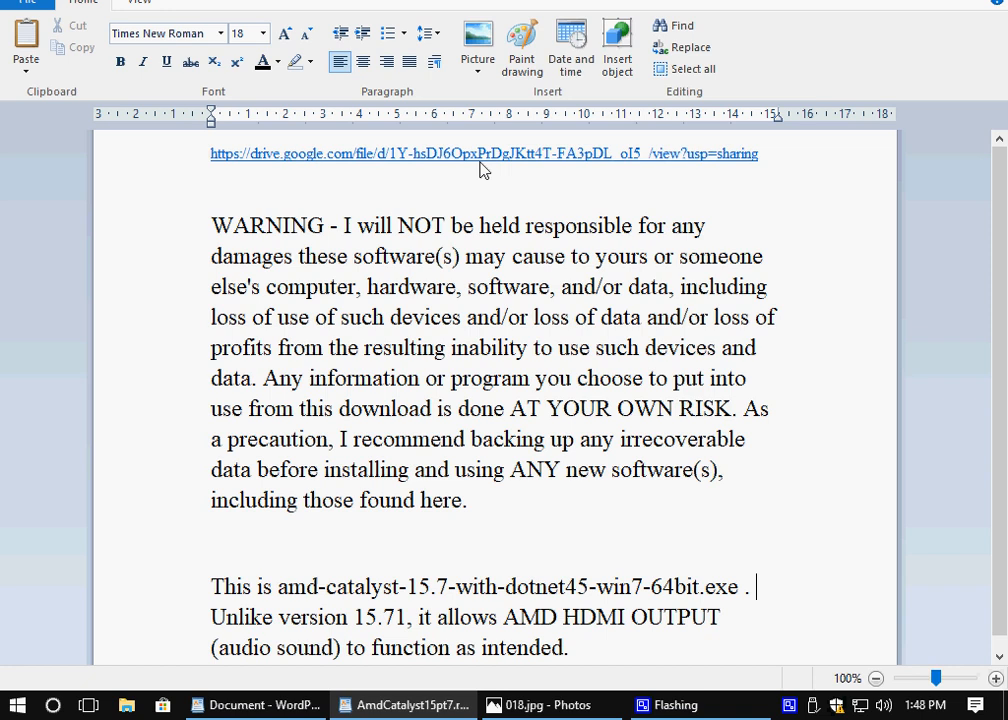
pyautogui.moveTo(500, 332)
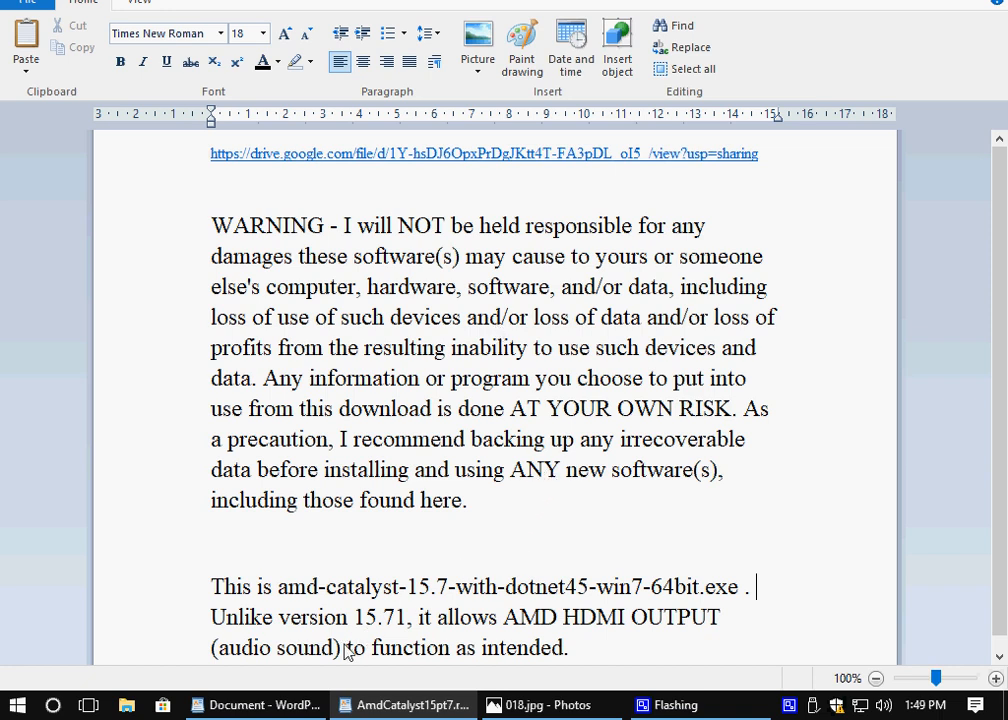
pyautogui.moveTo(416, 630)
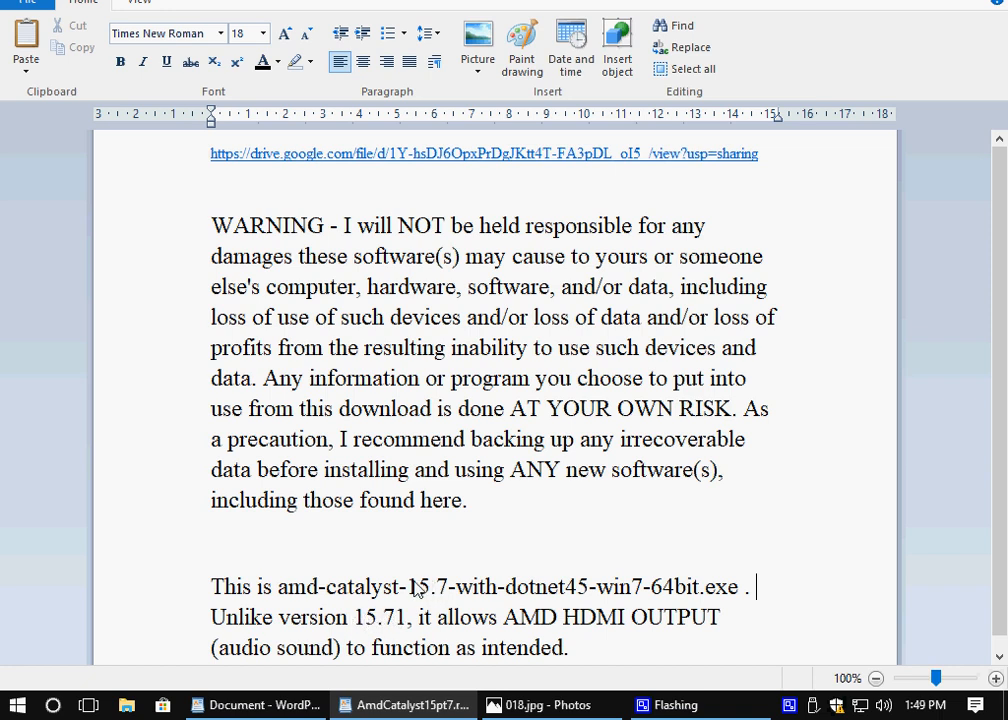
pyautogui.moveTo(452, 588)
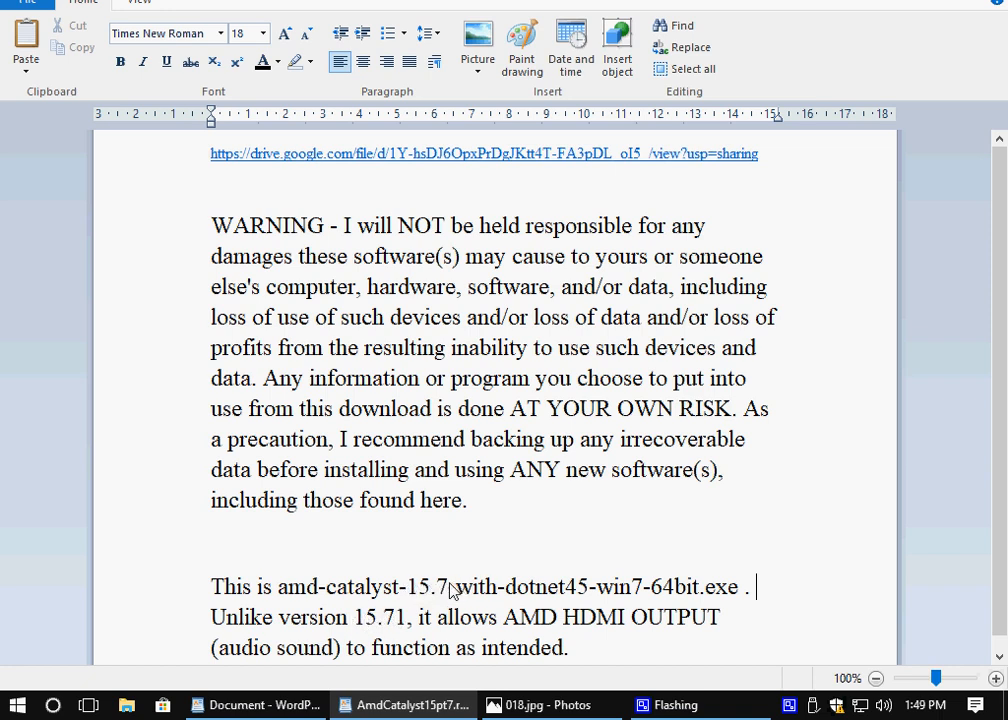
pyautogui.moveTo(390, 630)
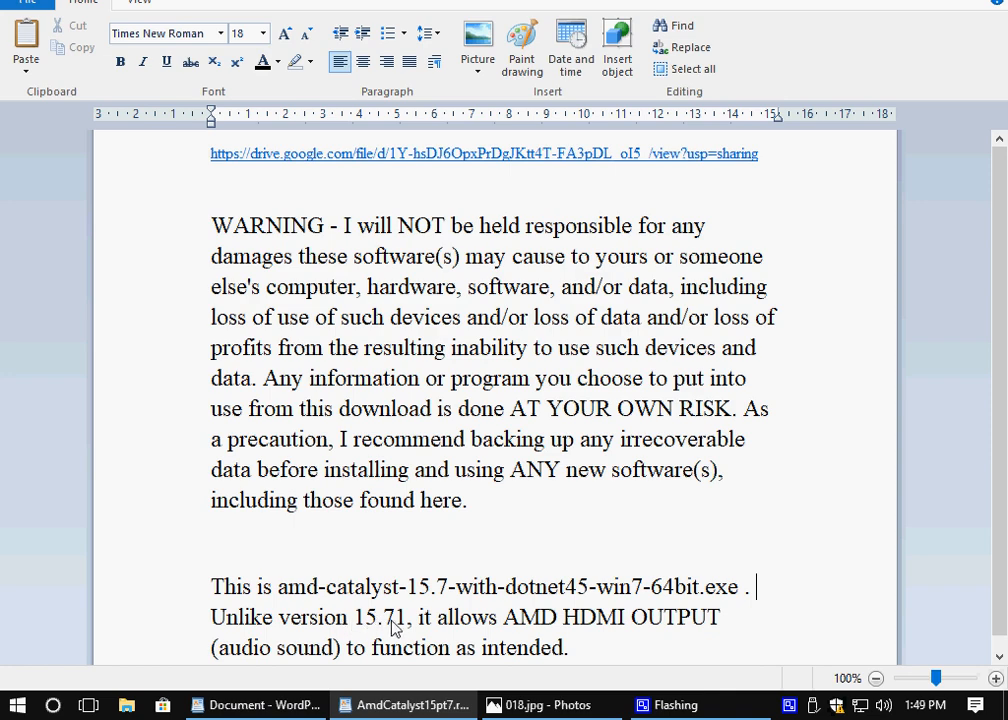
pyautogui.moveTo(404, 624)
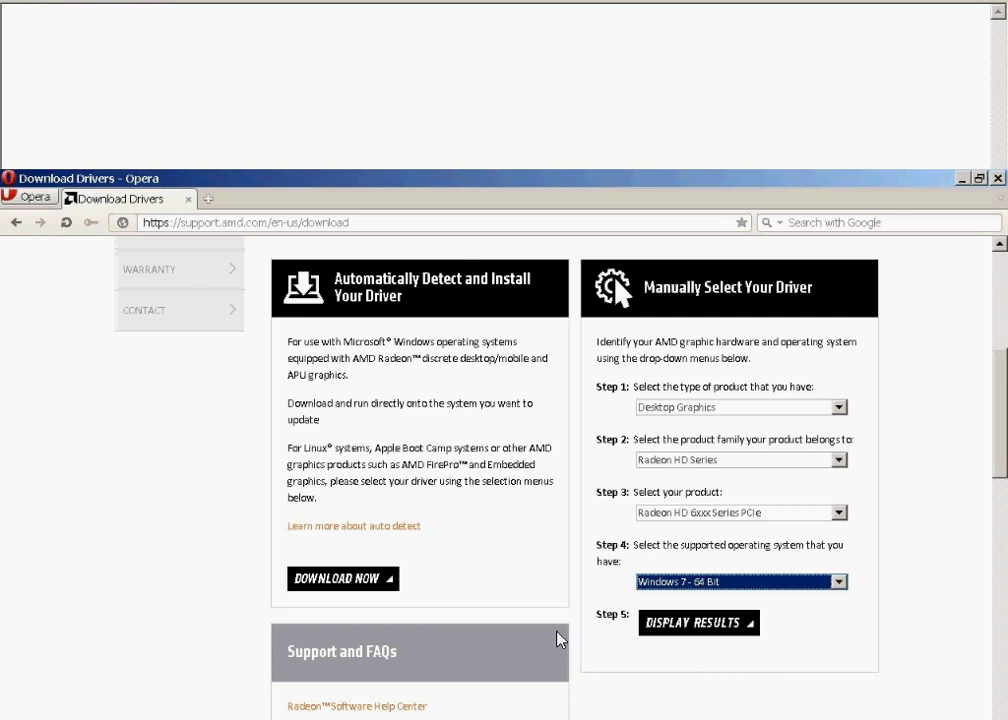
pyautogui.moveTo(776, 466)
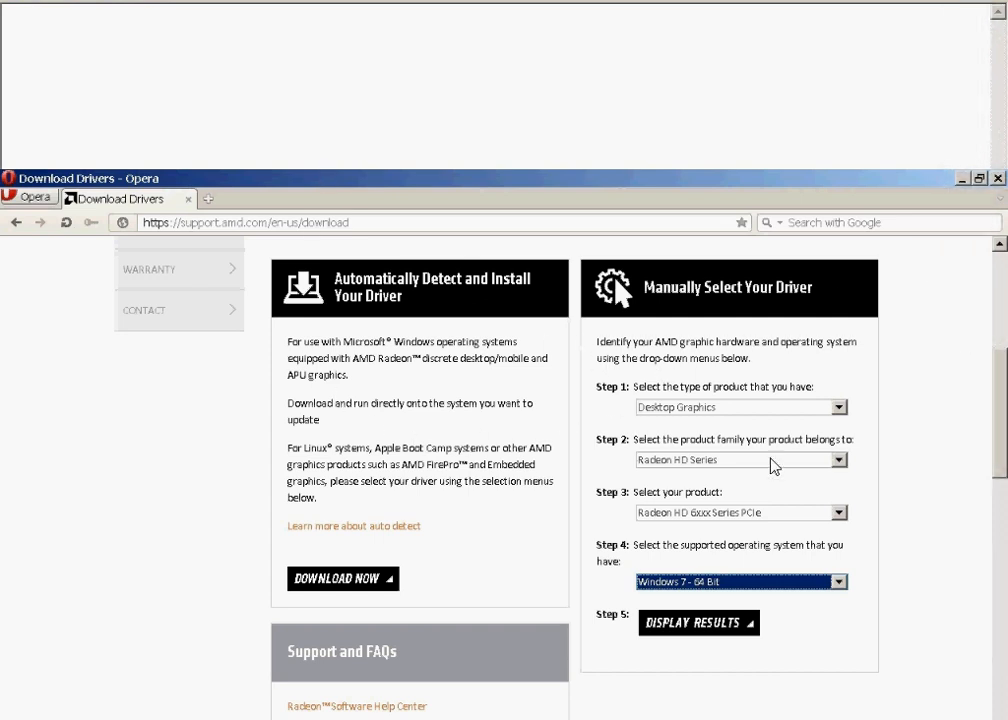
pyautogui.moveTo(268, 232)
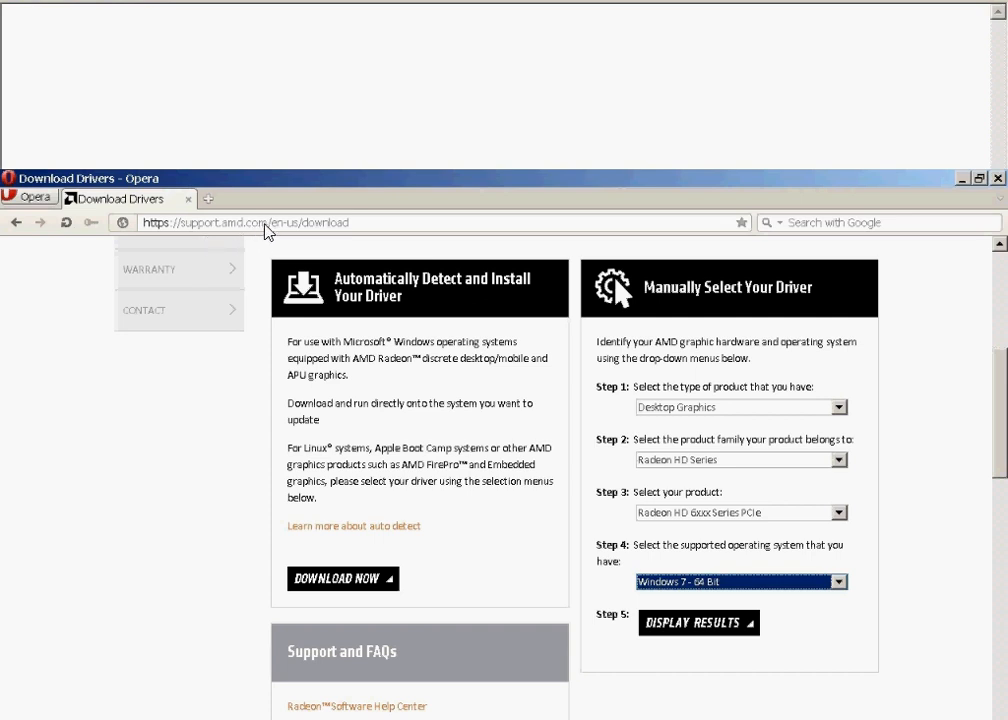
pyautogui.moveTo(302, 234)
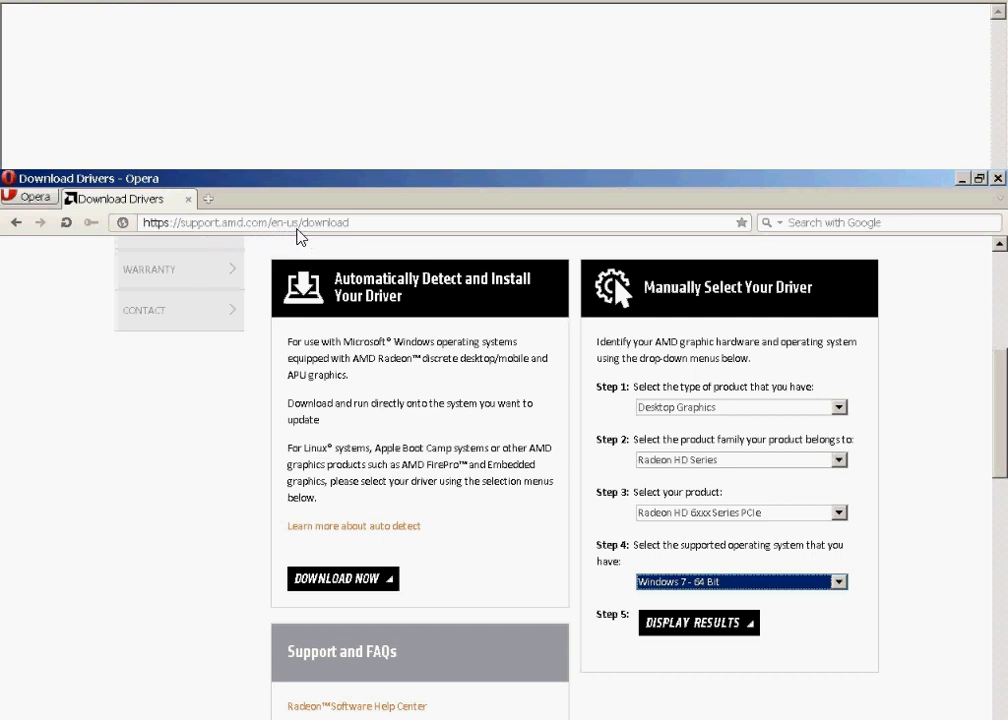
pyautogui.moveTo(762, 516)
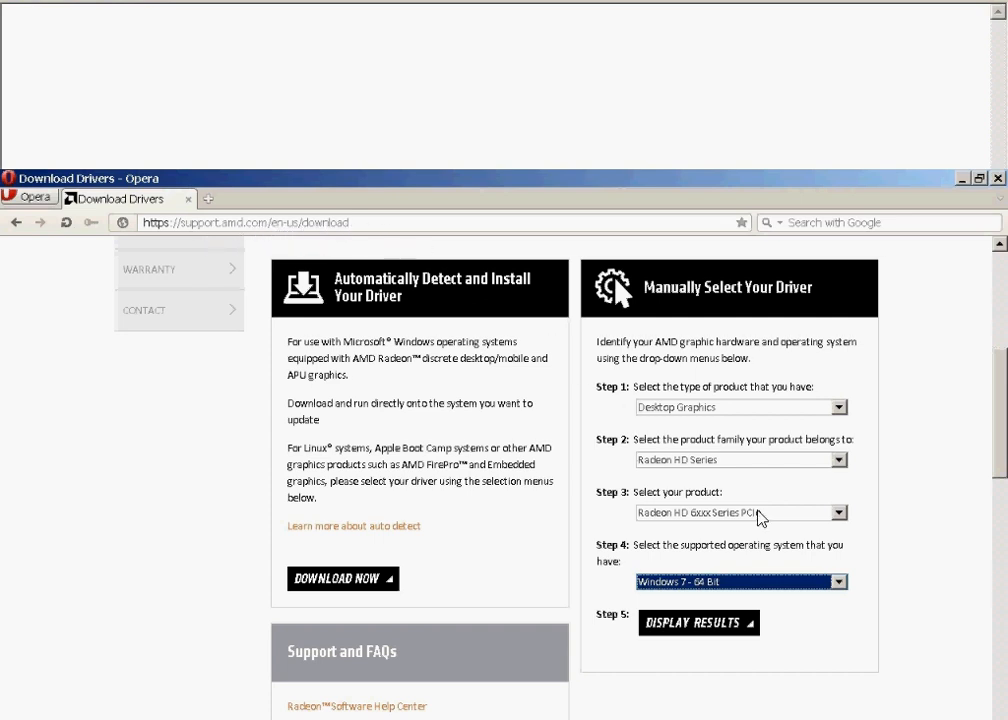
pyautogui.moveTo(762, 600)
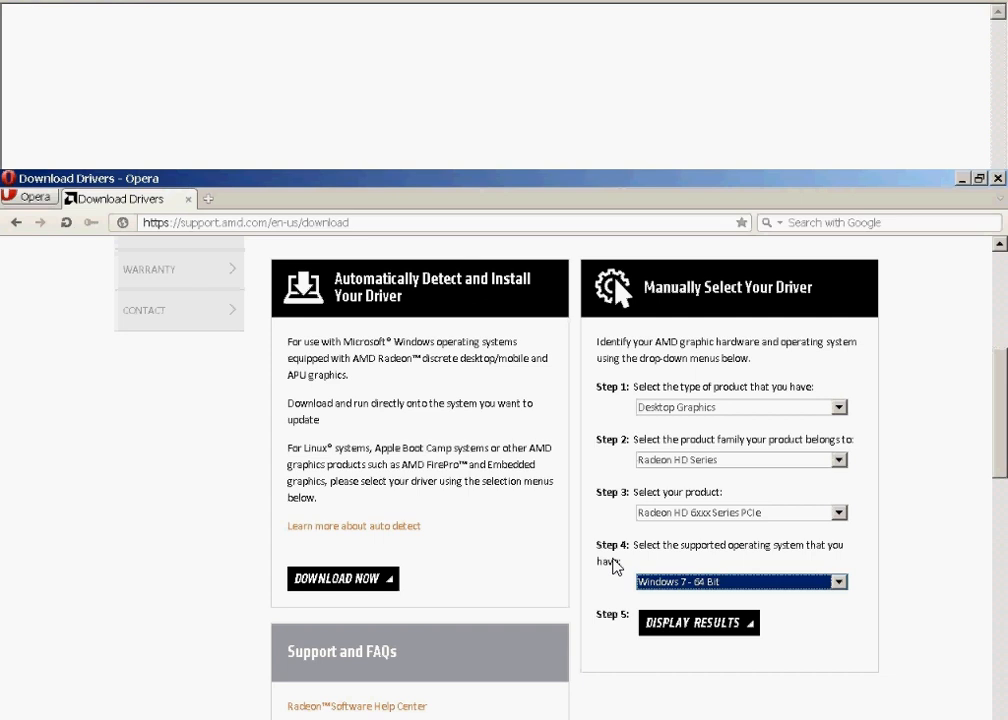
# Step: Install Catalyst 15.7.1 to the default folder and choose a Custom install to reach component selection
pyautogui.click(696, 622)
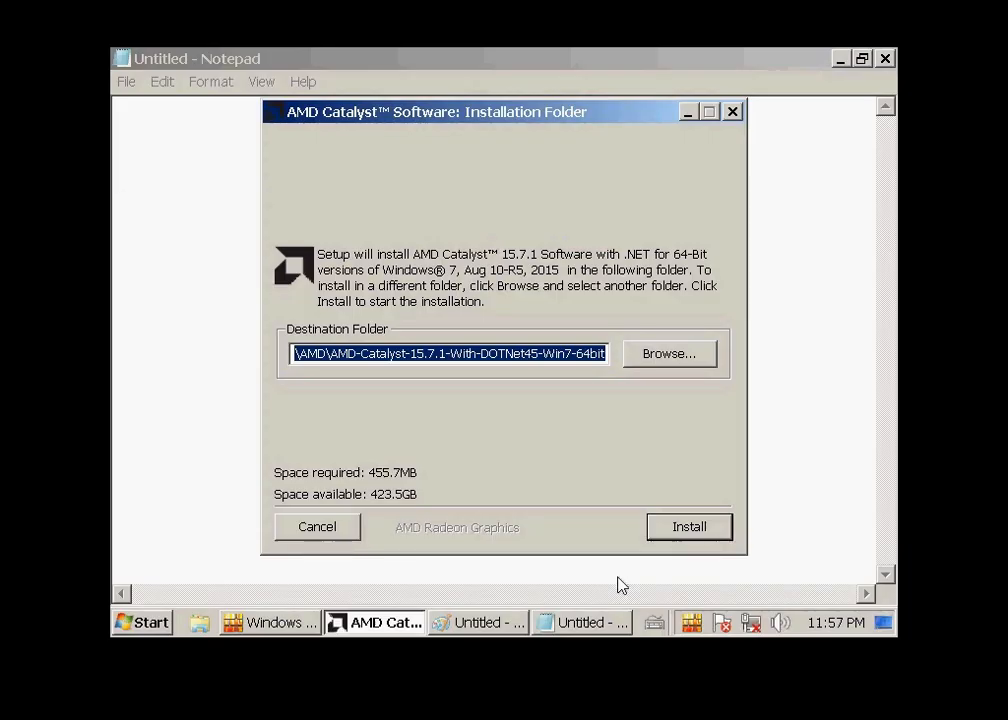
pyautogui.click(688, 526)
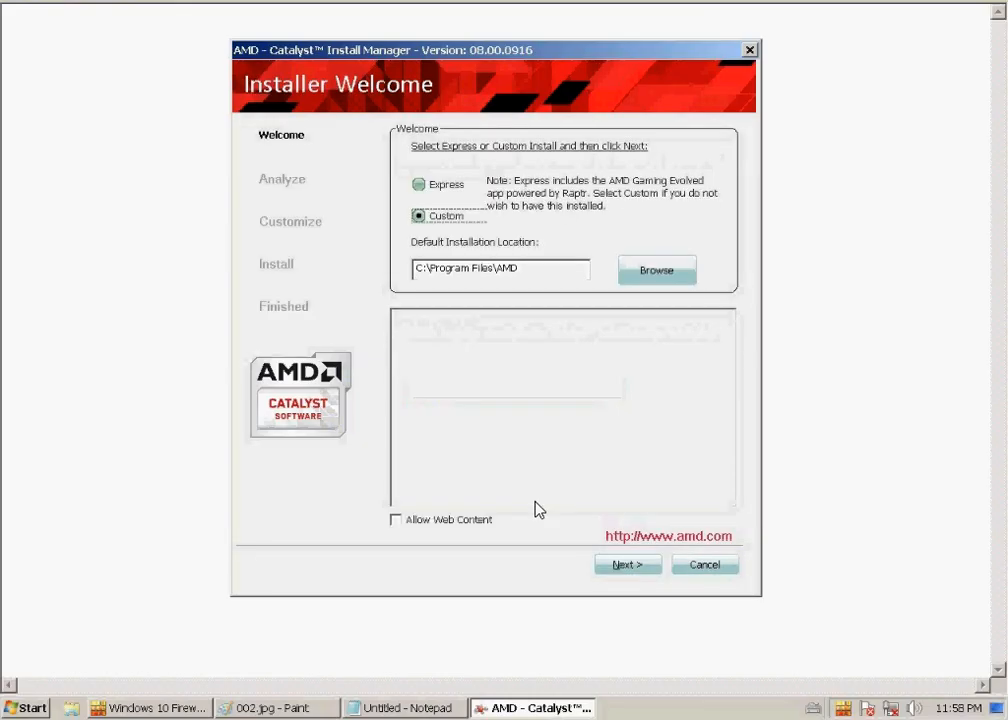
pyautogui.click(628, 564)
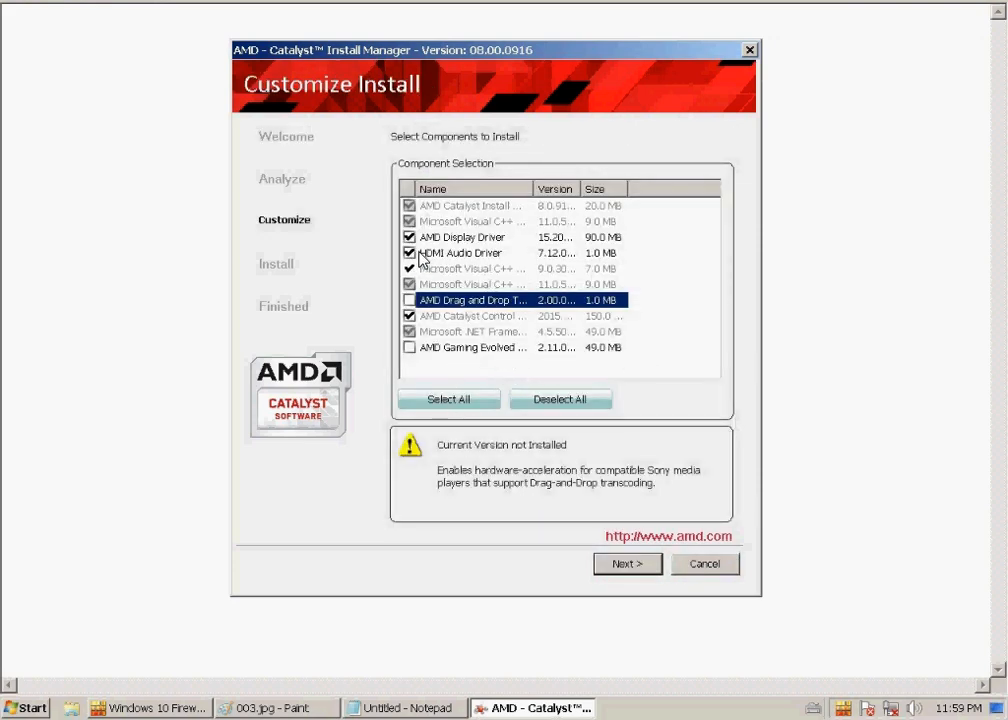
pyautogui.click(628, 564)
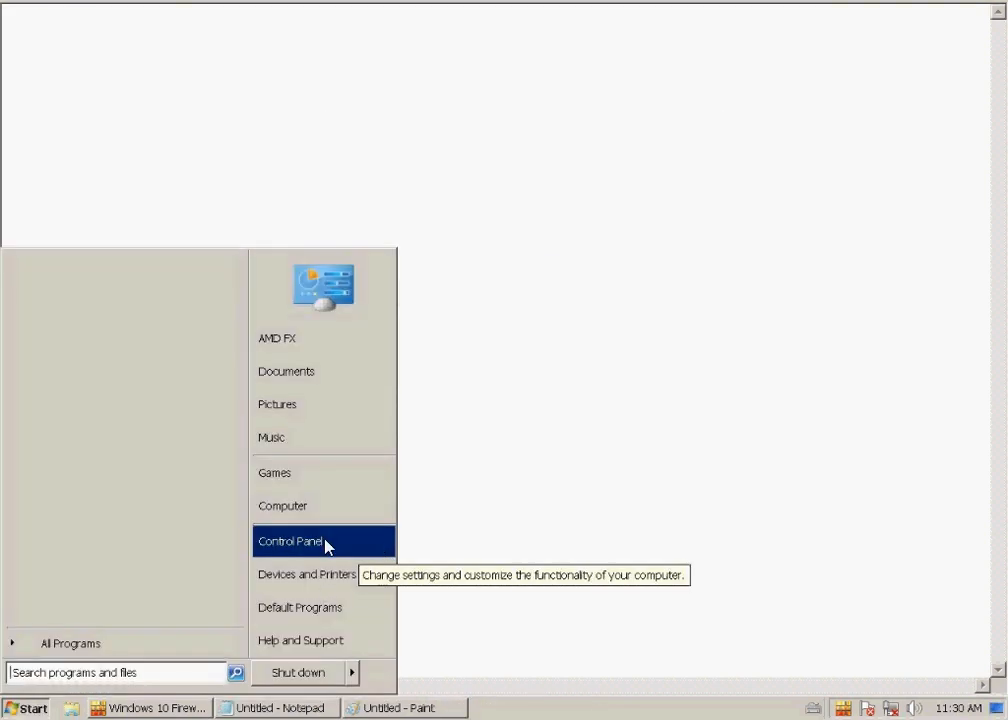
pyautogui.click(290, 540)
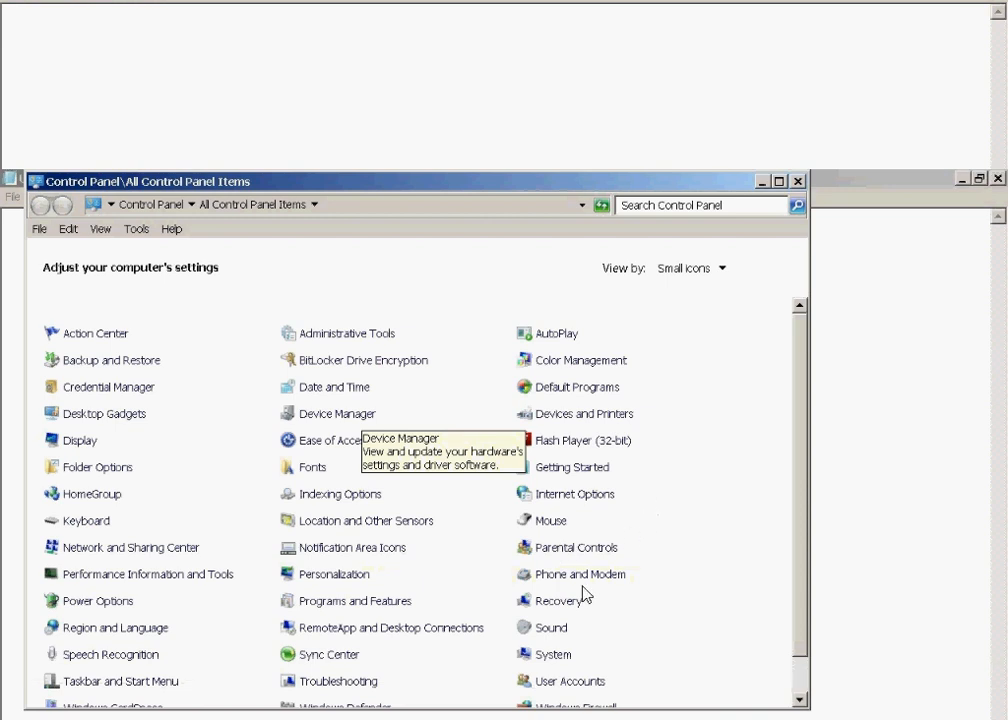
pyautogui.moveTo(496, 624)
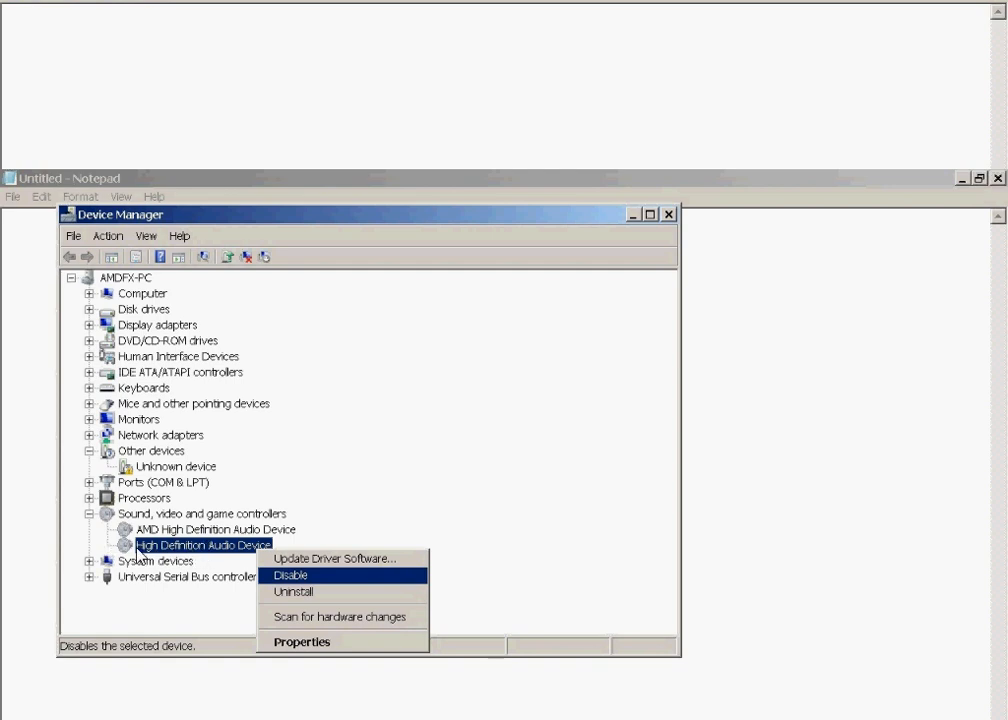
pyautogui.moveTo(144, 558)
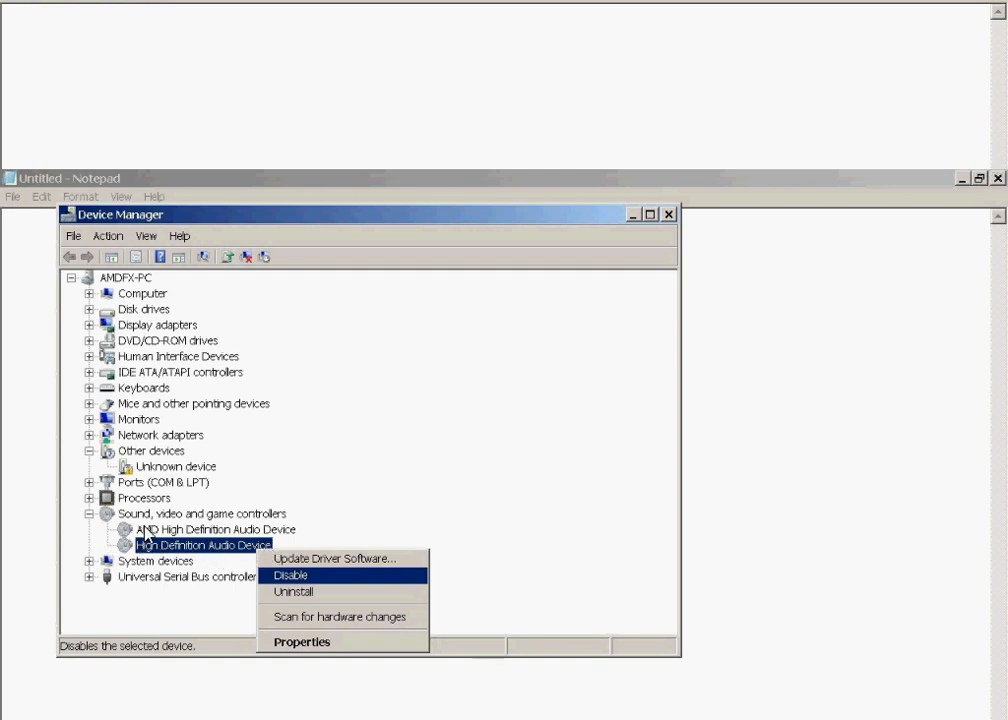
pyautogui.moveTo(296, 540)
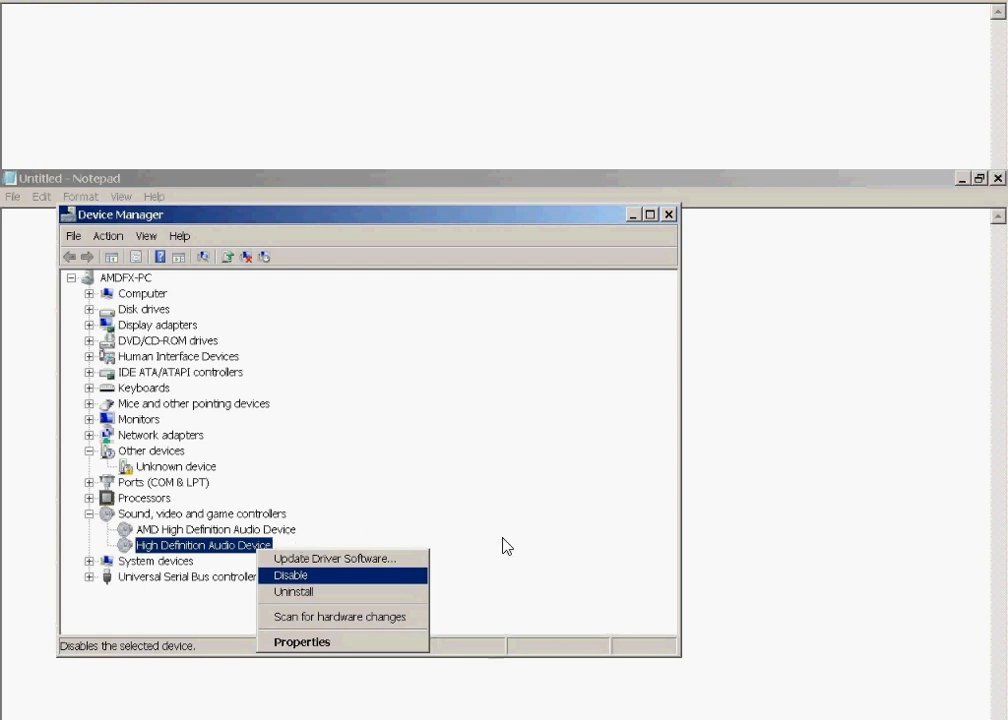
pyautogui.click(288, 576)
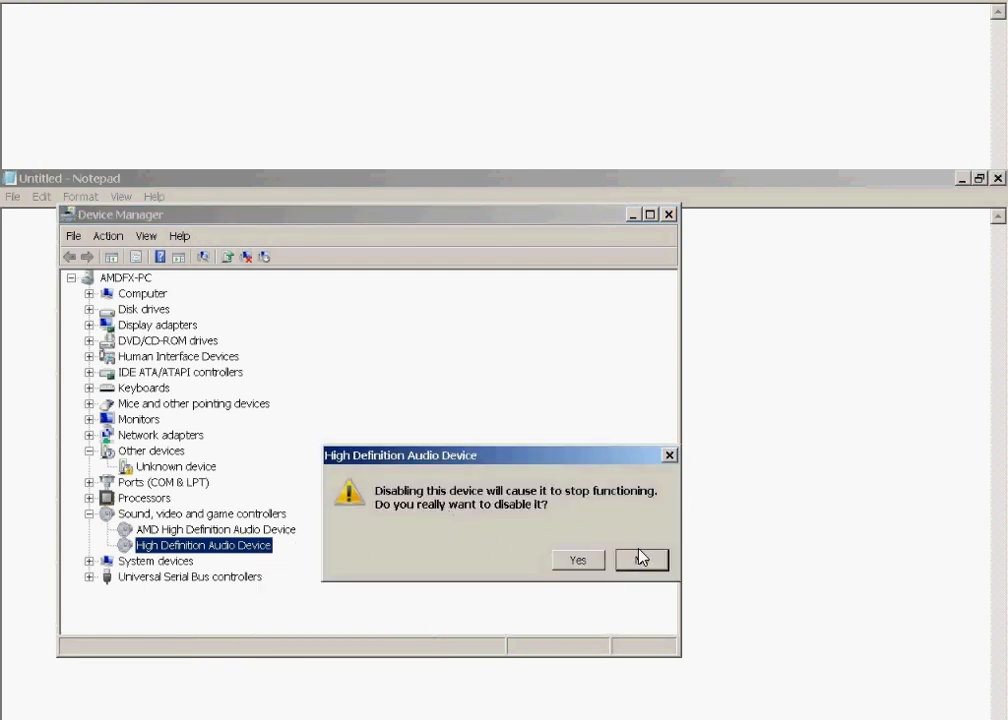
pyautogui.click(640, 560)
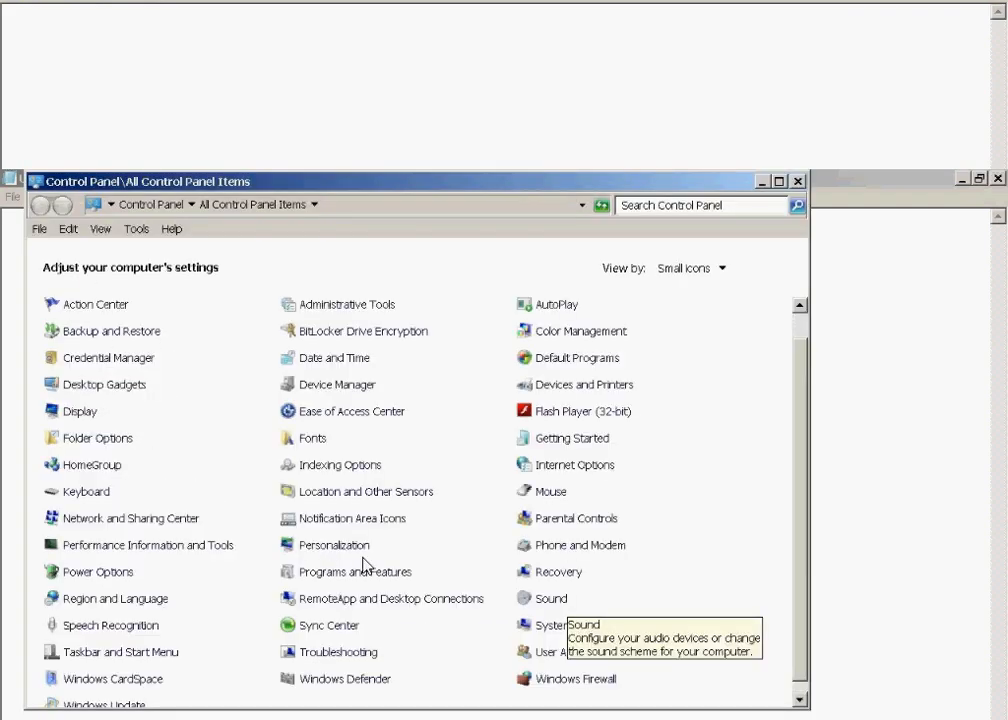
# Step: From Sound settings, bring up the AMD HDMI Output playback device properties for testing
pyautogui.click(552, 598)
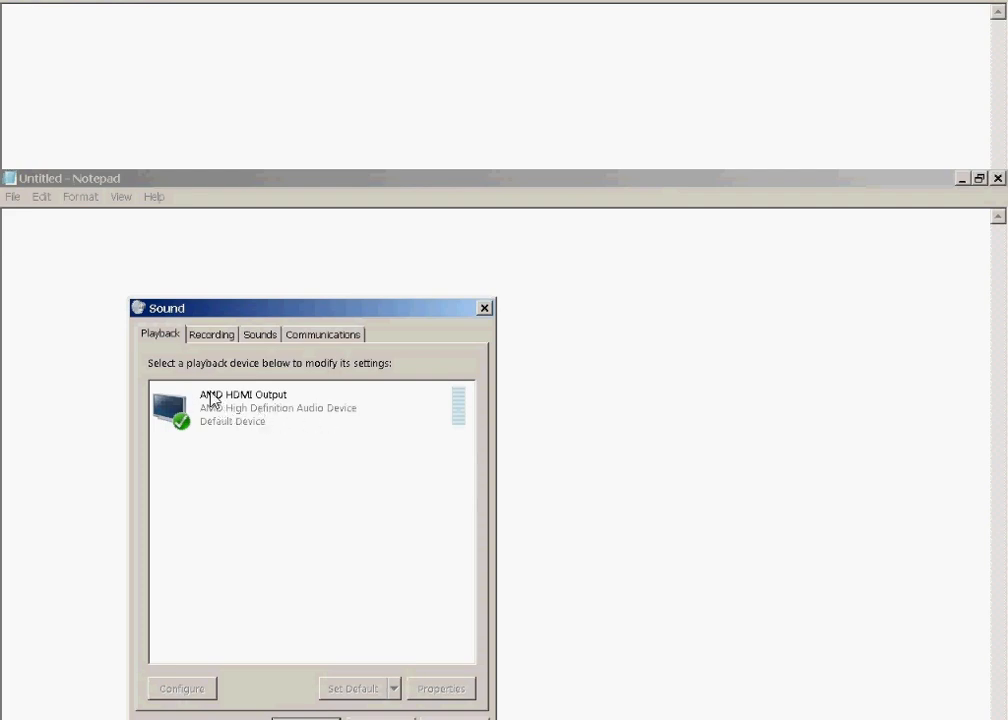
pyautogui.moveTo(228, 452)
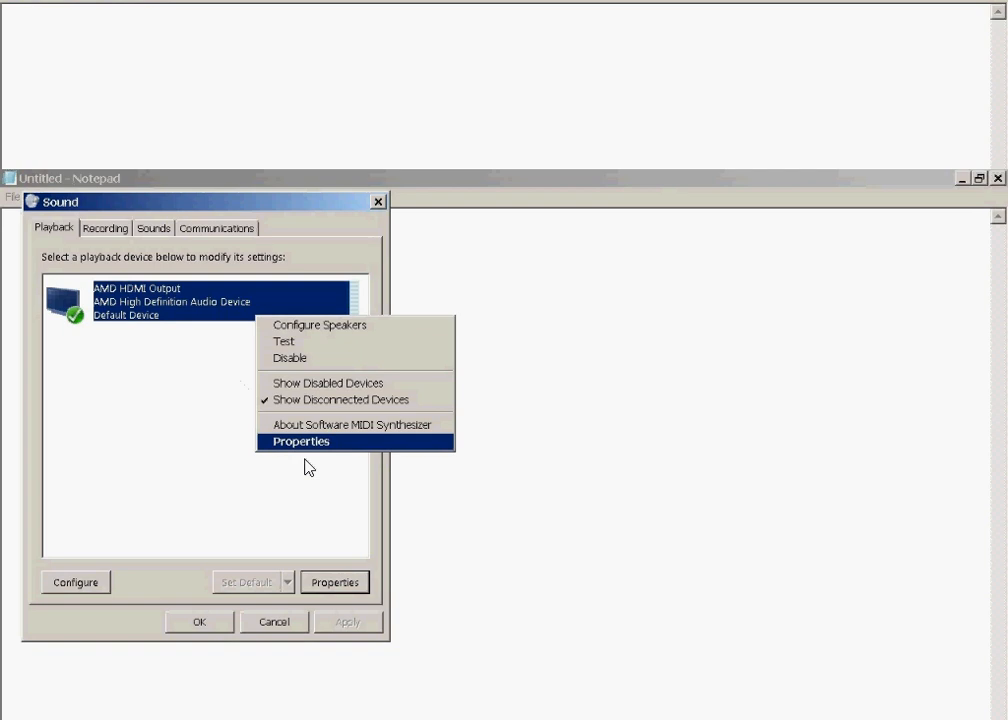
pyautogui.click(300, 442)
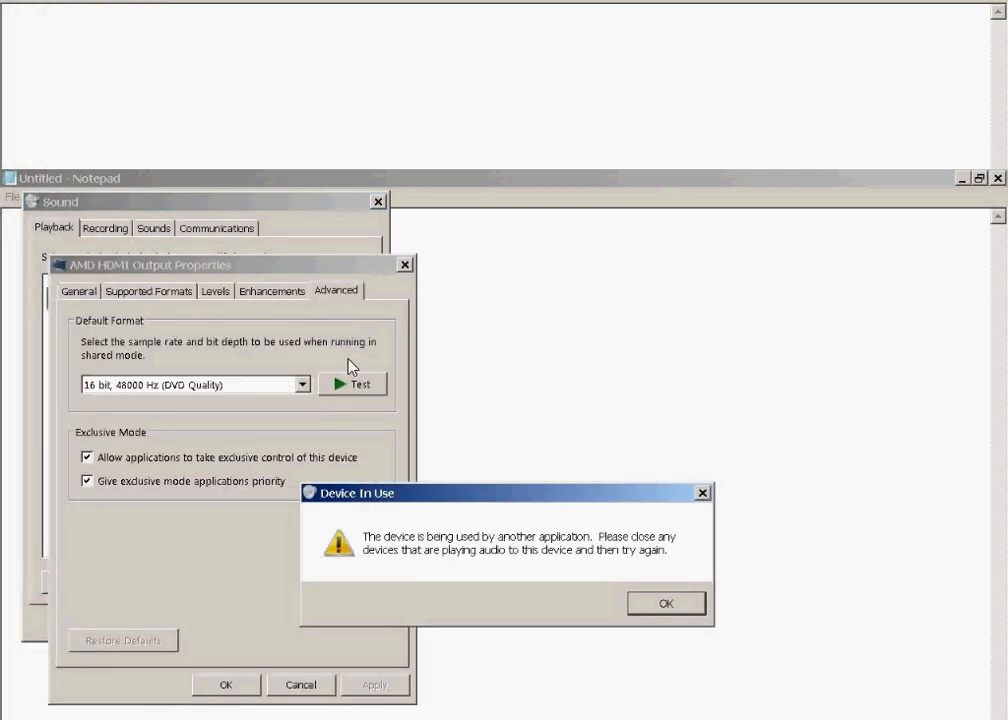
pyautogui.moveTo(520, 560)
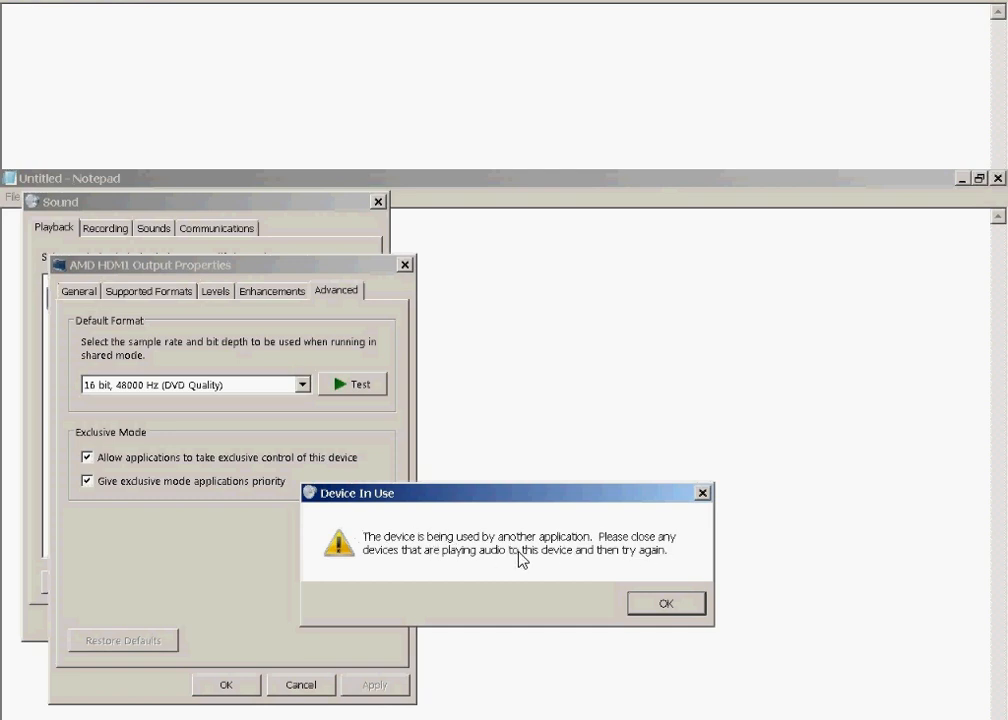
pyautogui.moveTo(748, 456)
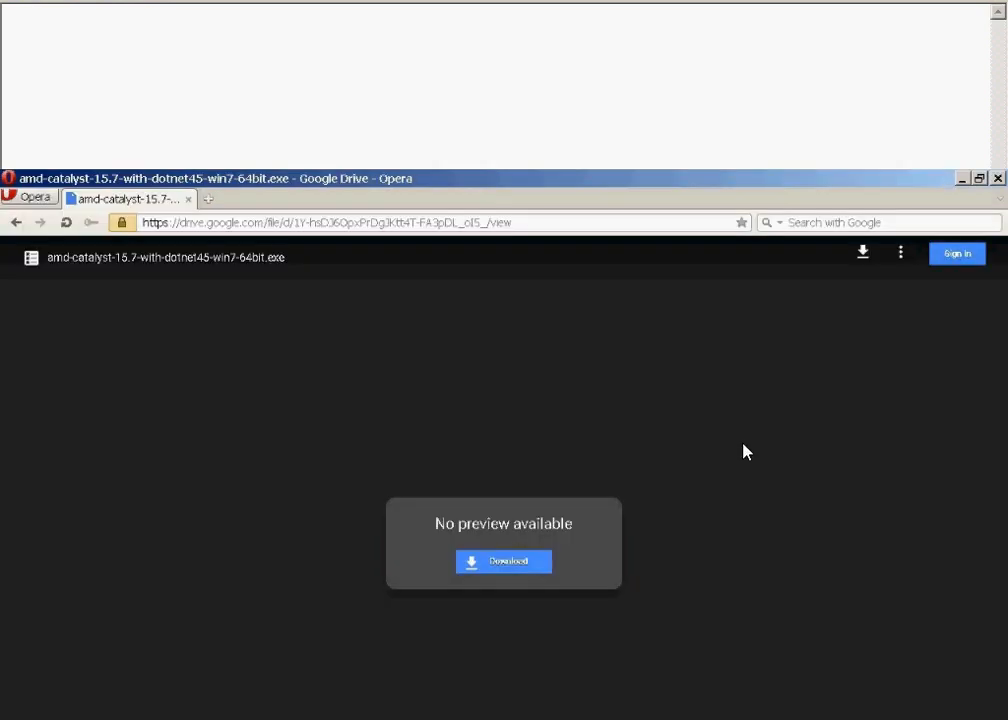
pyautogui.moveTo(384, 536)
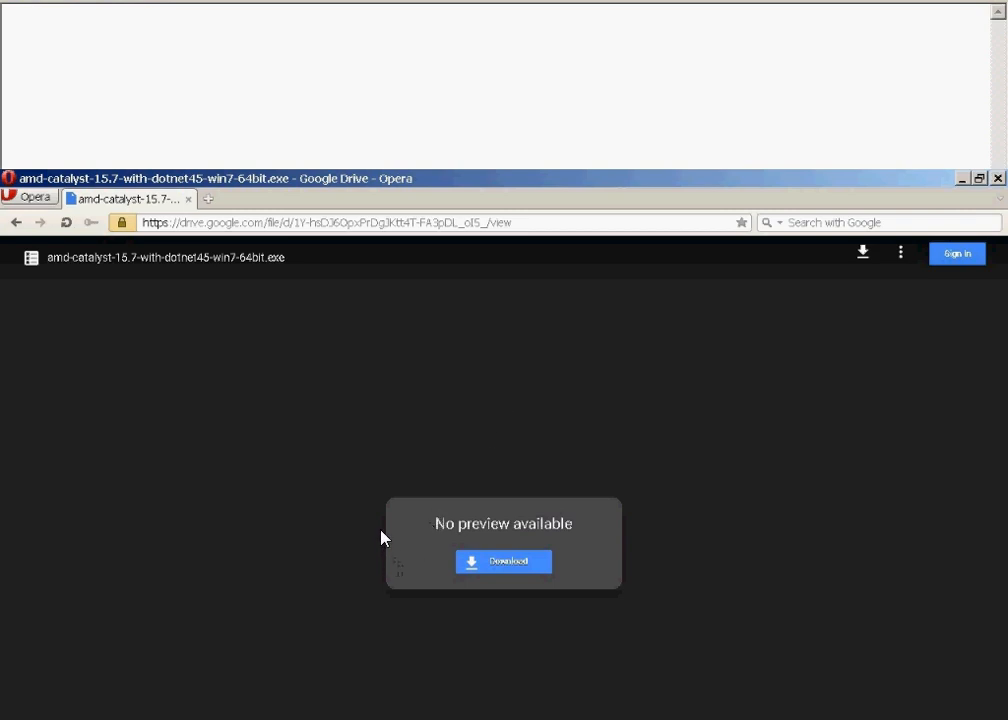
pyautogui.moveTo(420, 258)
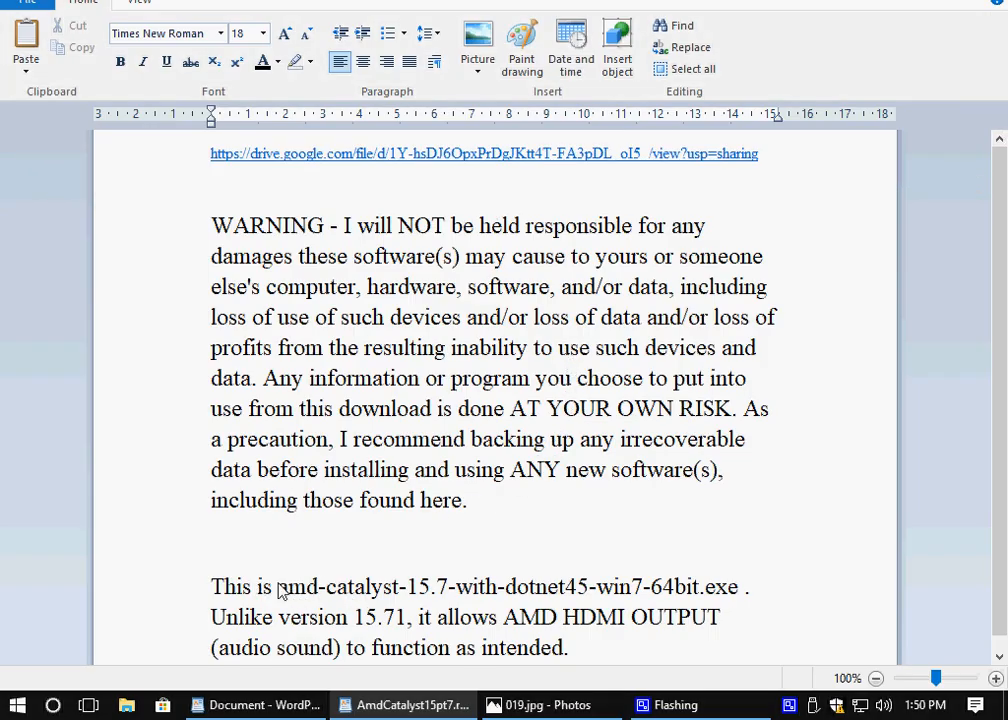
pyautogui.moveTo(280, 588); pyautogui.dragTo(740, 588)
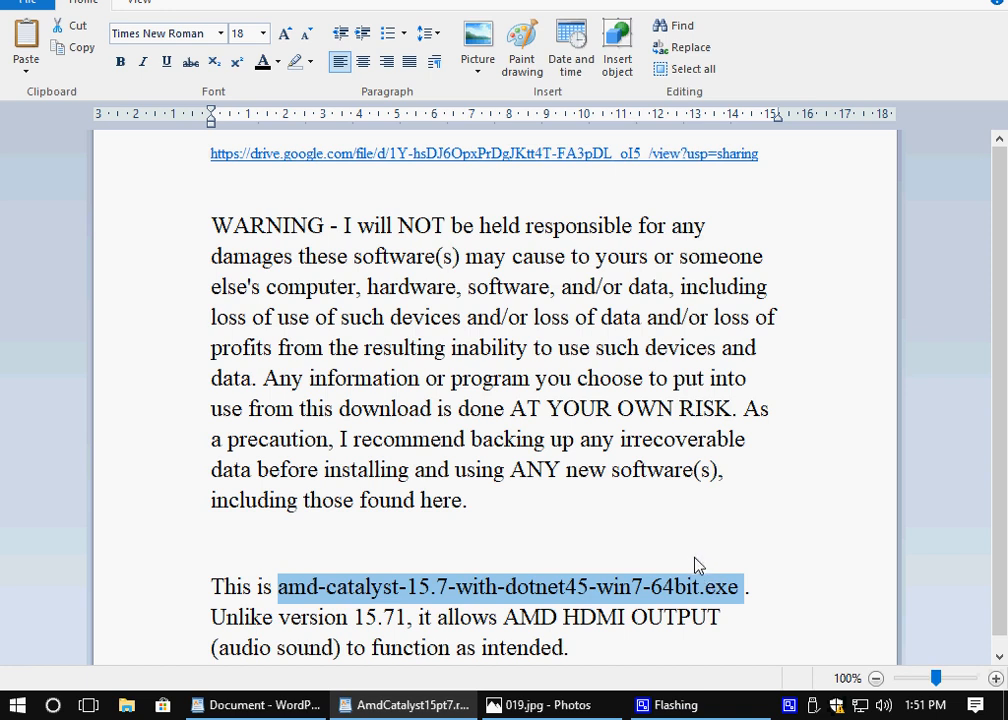
pyautogui.moveTo(302, 260)
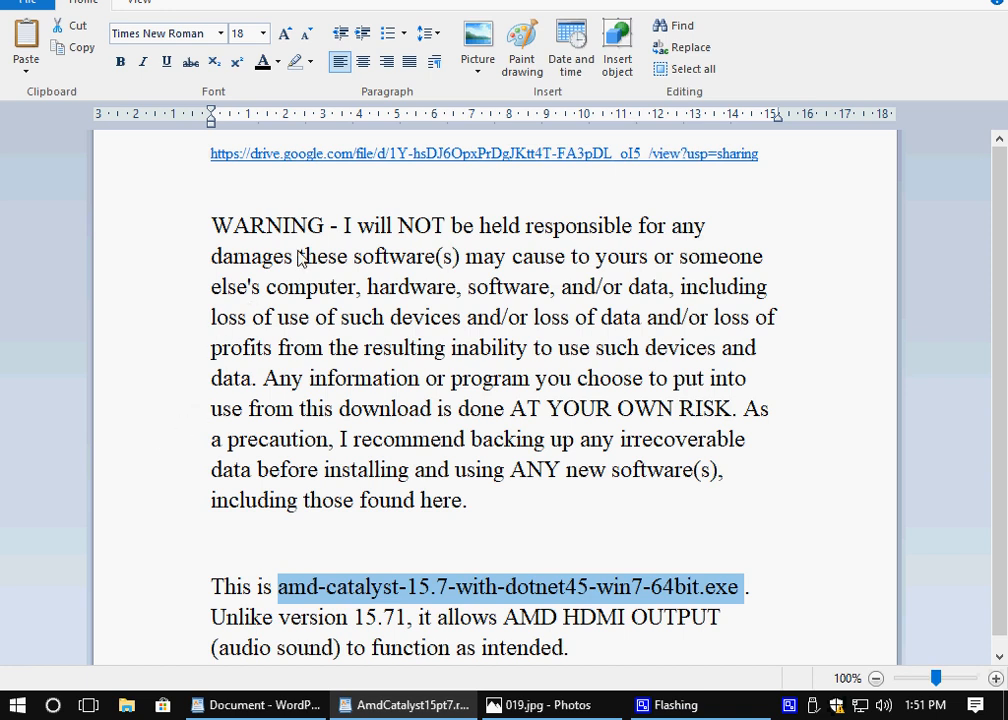
pyautogui.moveTo(404, 164)
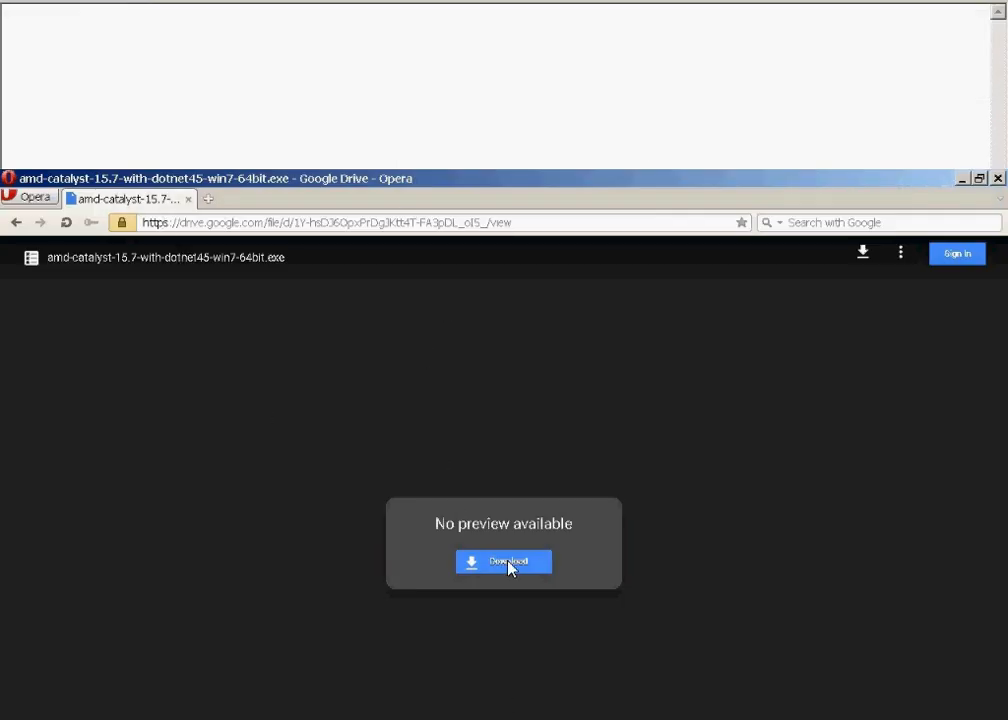
# Step: Download amd-catalyst-15.7-with-dotnet45-win7-64bit.exe despite the scan warning and choose to save it
pyautogui.click(504, 560)
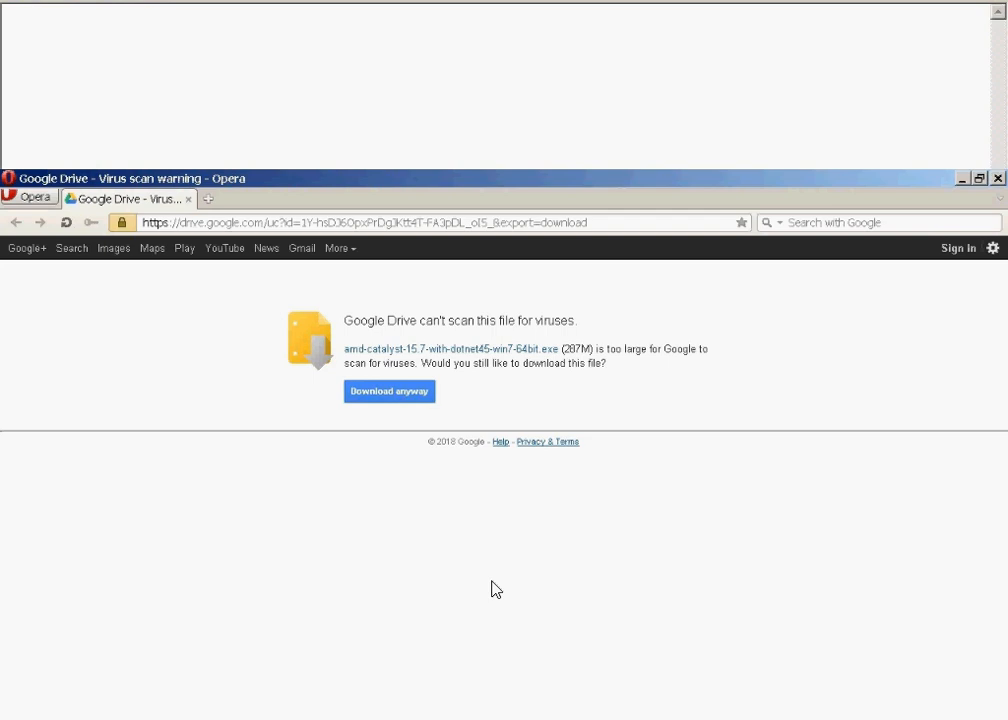
pyautogui.moveTo(352, 344)
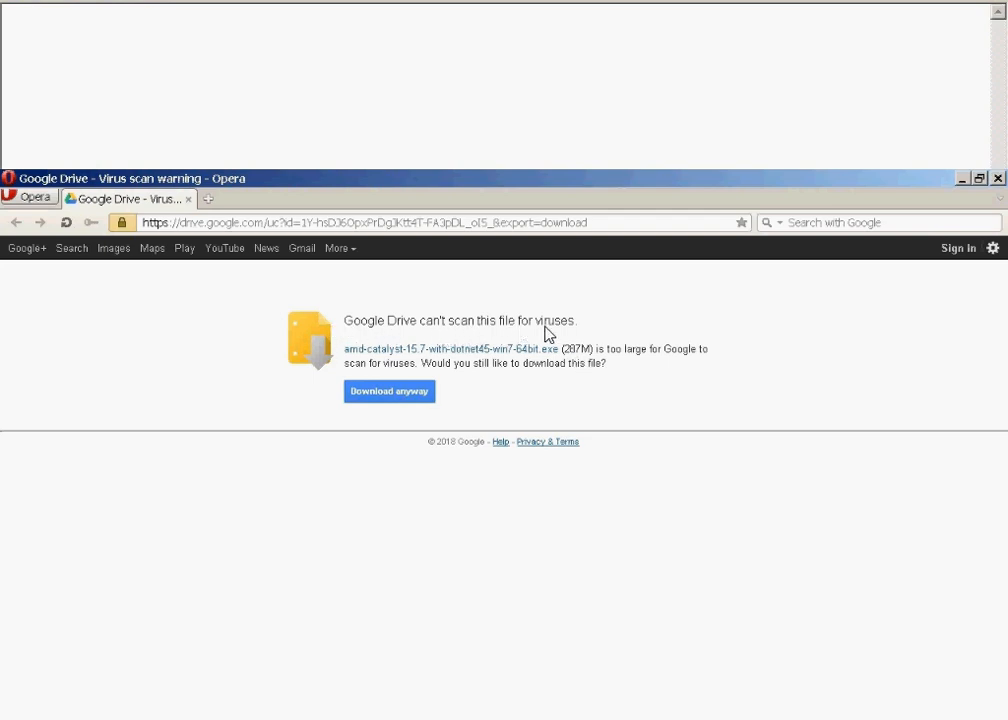
pyautogui.moveTo(624, 364)
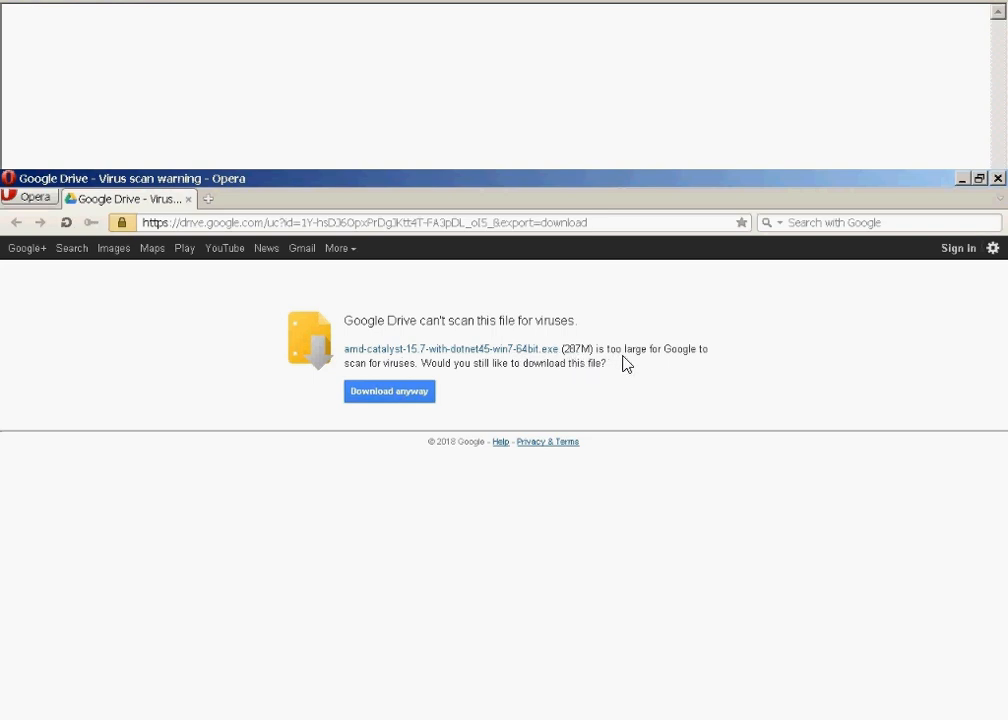
pyautogui.moveTo(480, 376)
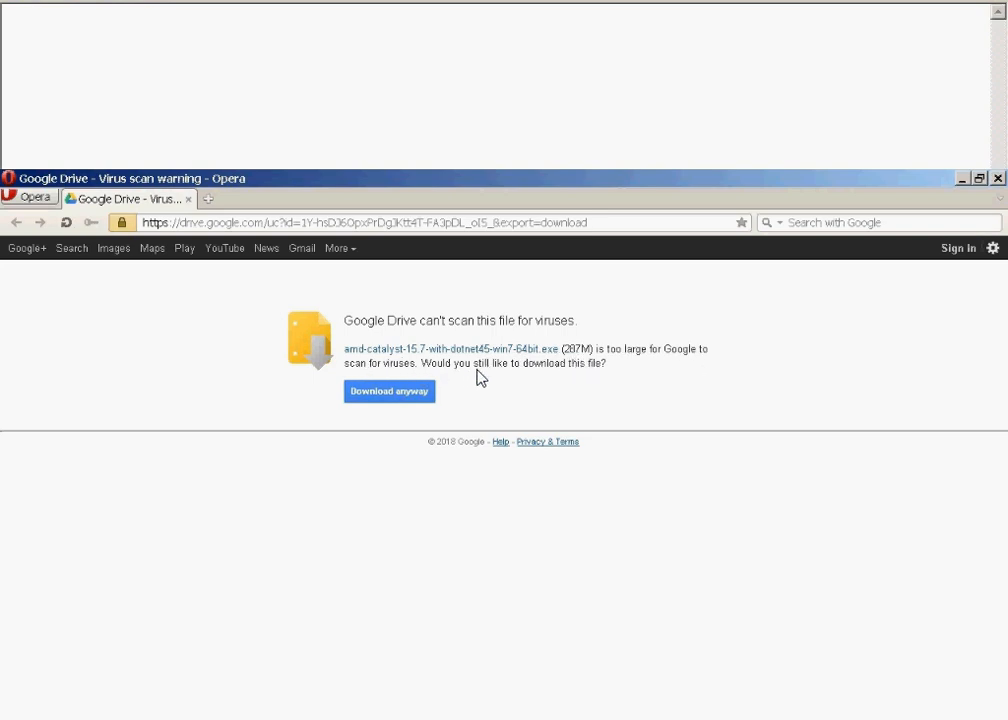
pyautogui.moveTo(560, 384)
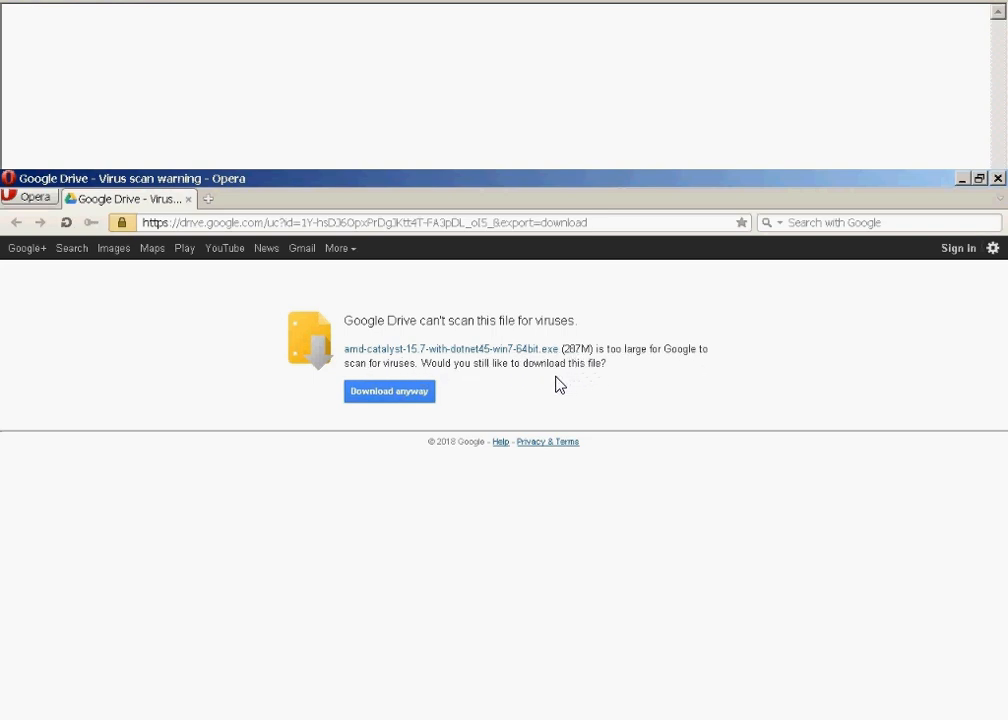
pyautogui.moveTo(552, 386)
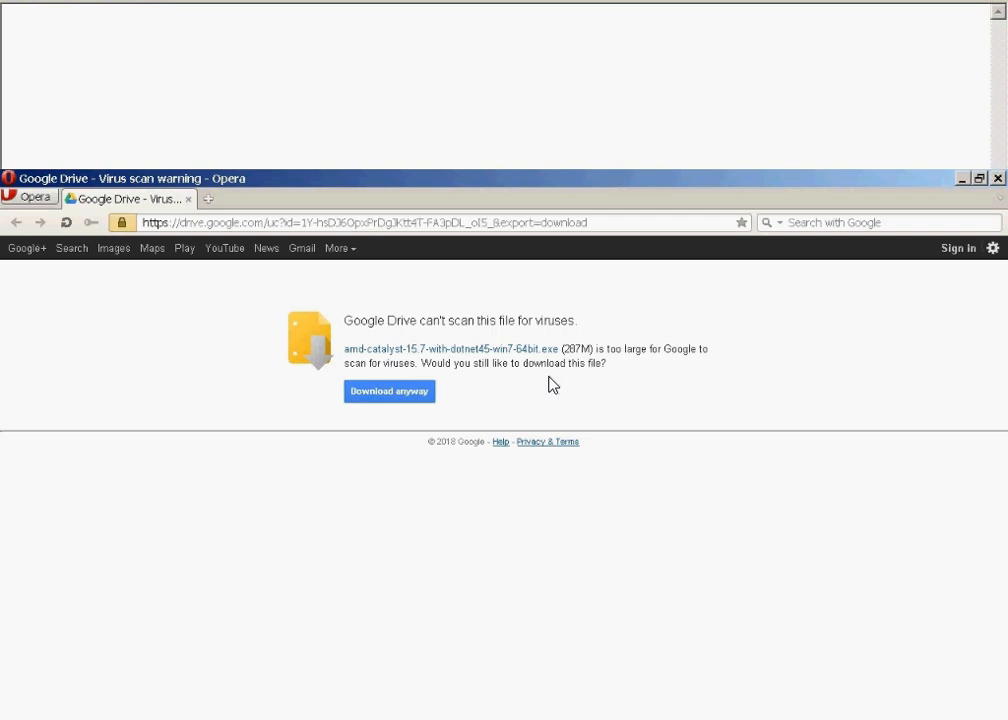
pyautogui.click(388, 390)
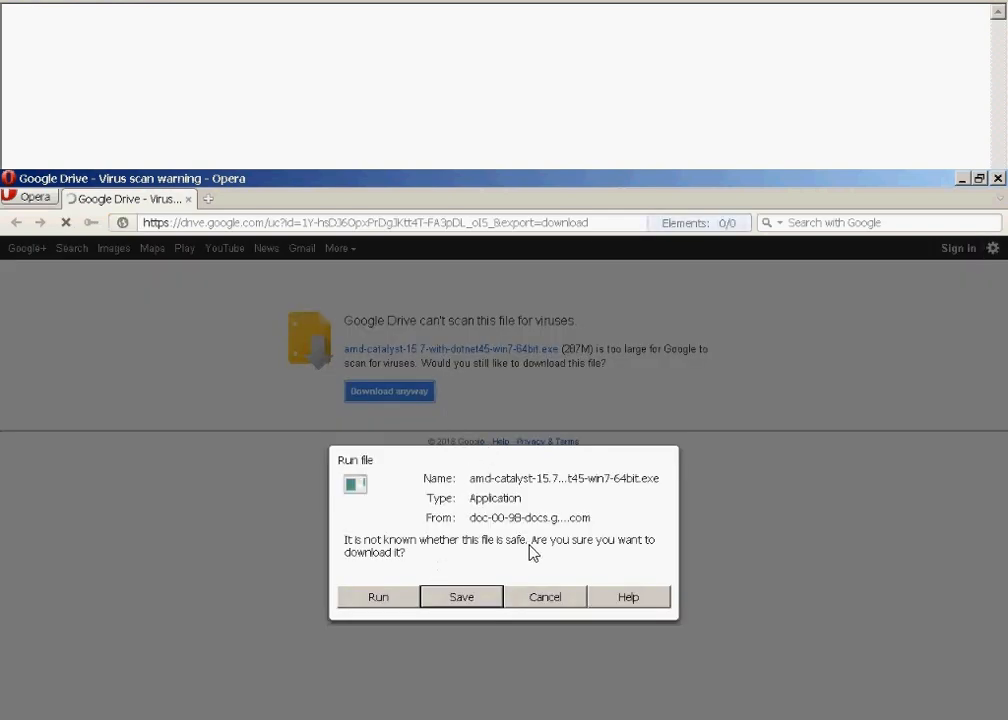
pyautogui.moveTo(652, 622)
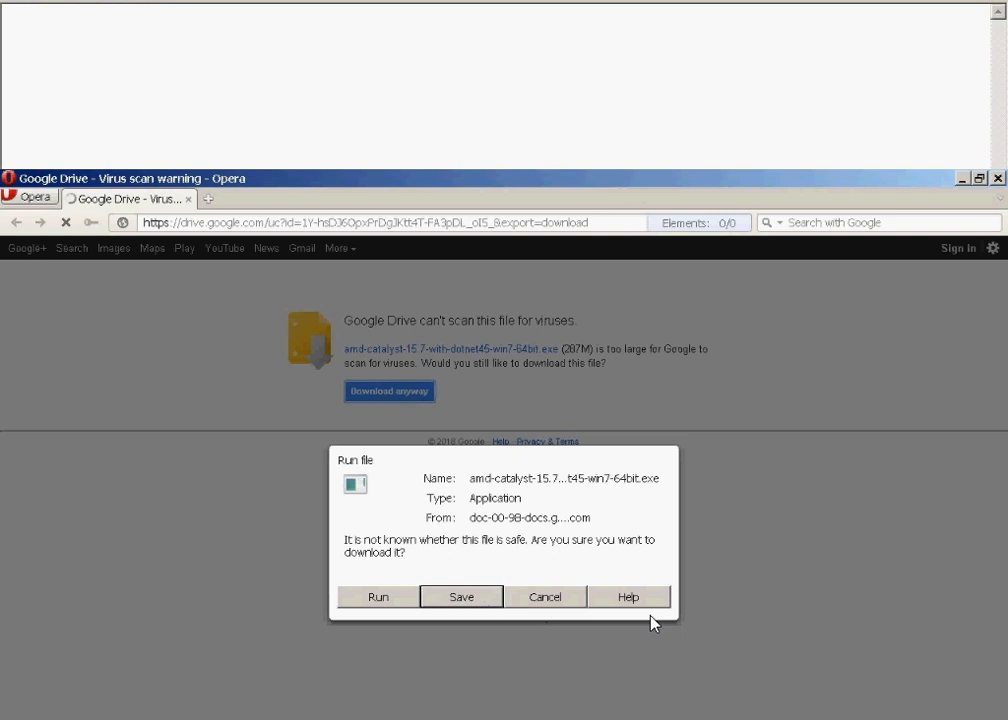
pyautogui.click(460, 596)
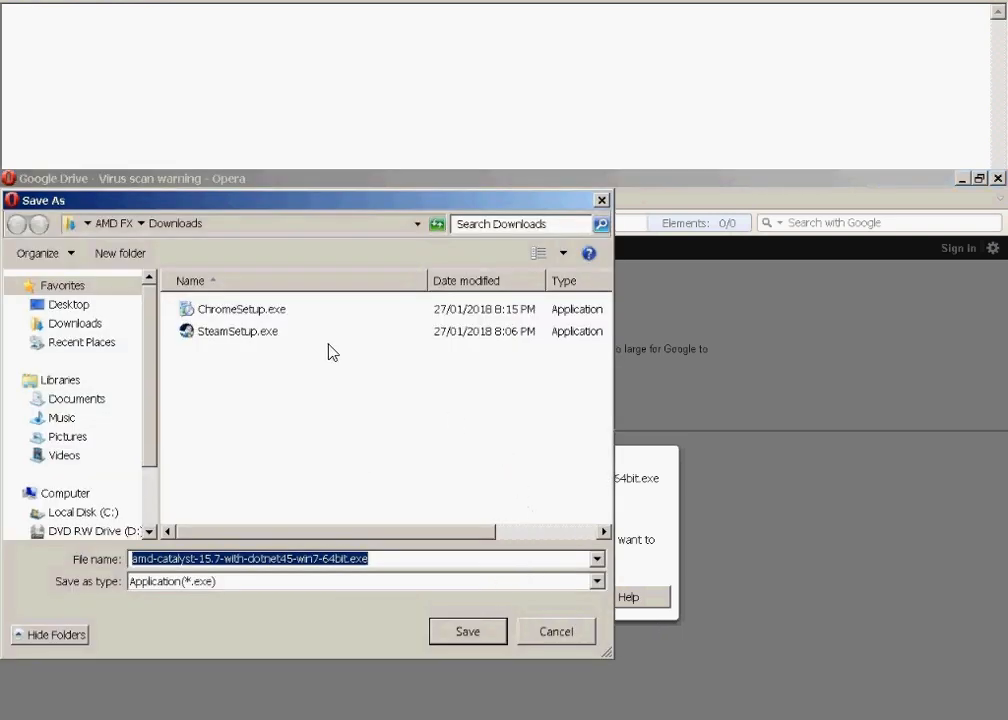
pyautogui.moveTo(448, 624)
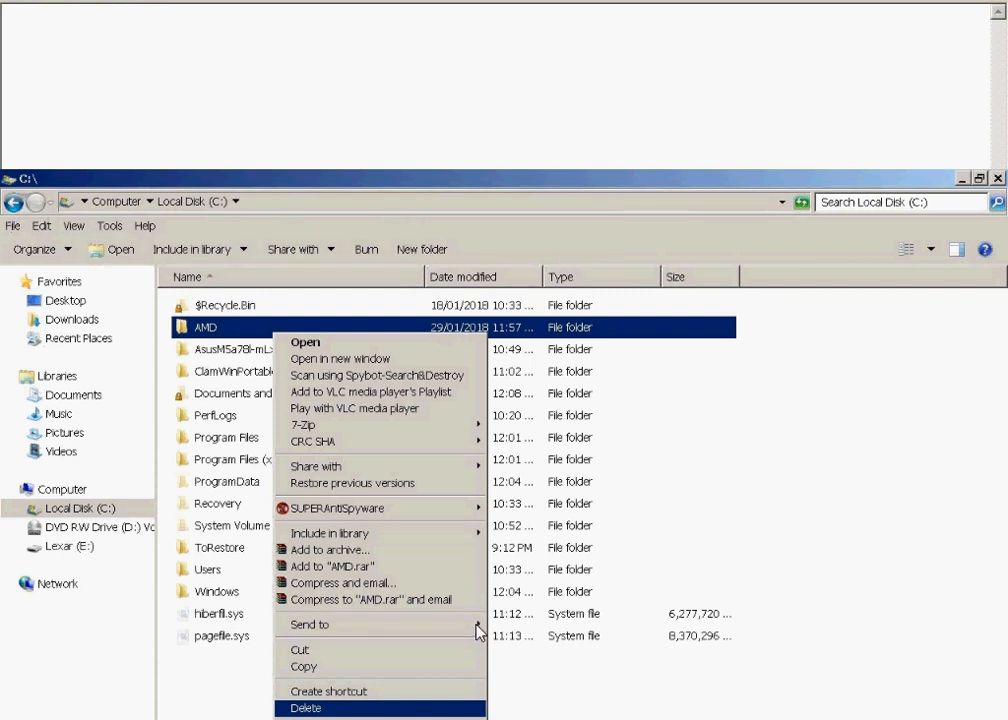
pyautogui.moveTo(204, 400)
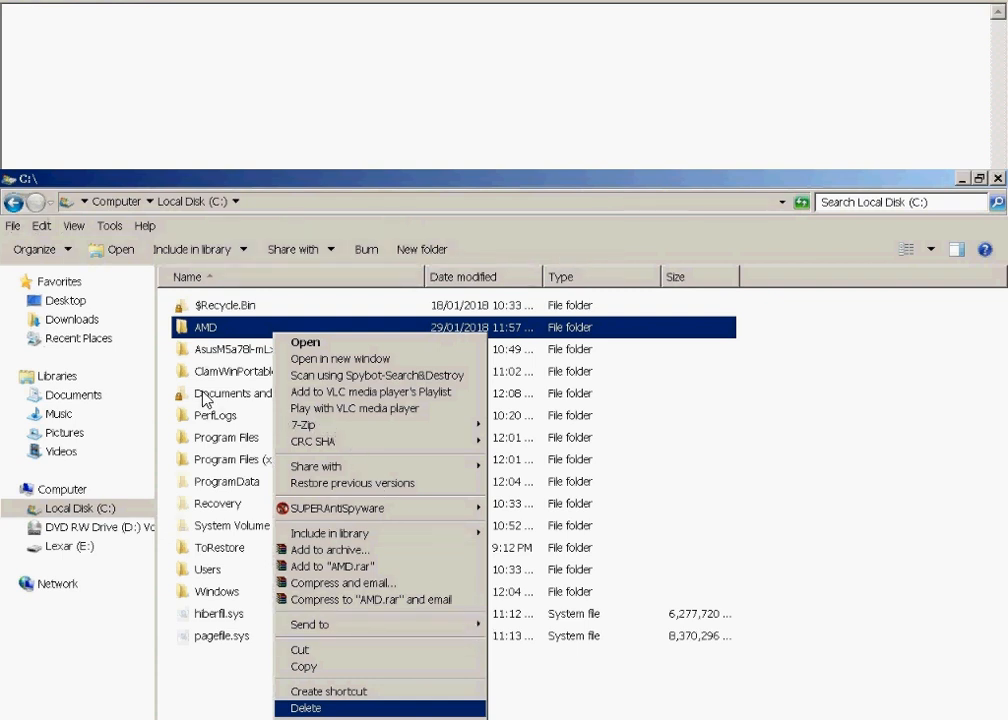
pyautogui.moveTo(64, 516)
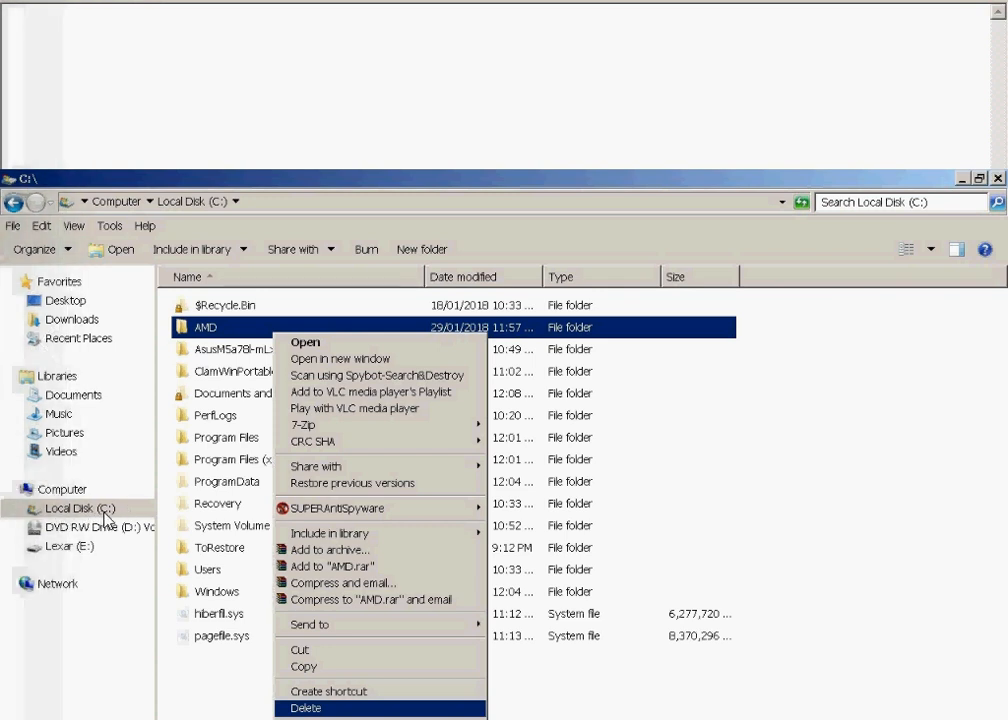
pyautogui.moveTo(230, 338)
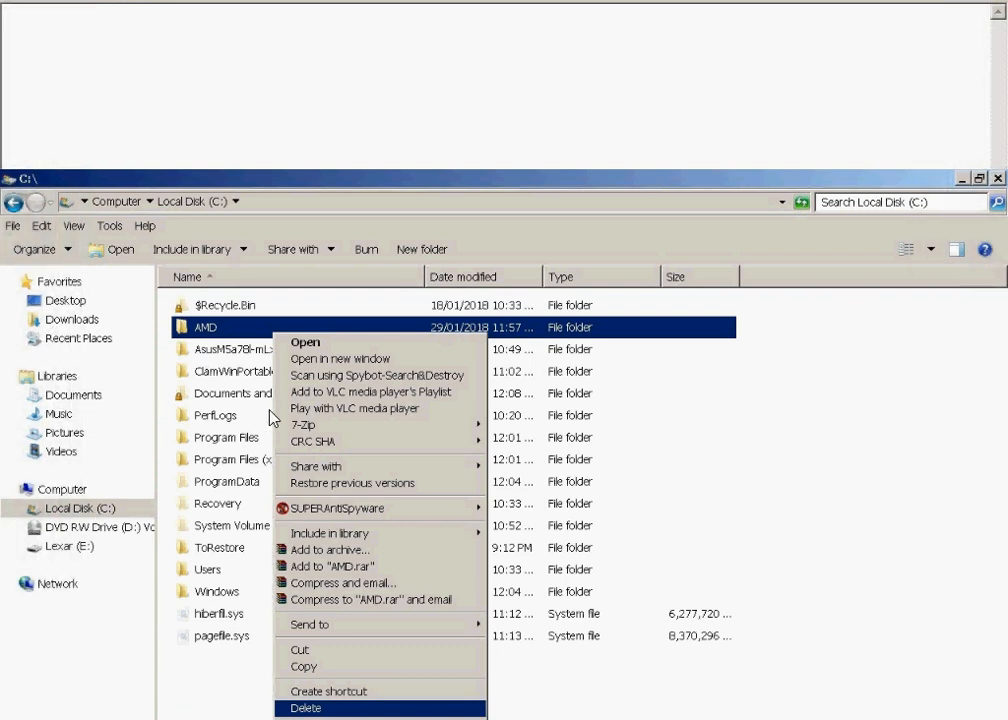
pyautogui.moveTo(282, 418)
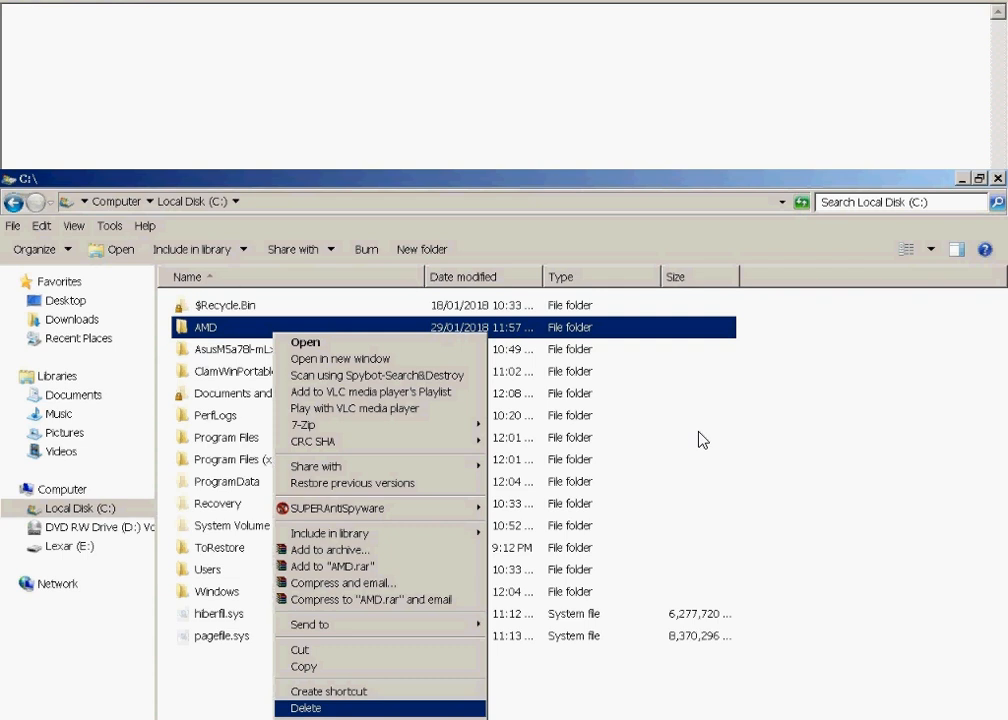
pyautogui.moveTo(444, 390)
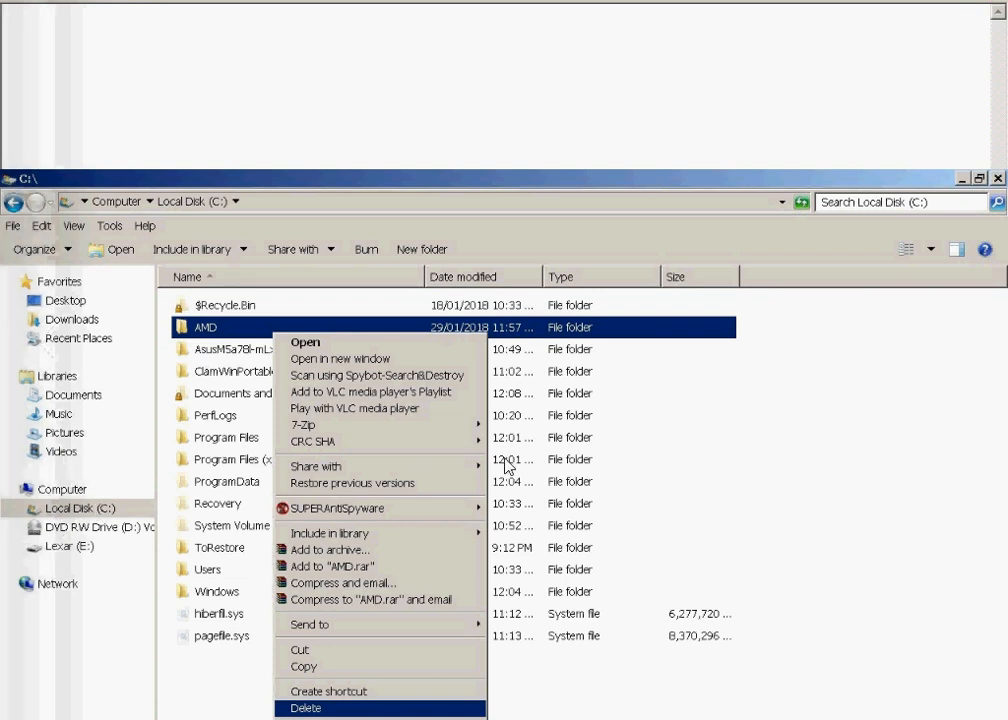
# Step: Delete the AMD folder from Local Disk C
pyautogui.click(306, 708)
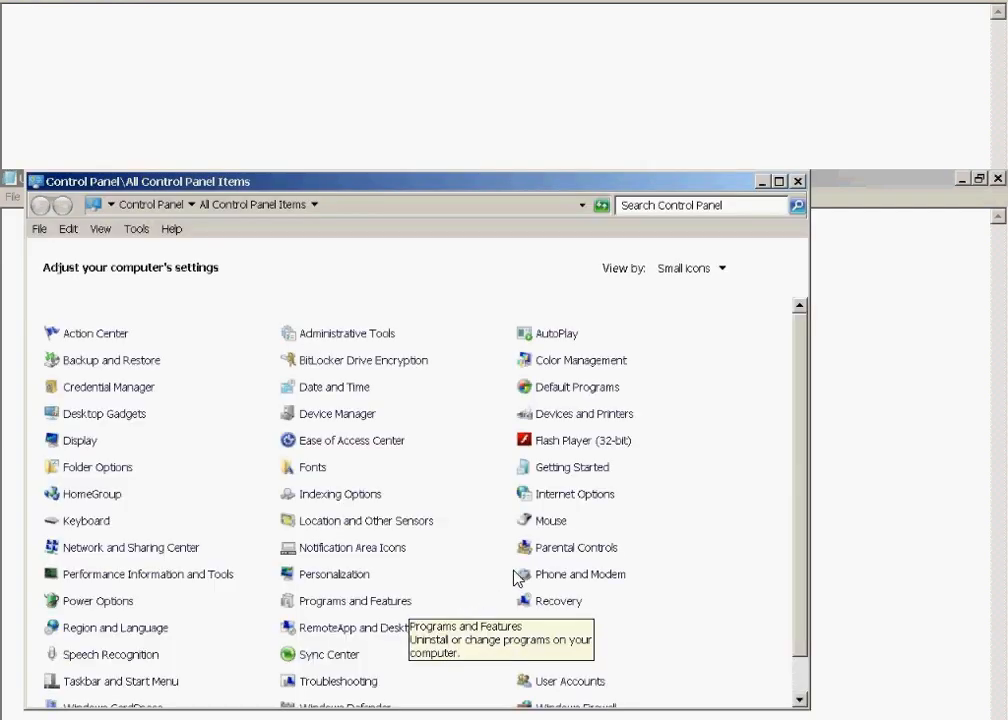
pyautogui.moveTo(468, 572)
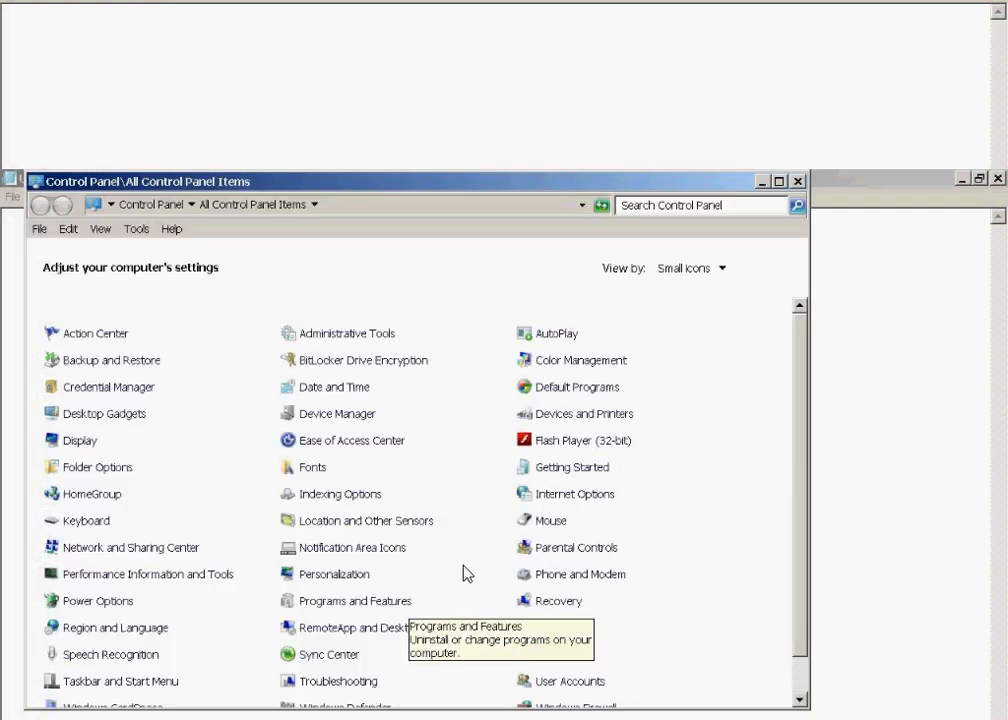
# Step: In Programs and Features, change the AMD Catalyst Install Manager installation
pyautogui.click(354, 600)
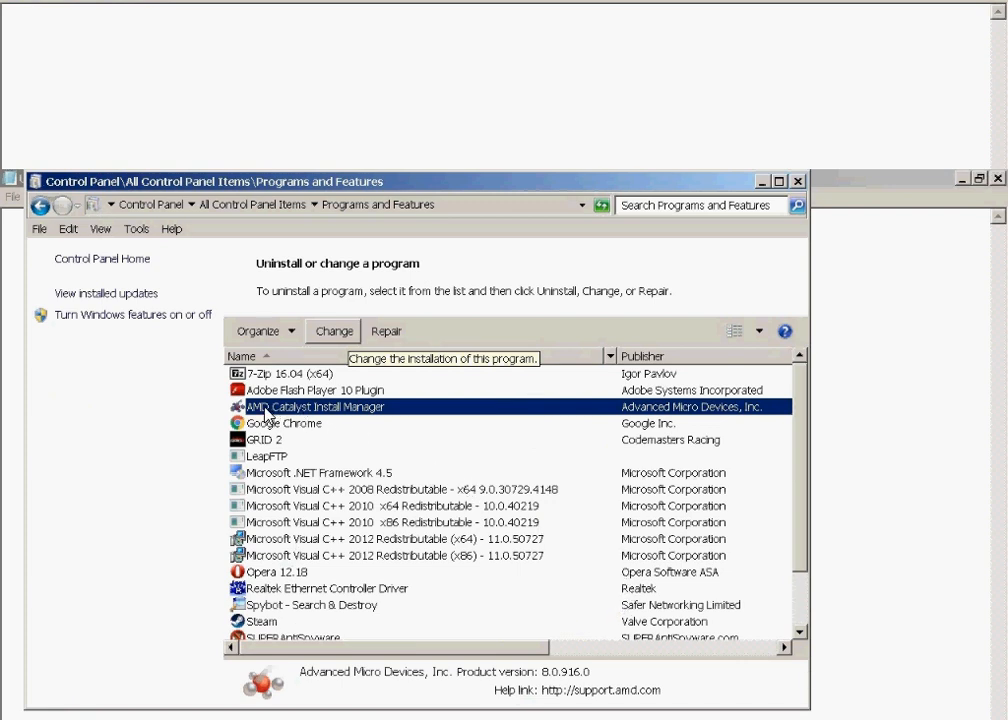
pyautogui.moveTo(376, 390)
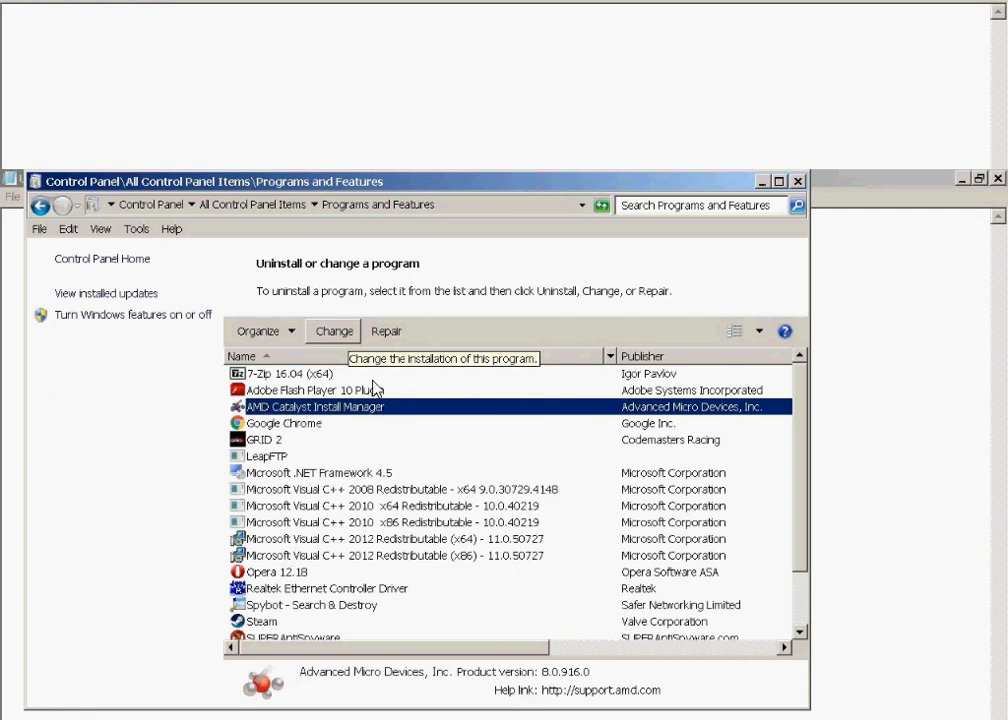
pyautogui.moveTo(520, 378)
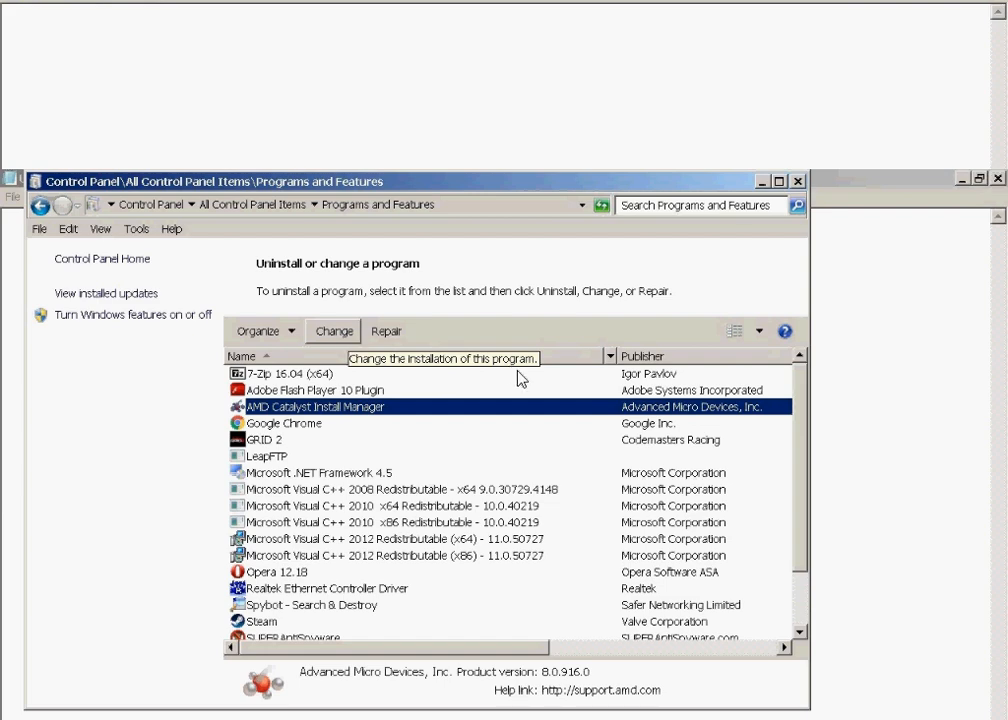
pyautogui.click(332, 332)
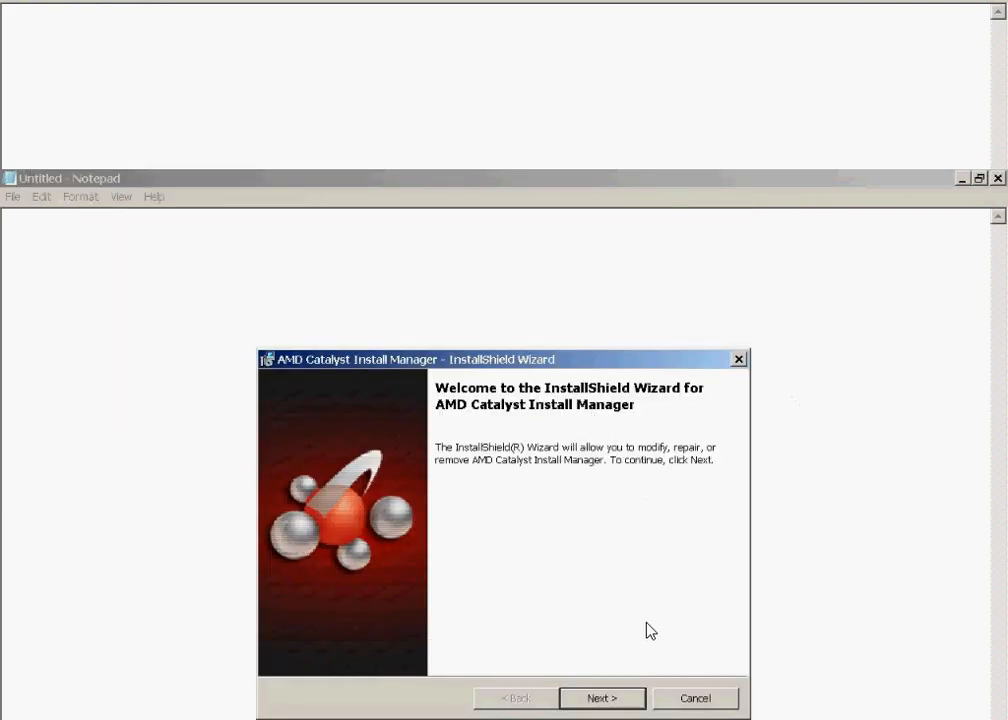
# Step: Proceed through Uninstall Manager and limit removal to the Current Version's components
pyautogui.click(600, 698)
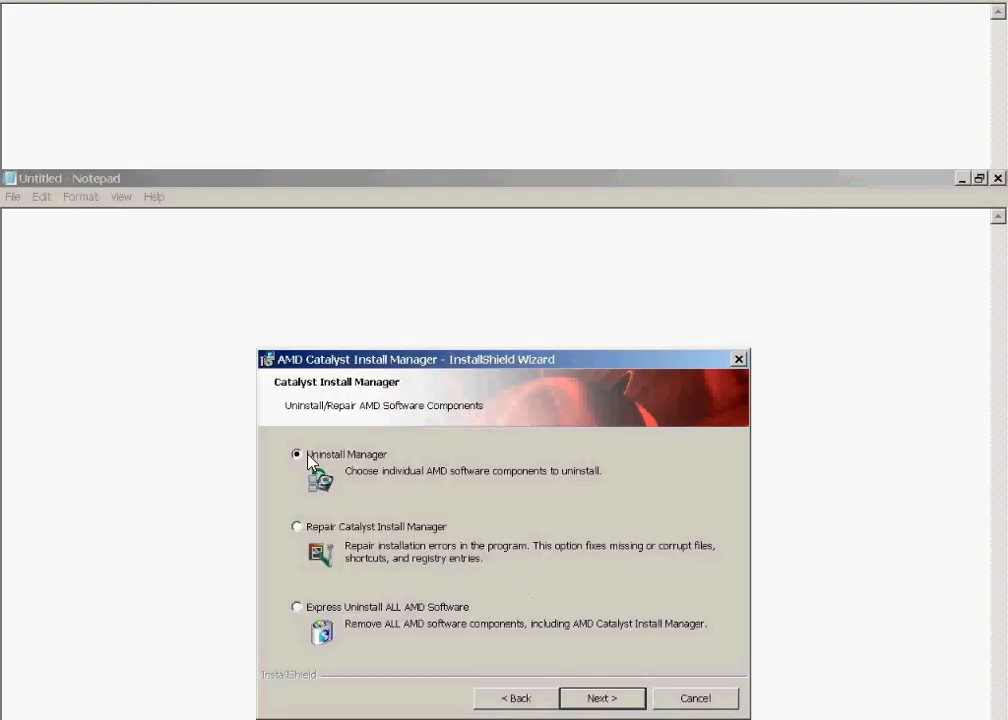
pyautogui.click(600, 698)
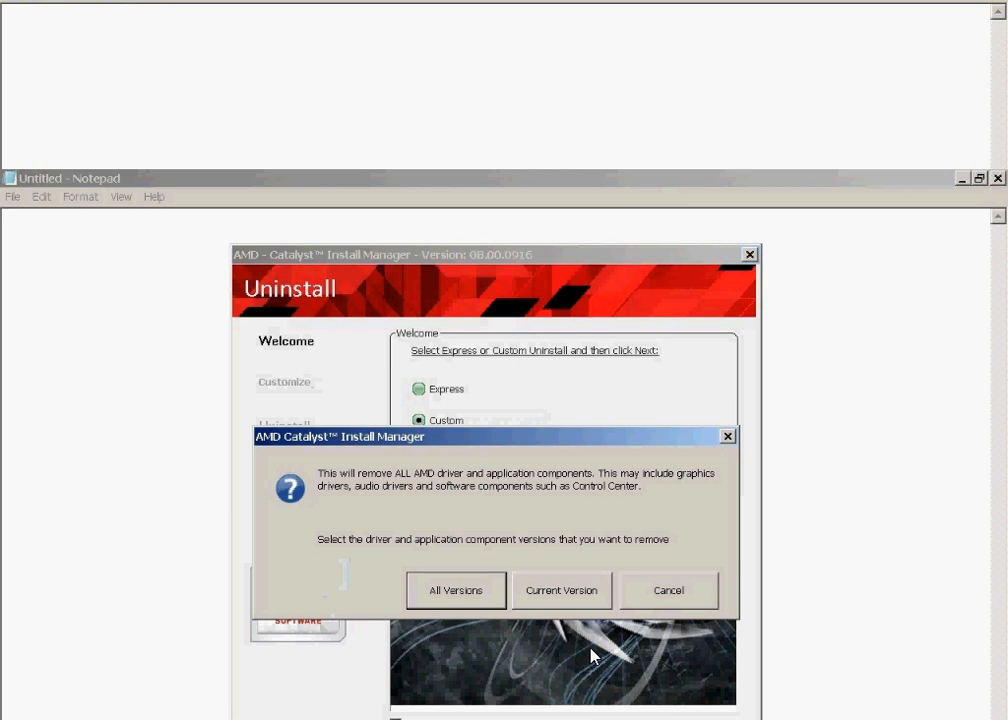
pyautogui.moveTo(366, 476)
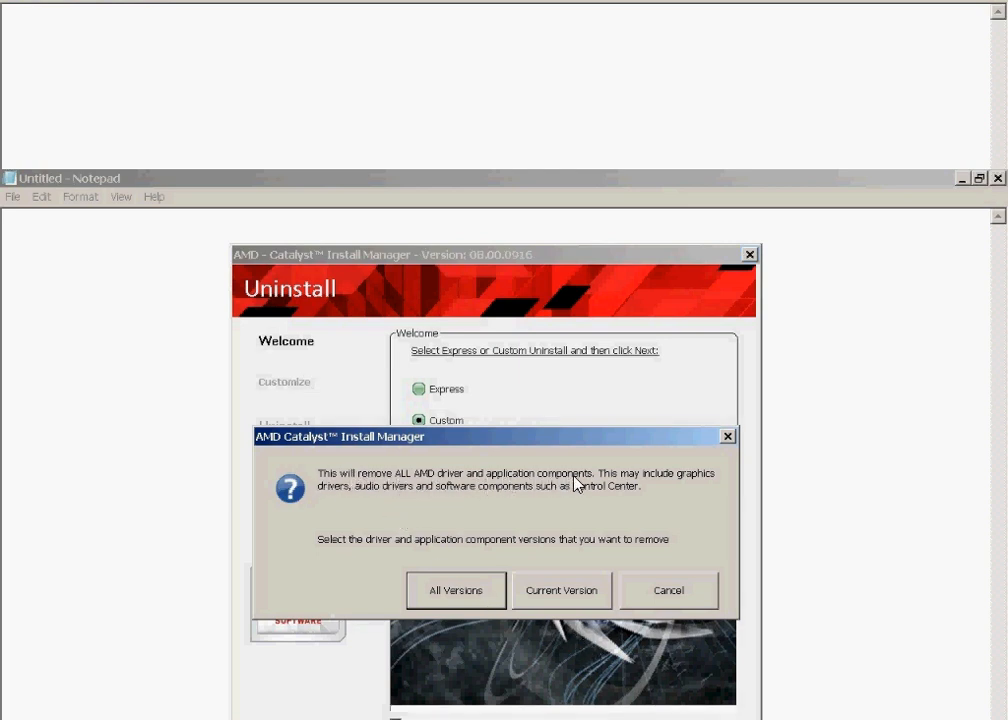
pyautogui.moveTo(704, 486)
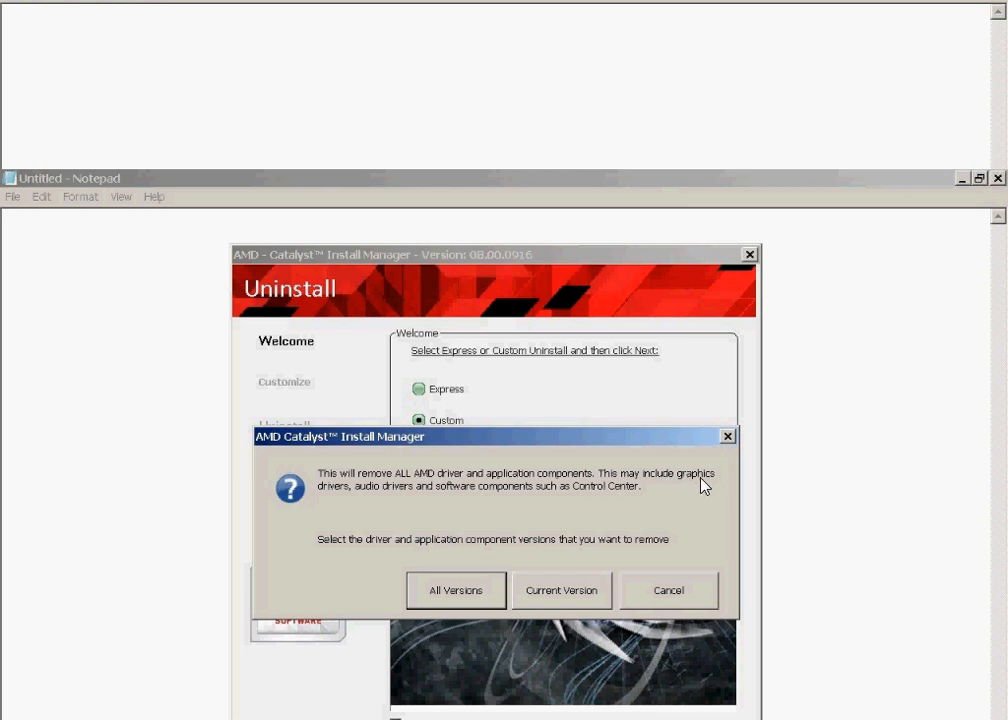
pyautogui.moveTo(412, 500)
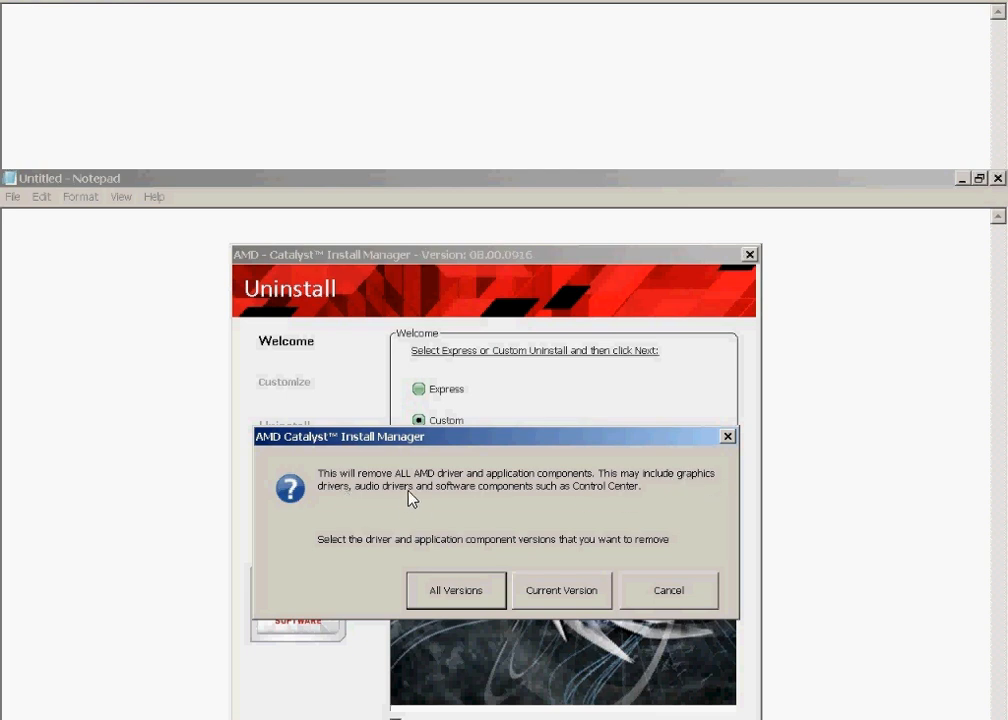
pyautogui.moveTo(596, 500)
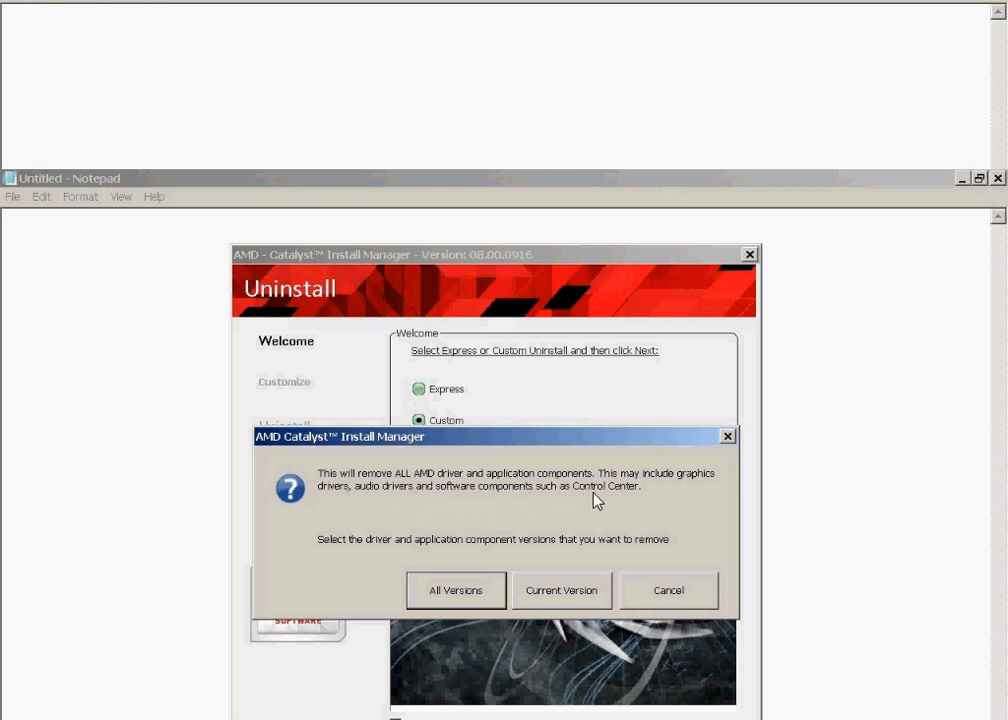
pyautogui.moveTo(342, 556)
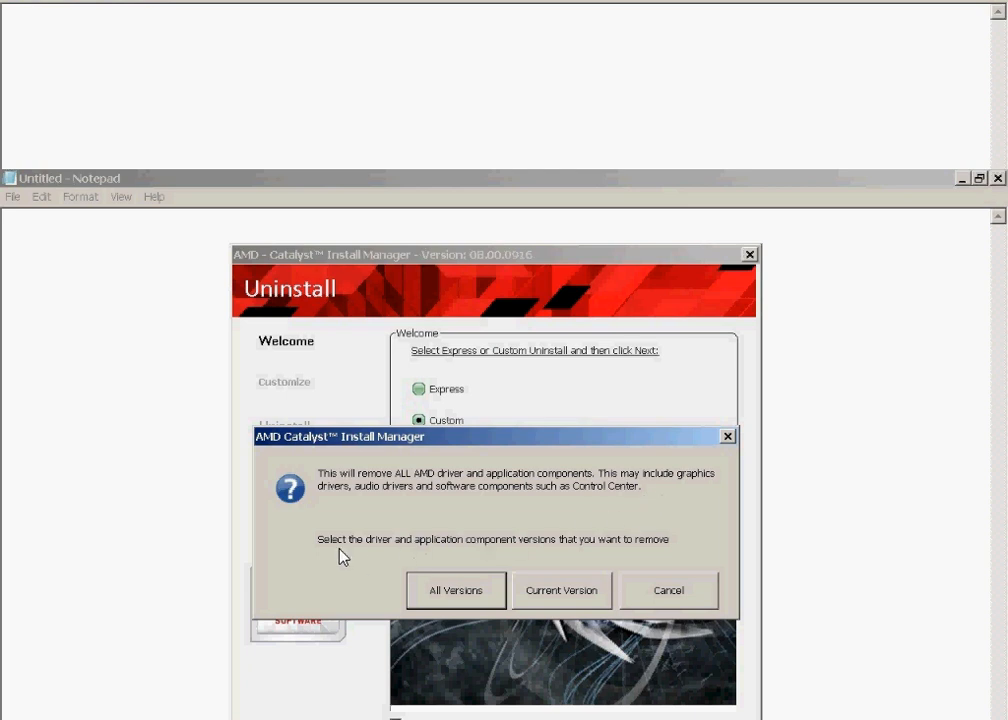
pyautogui.moveTo(582, 560)
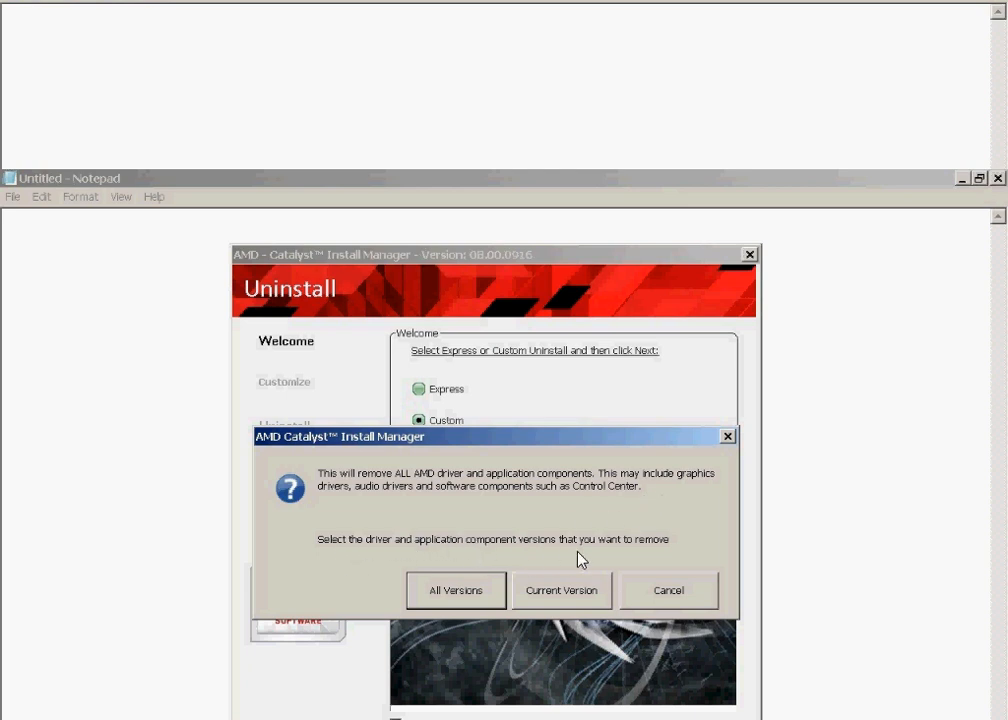
pyautogui.click(560, 590)
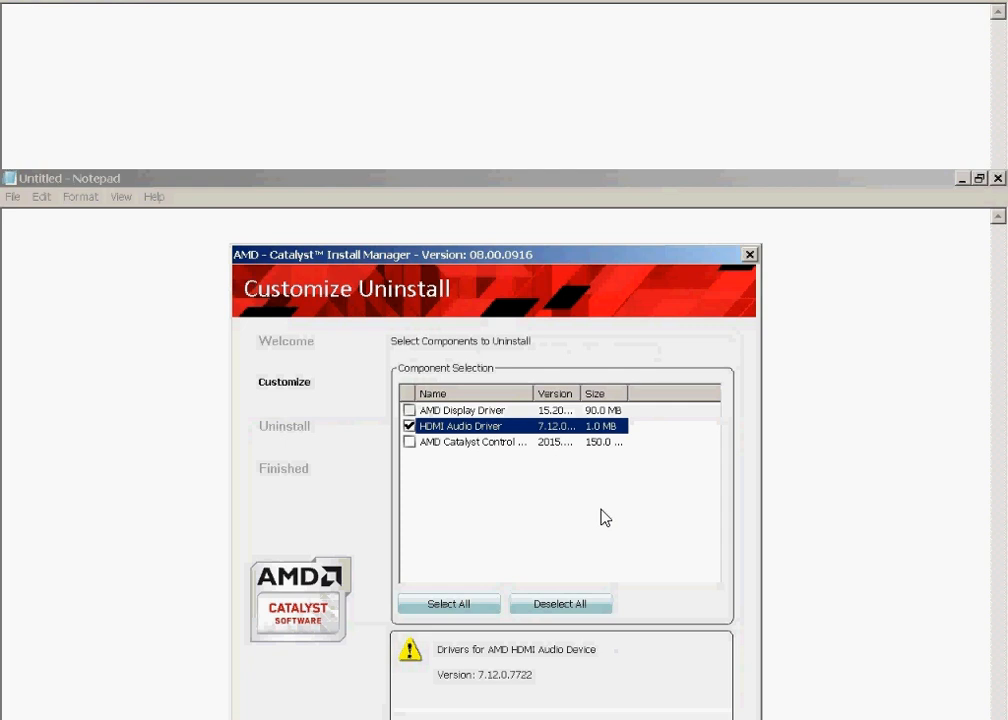
pyautogui.moveTo(300, 358)
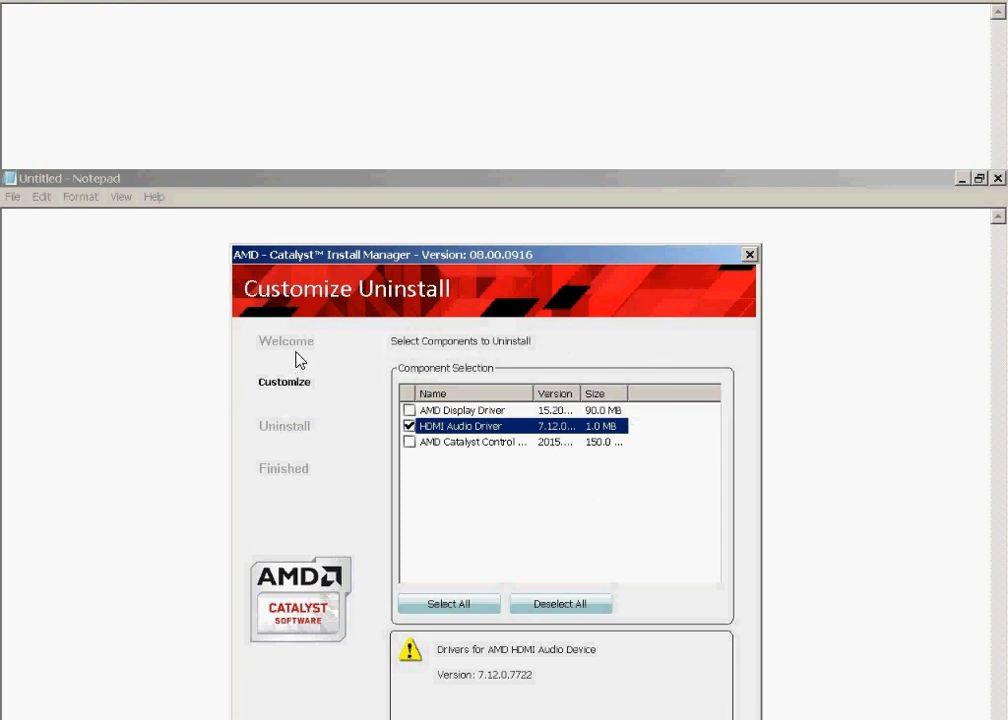
pyautogui.moveTo(424, 310)
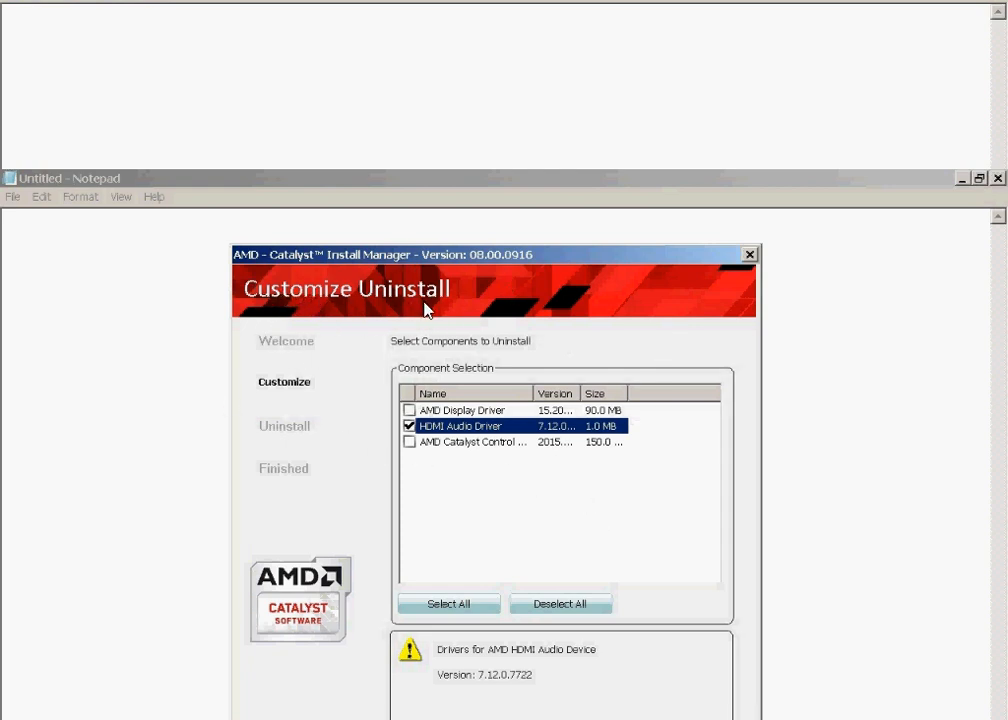
pyautogui.moveTo(548, 358)
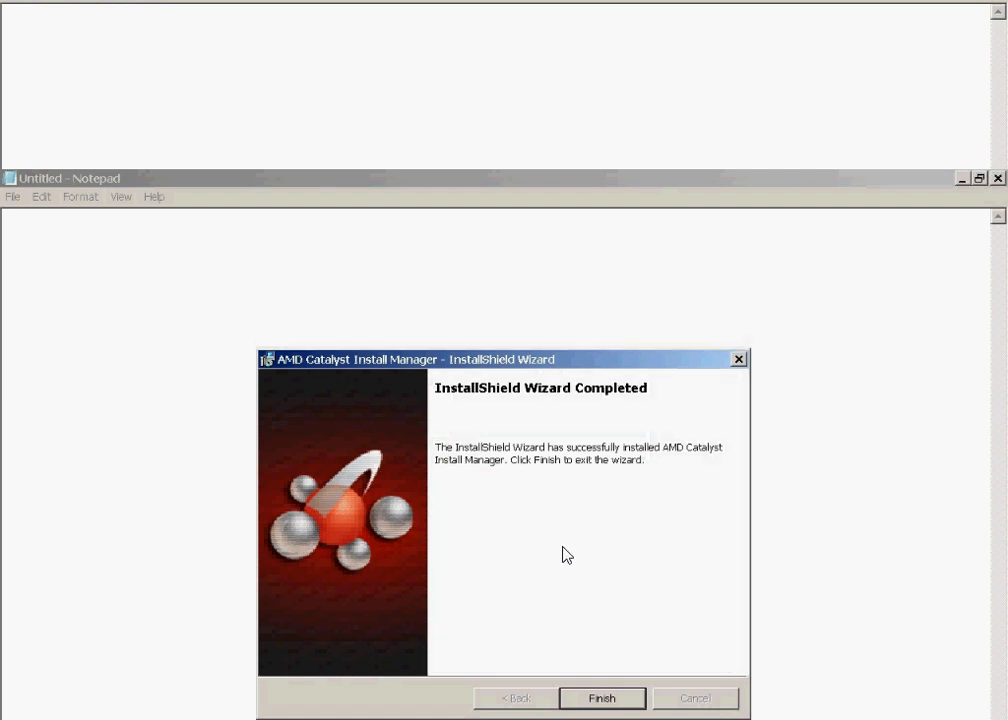
pyautogui.moveTo(636, 468)
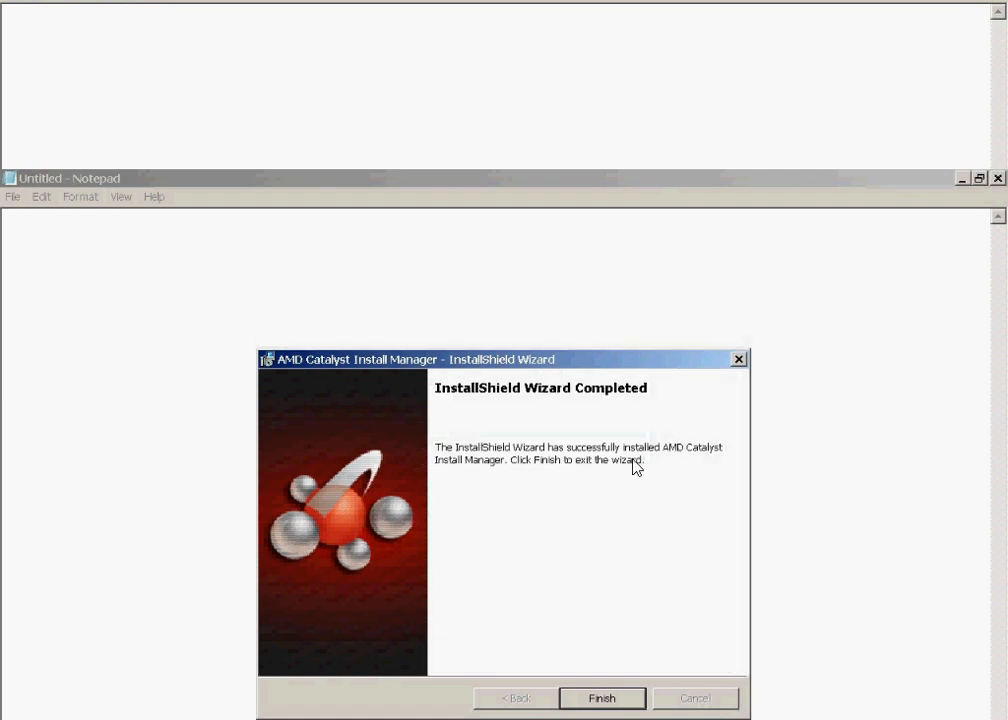
pyautogui.moveTo(720, 470)
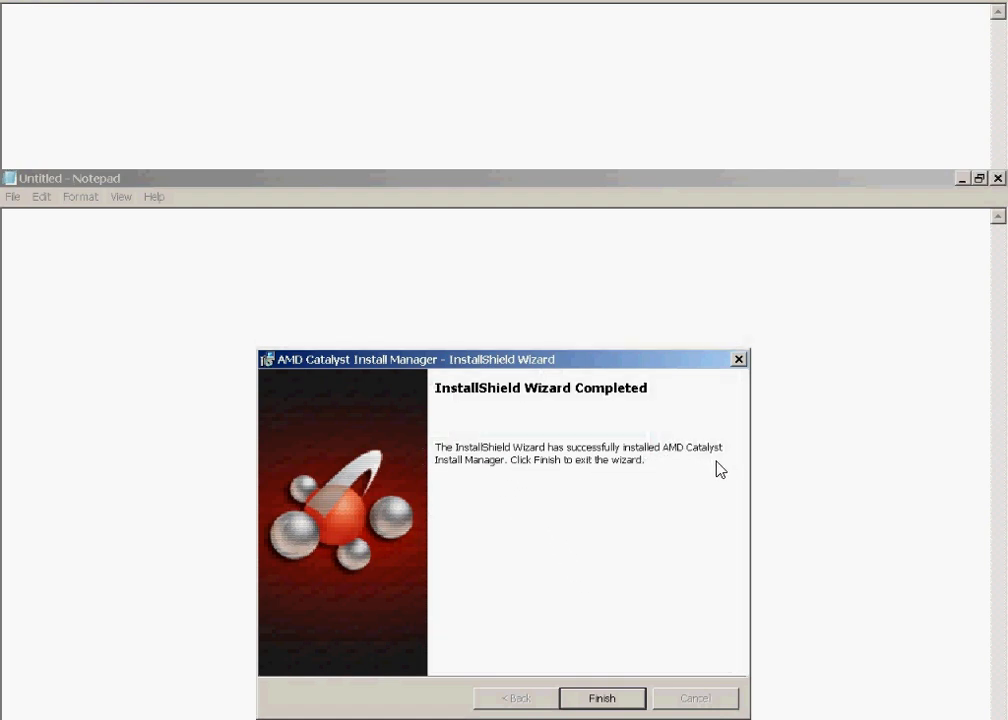
pyautogui.moveTo(562, 480)
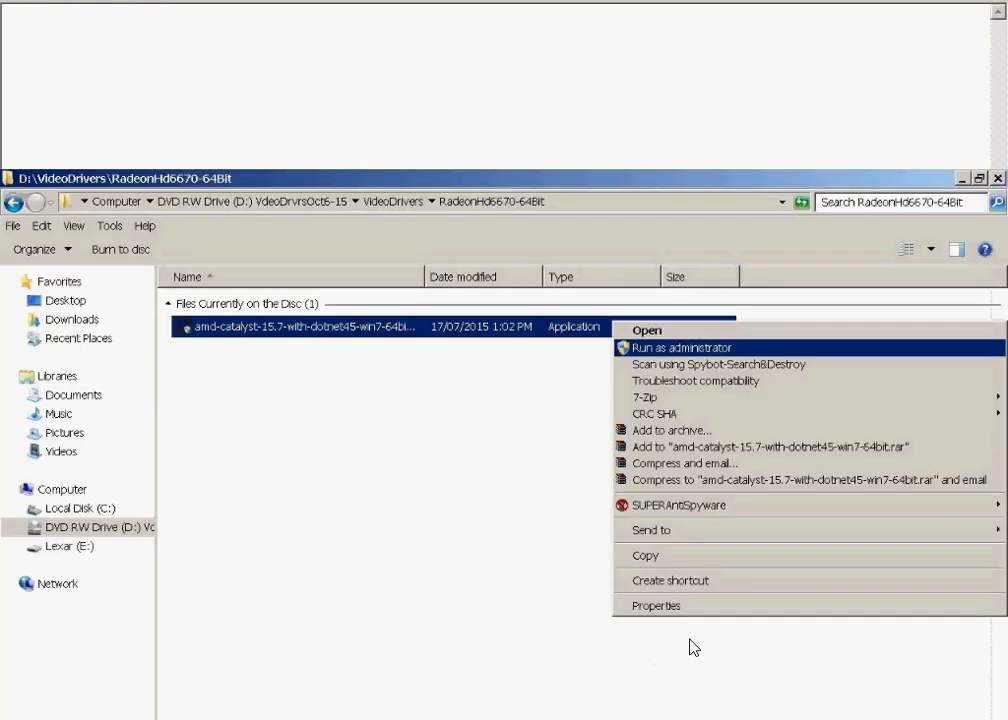
pyautogui.moveTo(190, 332)
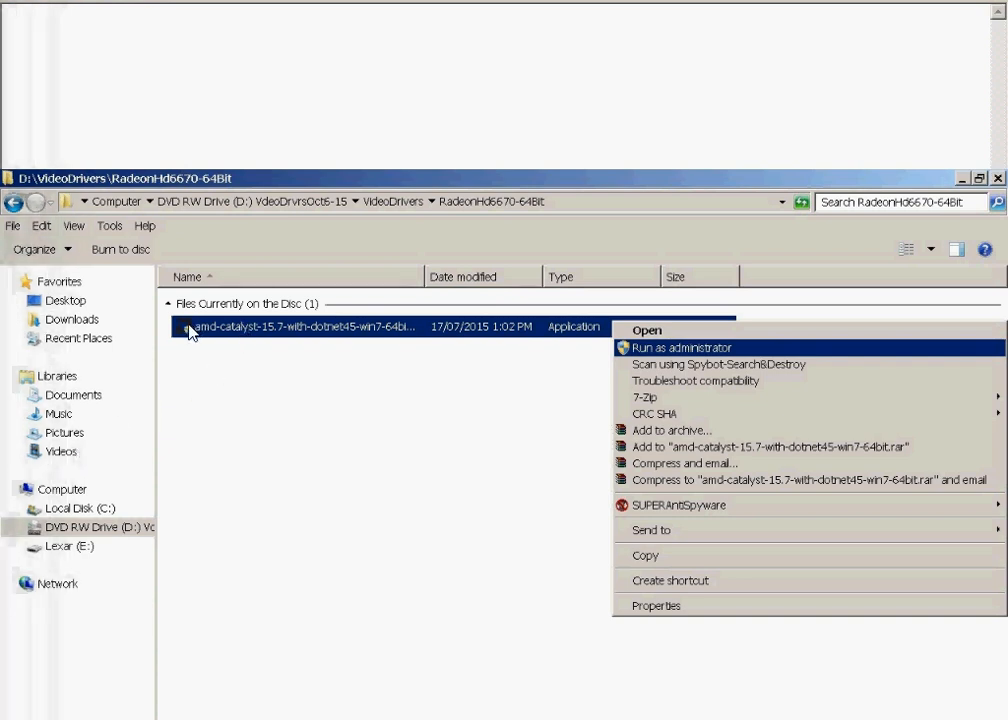
pyautogui.moveTo(268, 340)
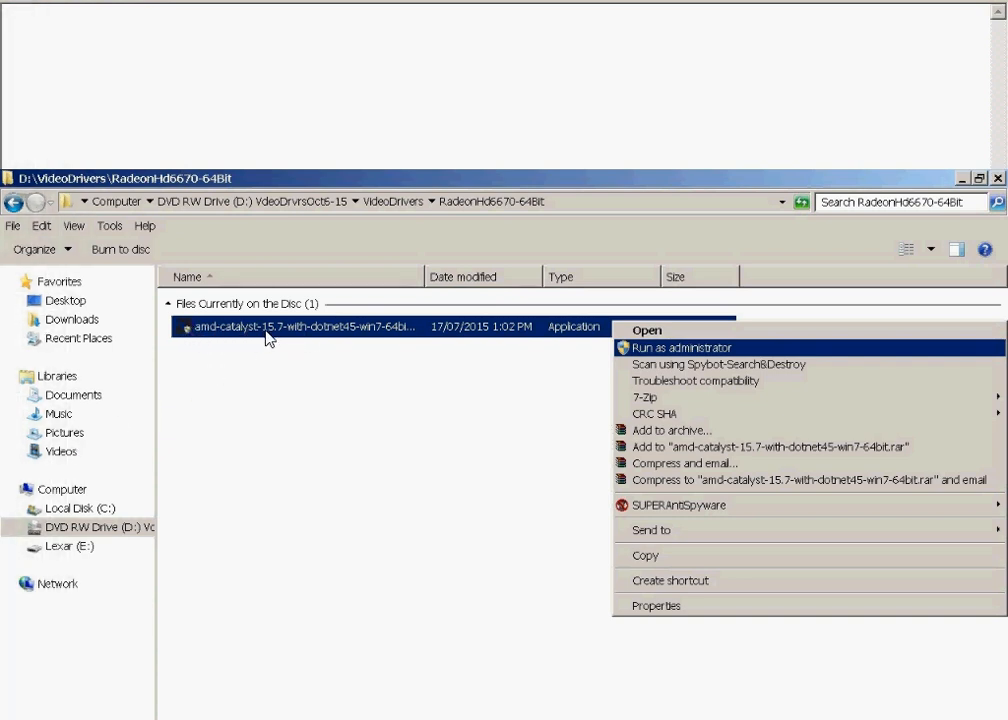
pyautogui.moveTo(284, 340)
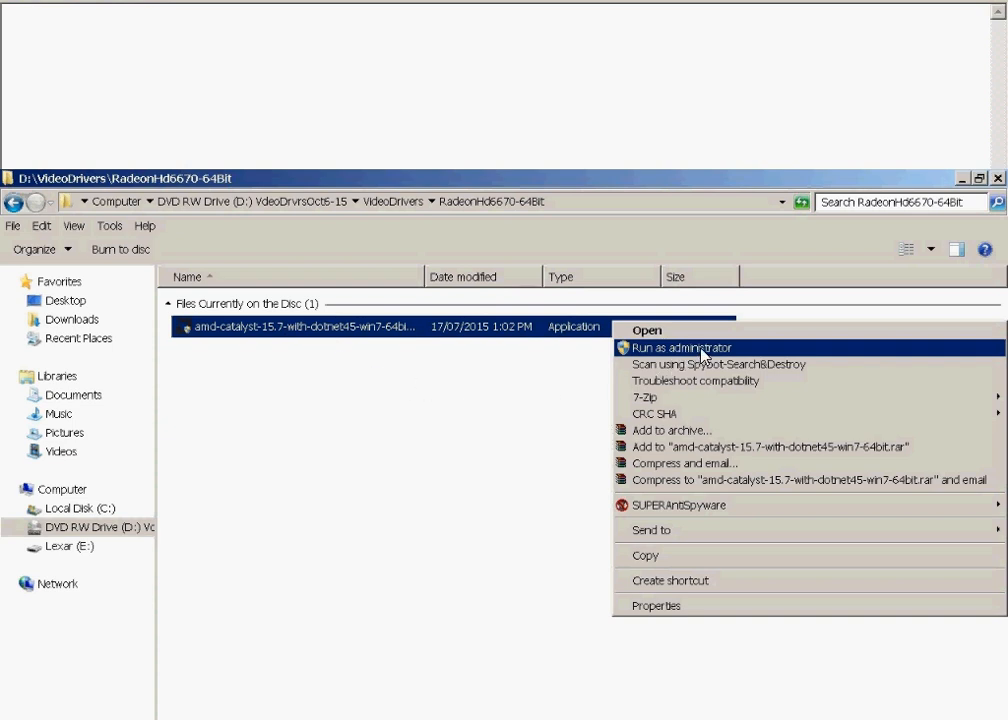
# Step: Run the amd-catalyst-15.7 installer from the DVD drive as administrator
pyautogui.click(684, 348)
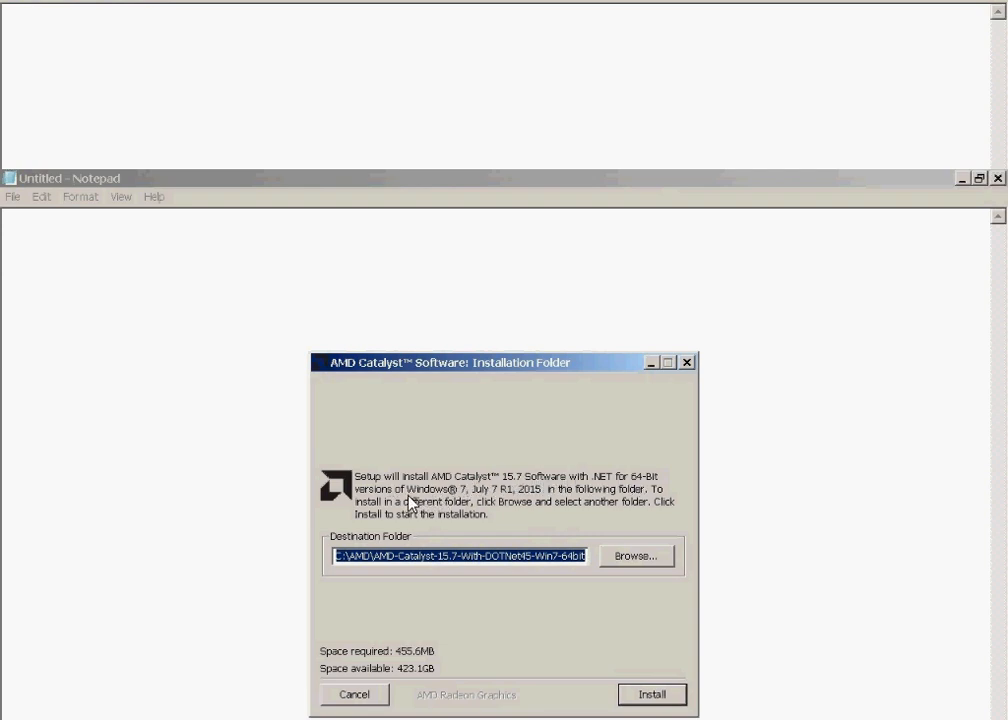
pyautogui.moveTo(552, 568)
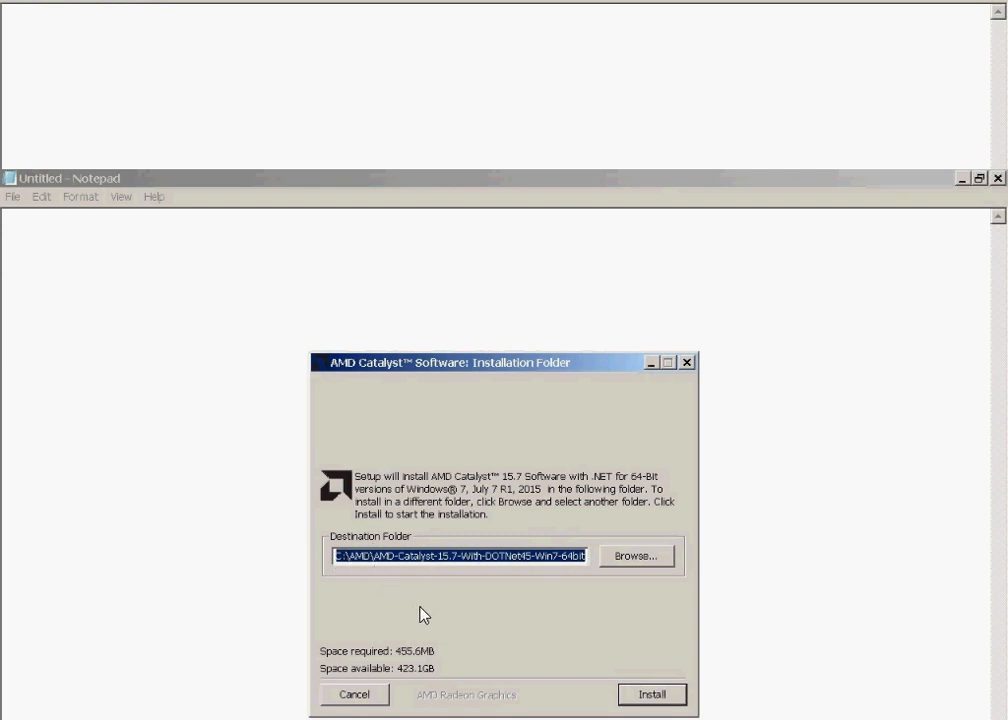
pyautogui.moveTo(376, 580)
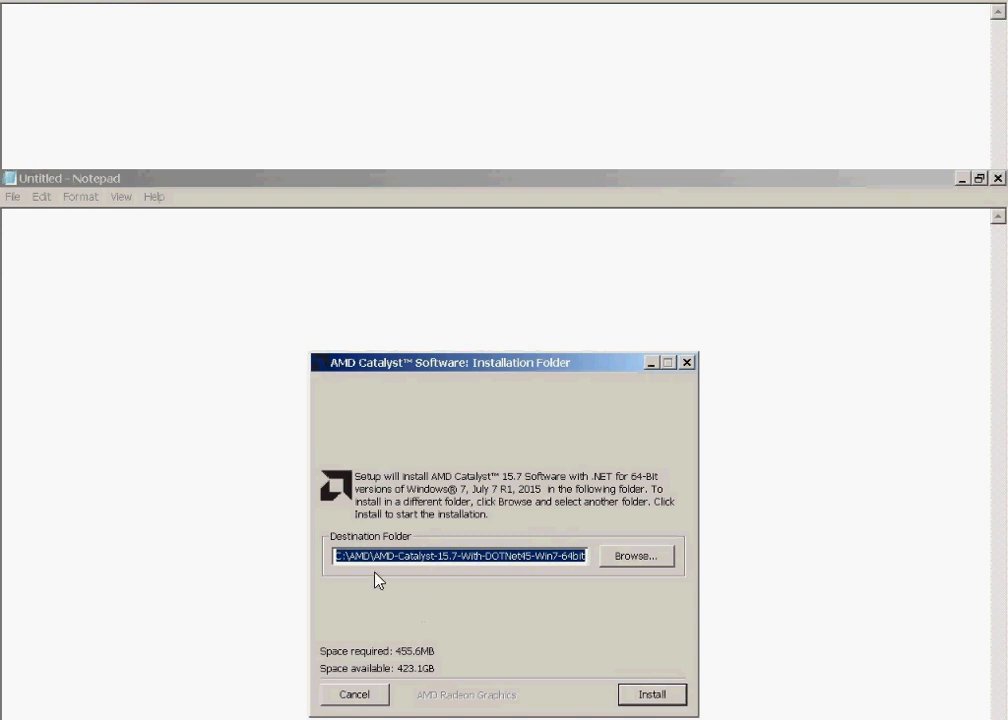
pyautogui.moveTo(448, 572)
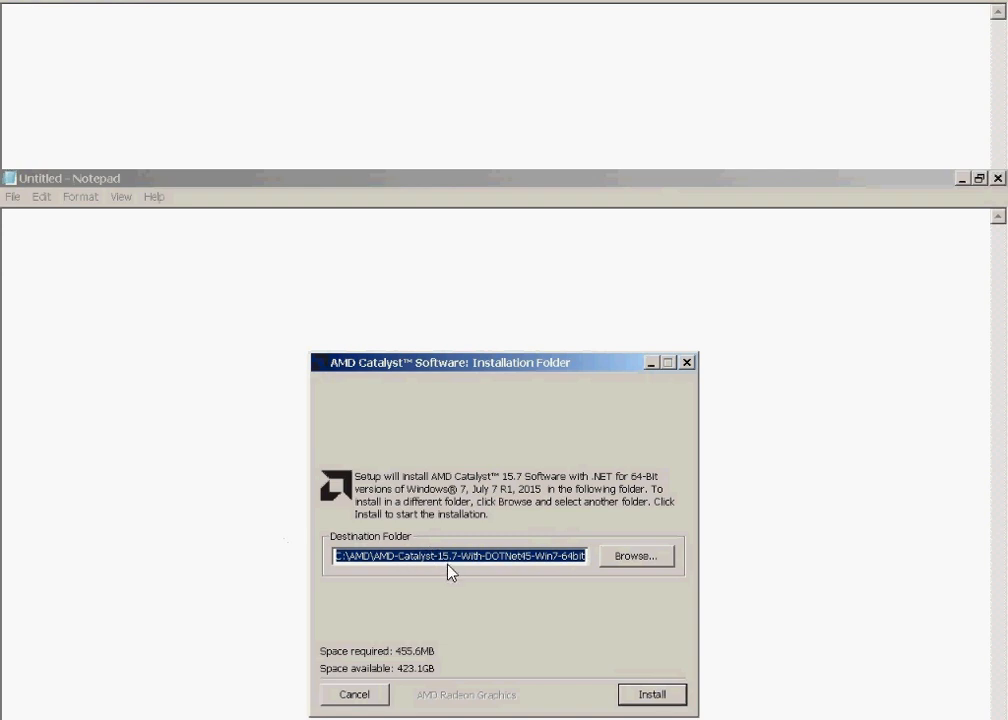
pyautogui.moveTo(474, 694)
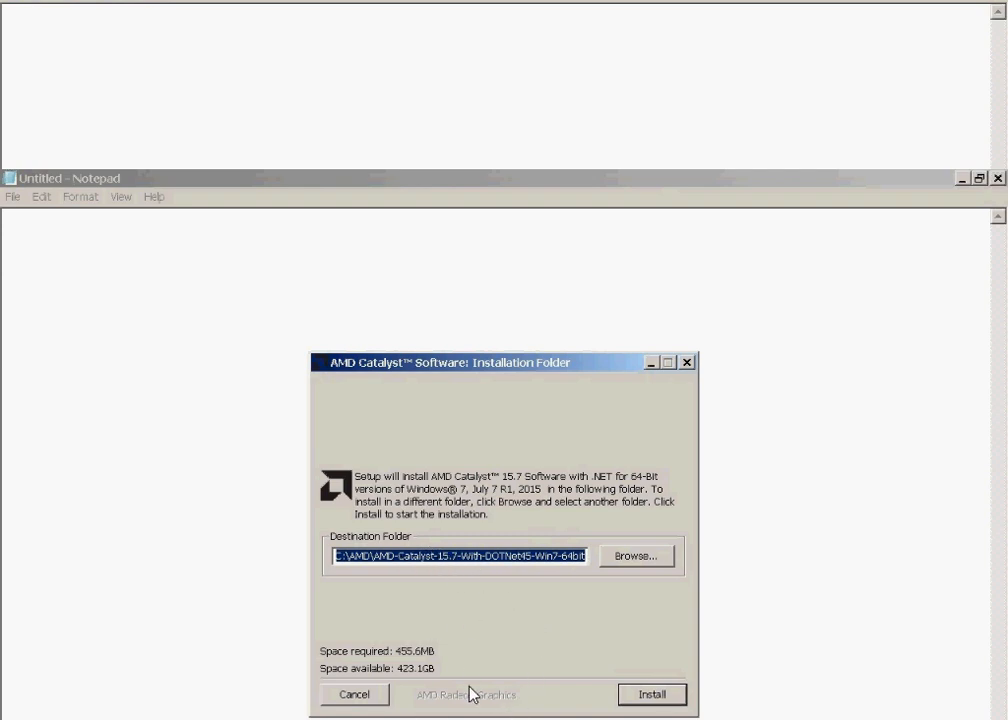
pyautogui.moveTo(480, 592)
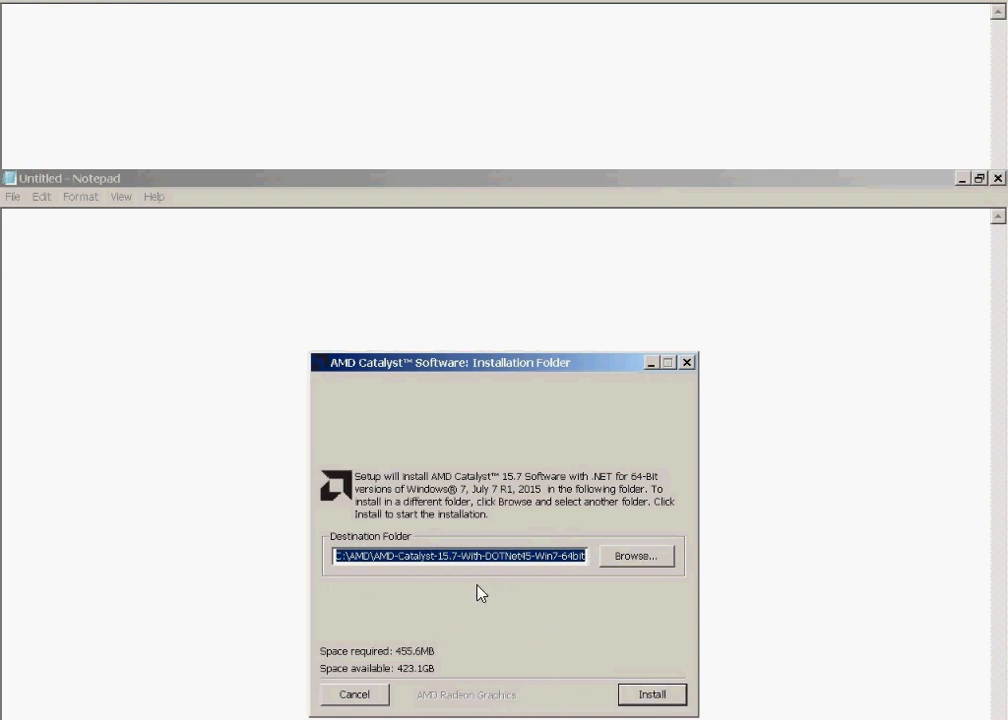
pyautogui.moveTo(664, 694)
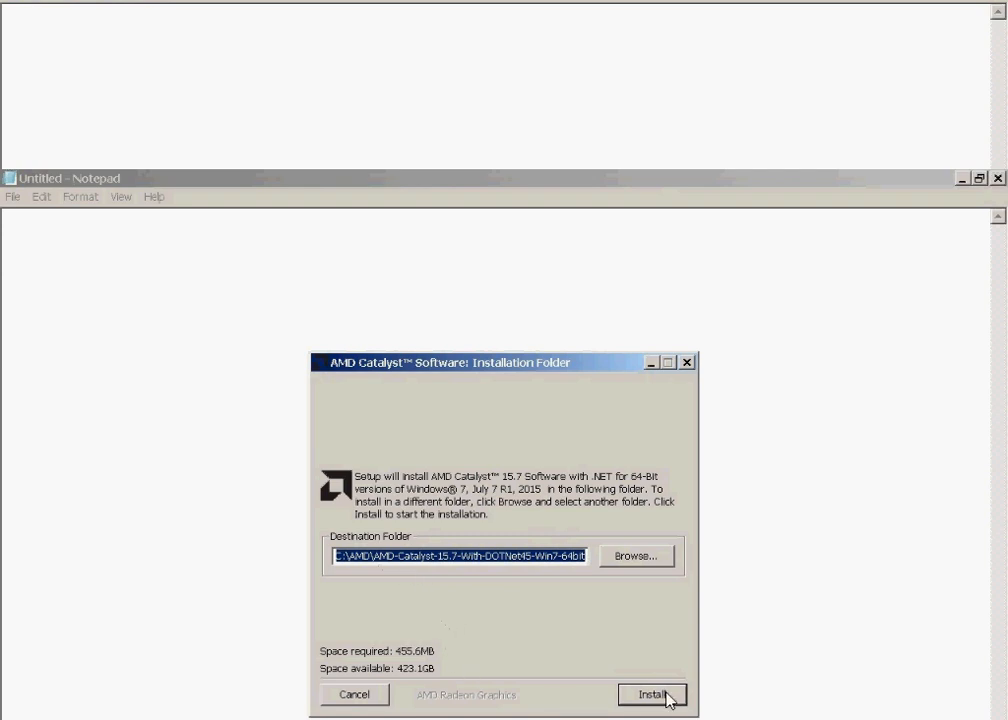
# Step: Install Catalyst 15.7 to the default folder and review components, leaving AMD Gaming Evolved App unchecked
pyautogui.click(652, 696)
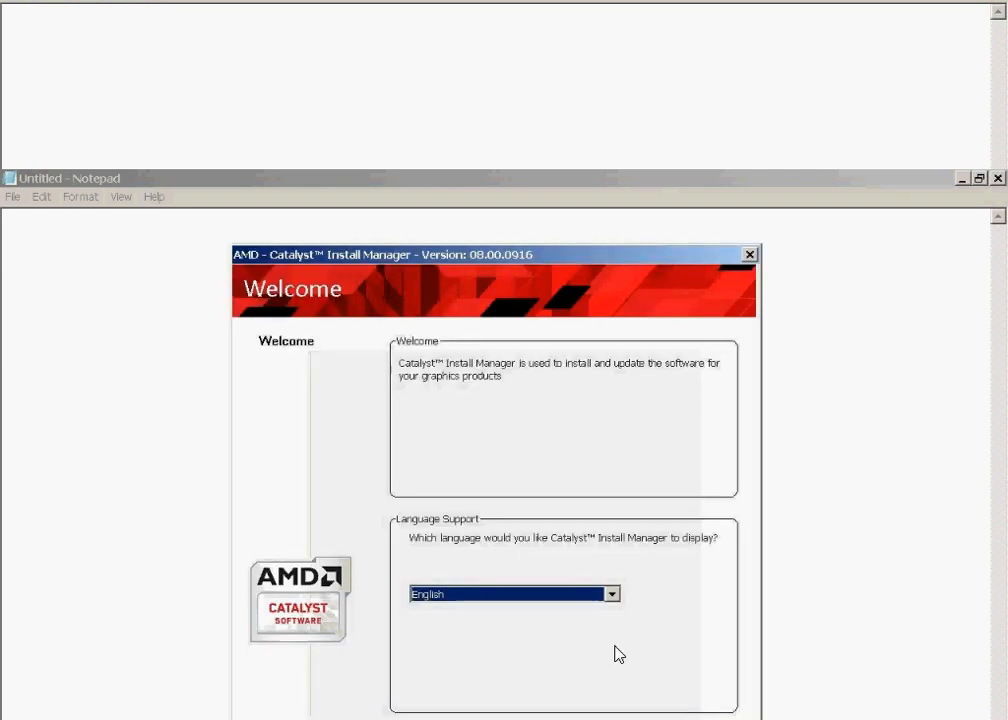
pyautogui.moveTo(436, 358)
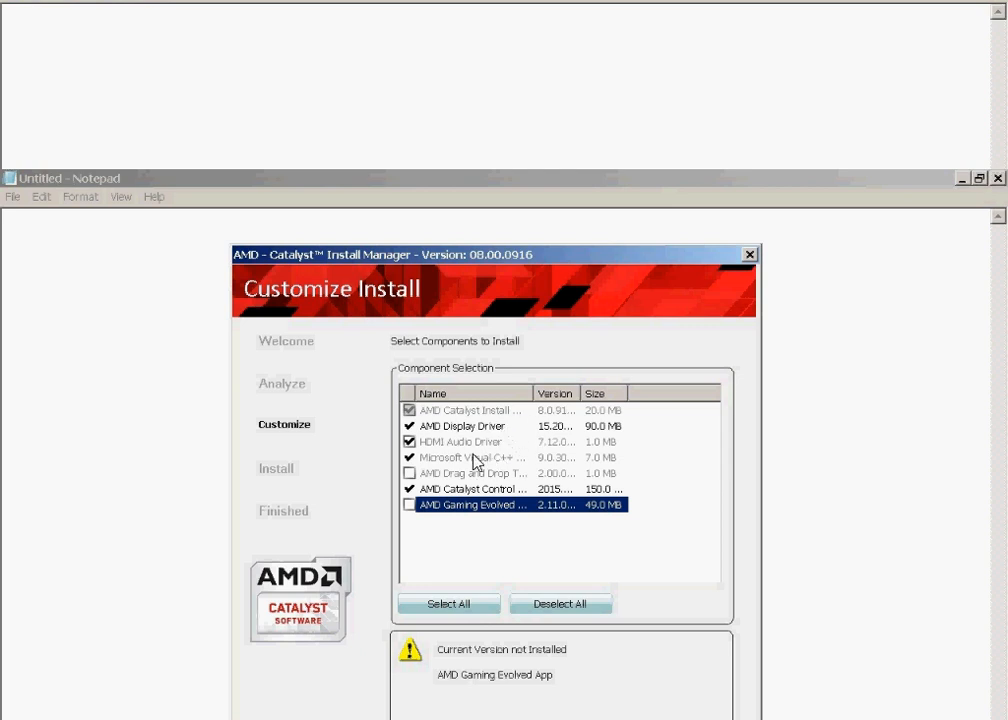
pyautogui.moveTo(488, 462)
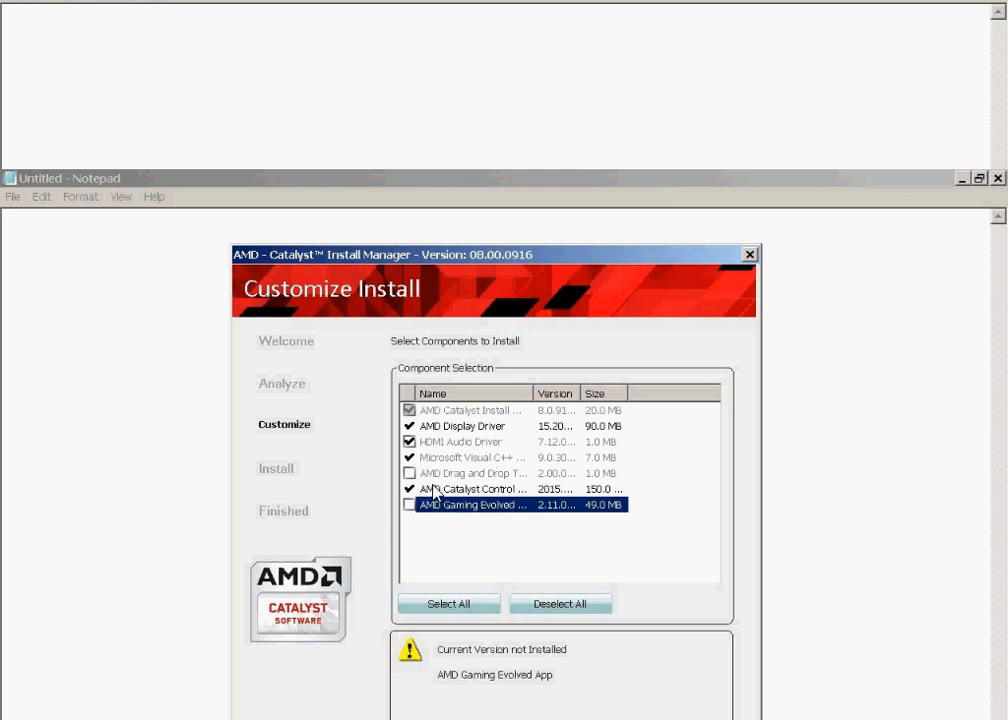
pyautogui.moveTo(584, 540)
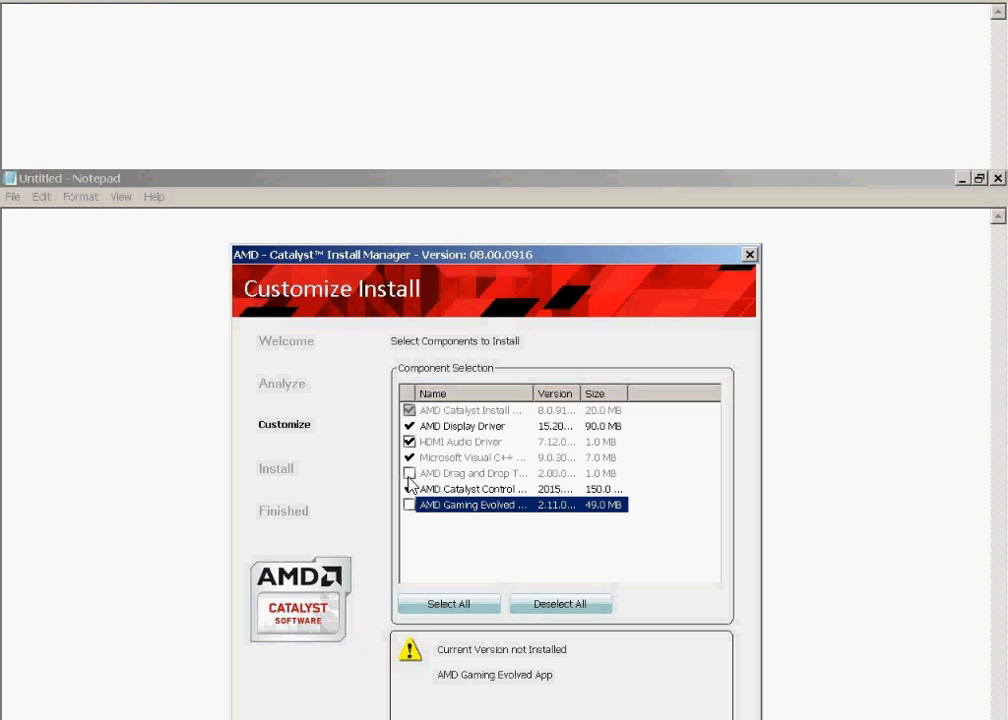
pyautogui.click(408, 488)
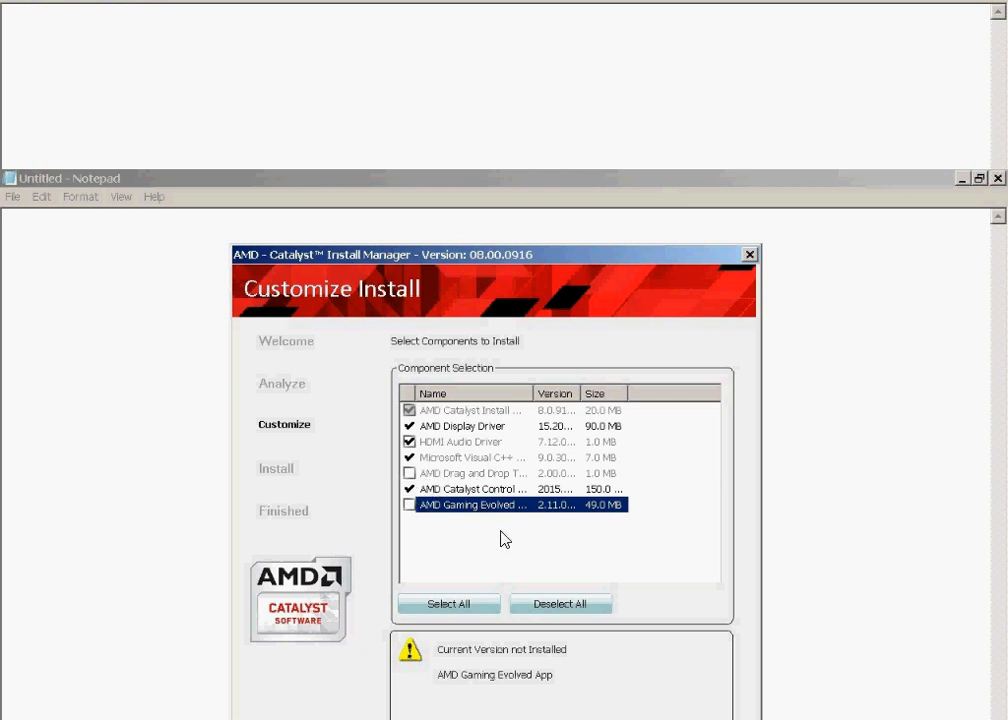
pyautogui.moveTo(500, 516)
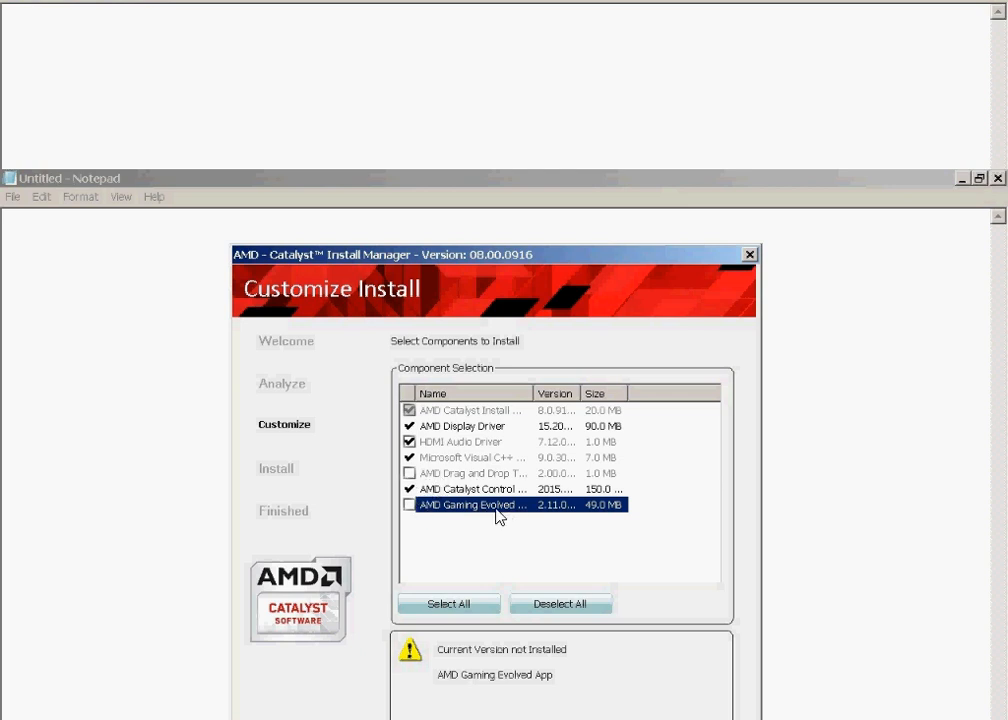
pyautogui.moveTo(504, 452)
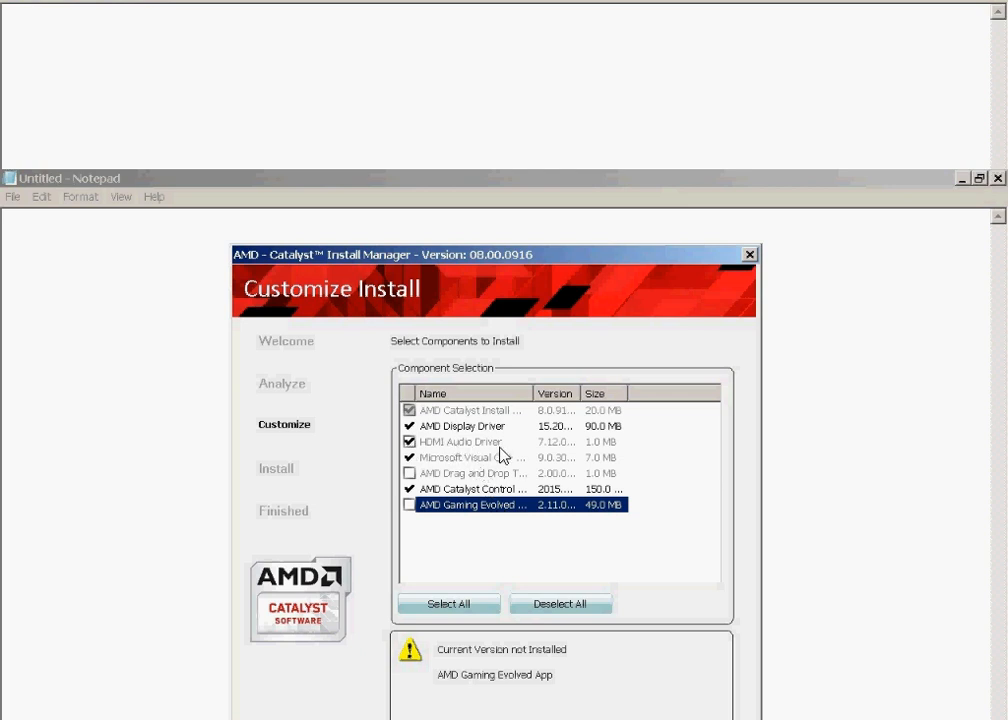
pyautogui.moveTo(612, 600)
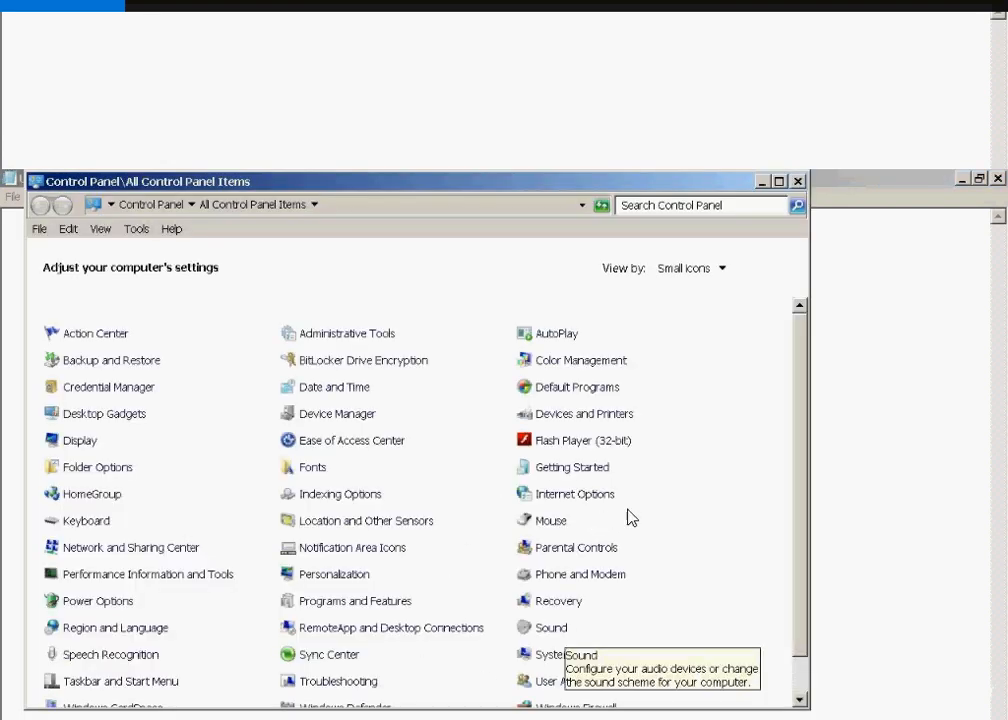
# Step: Check AMD HDMI Output on the Playback list, then view the Sounds tab events
pyautogui.click(552, 628)
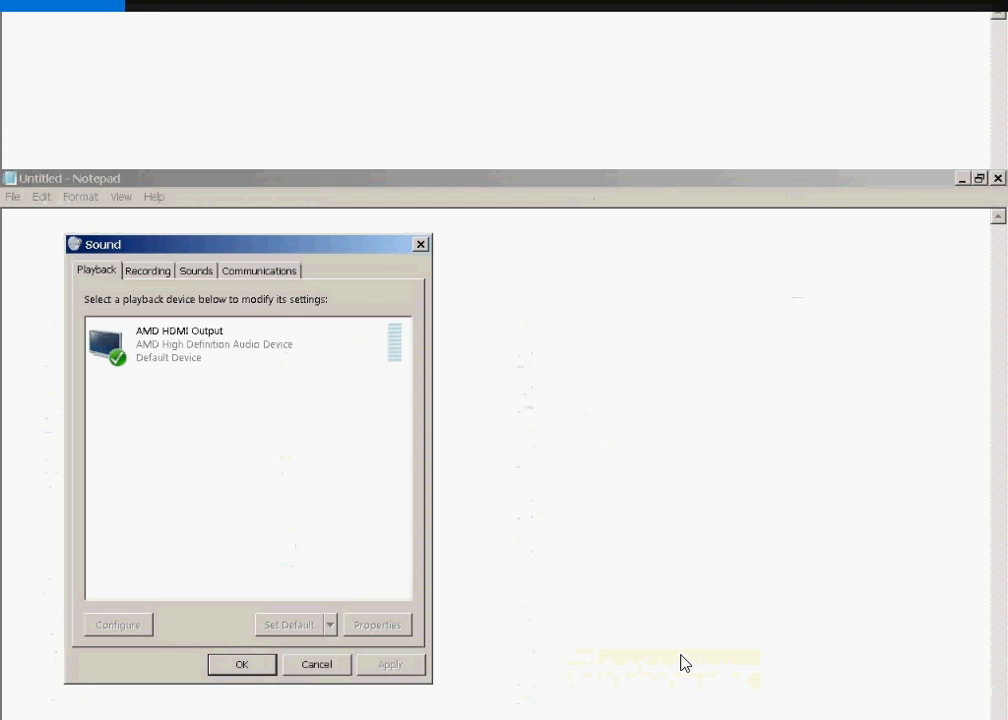
pyautogui.moveTo(200, 336)
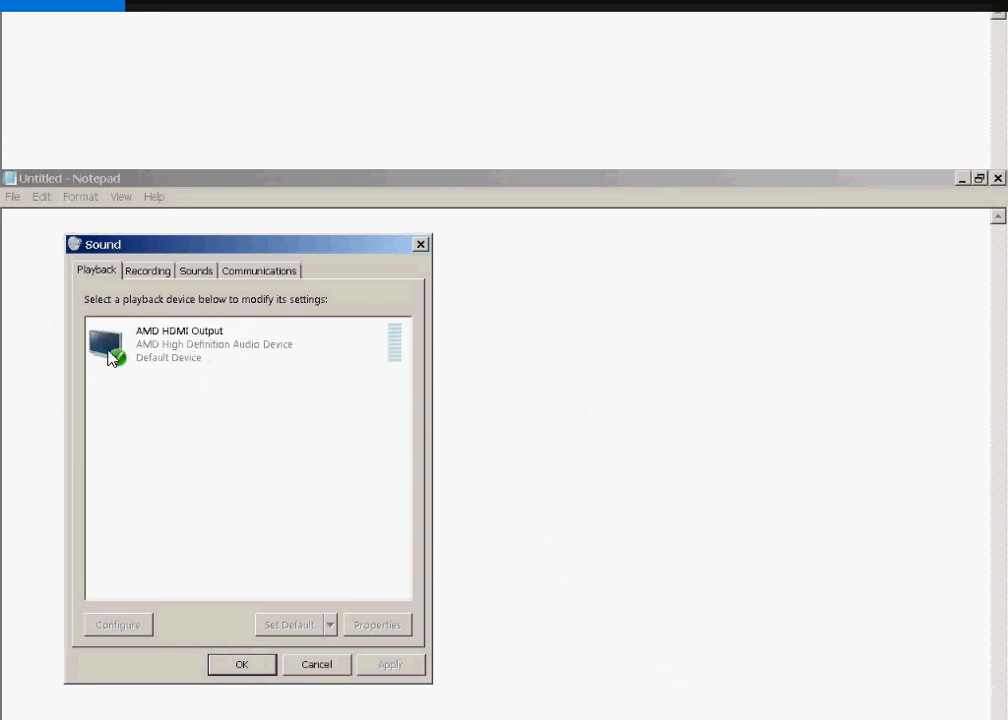
pyautogui.click(196, 270)
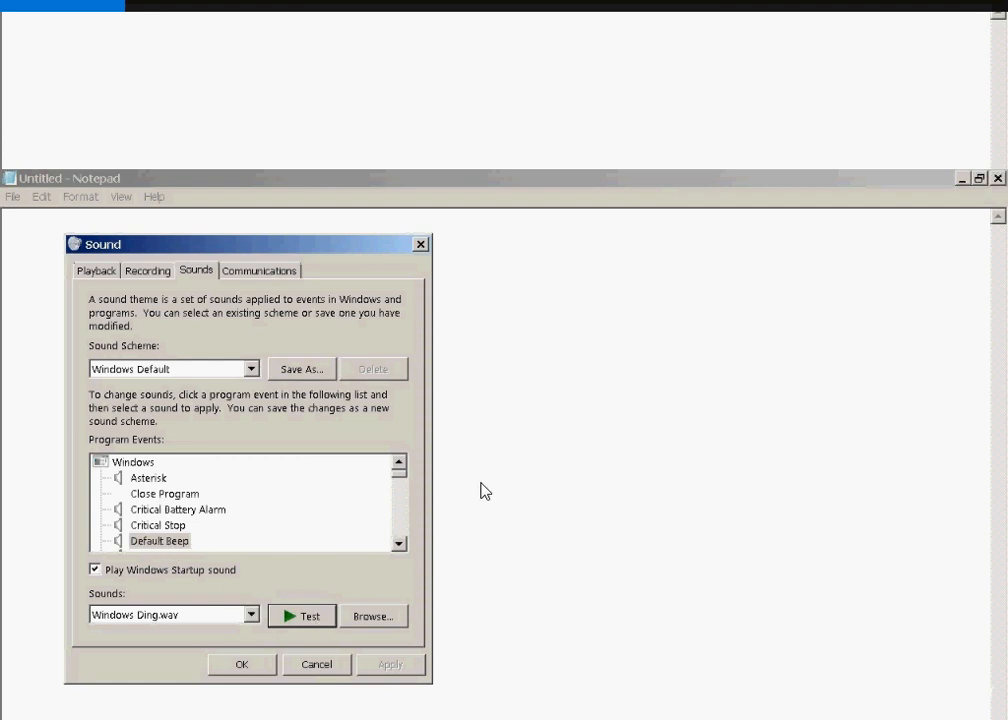
# Step: Play a test sound through AMD HDMI Output from its properties, then switch windows
pyautogui.rightClick(200, 344)
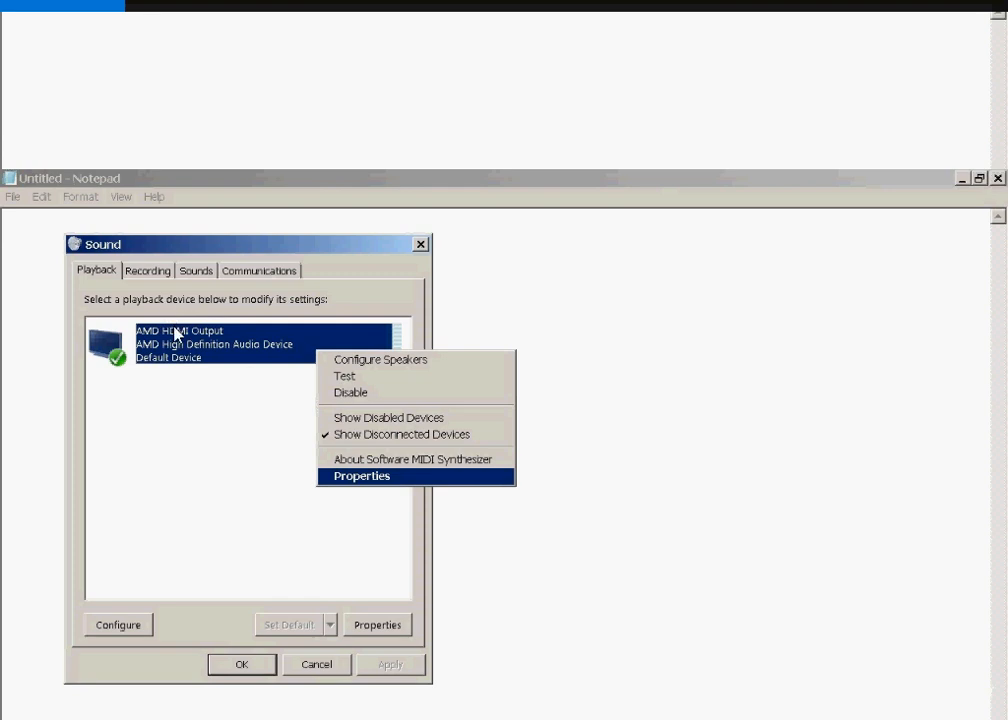
pyautogui.click(362, 476)
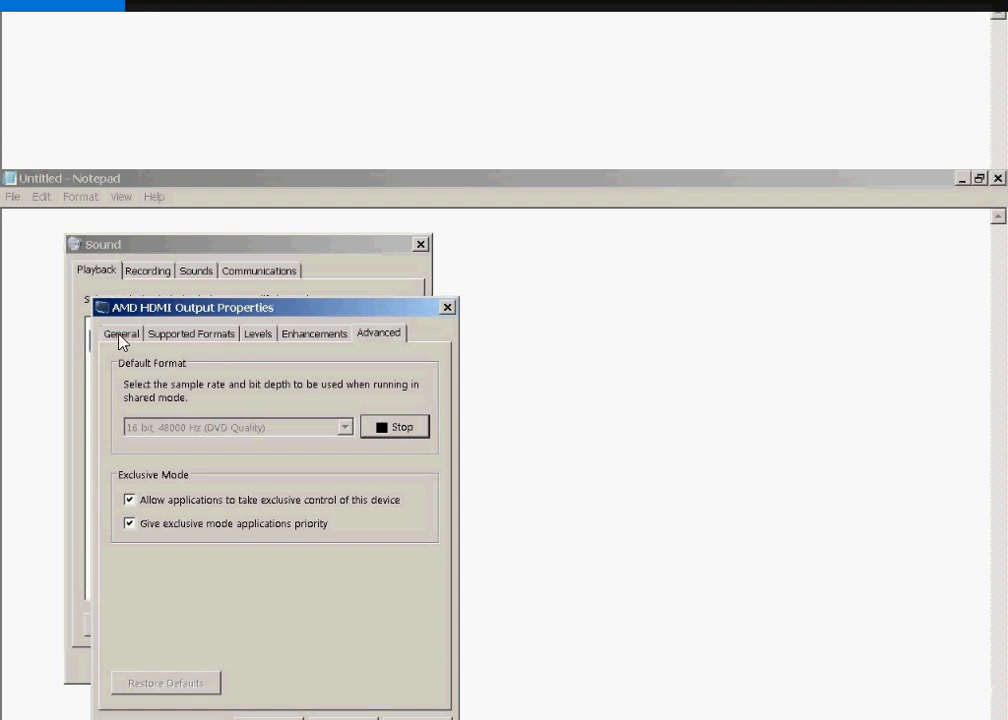
pyautogui.moveTo(168, 340)
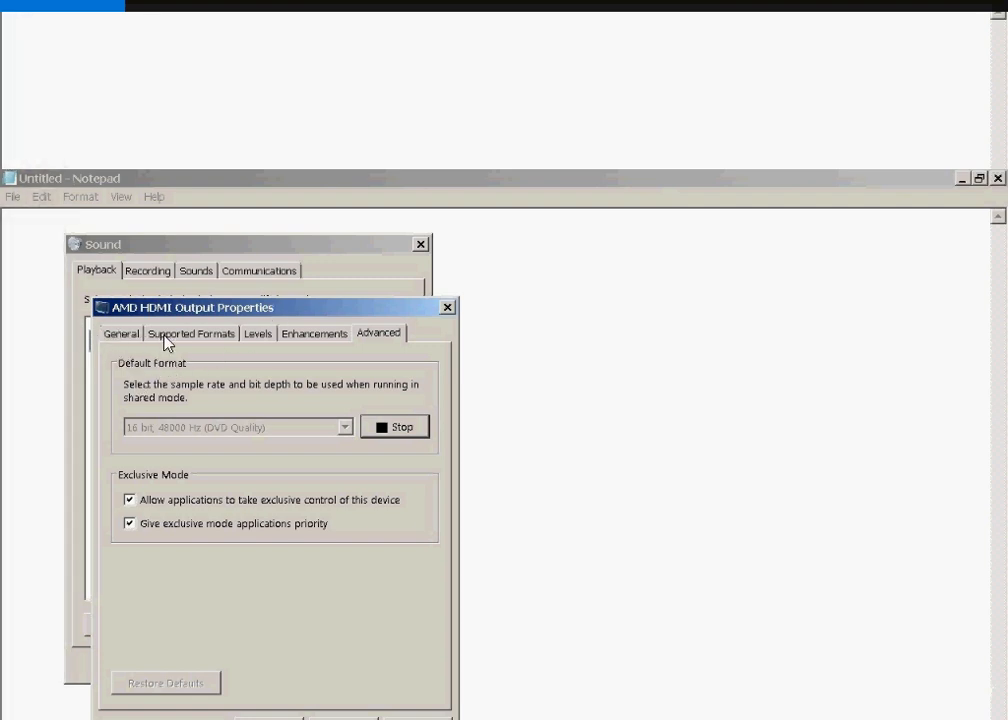
pyautogui.moveTo(146, 382)
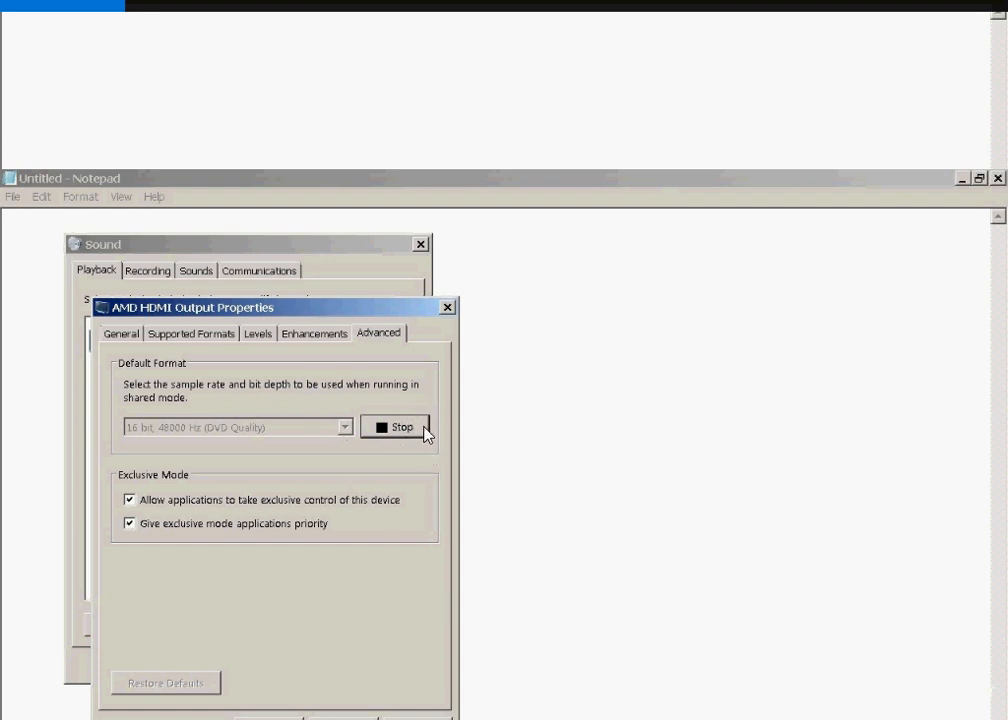
pyautogui.moveTo(790, 482)
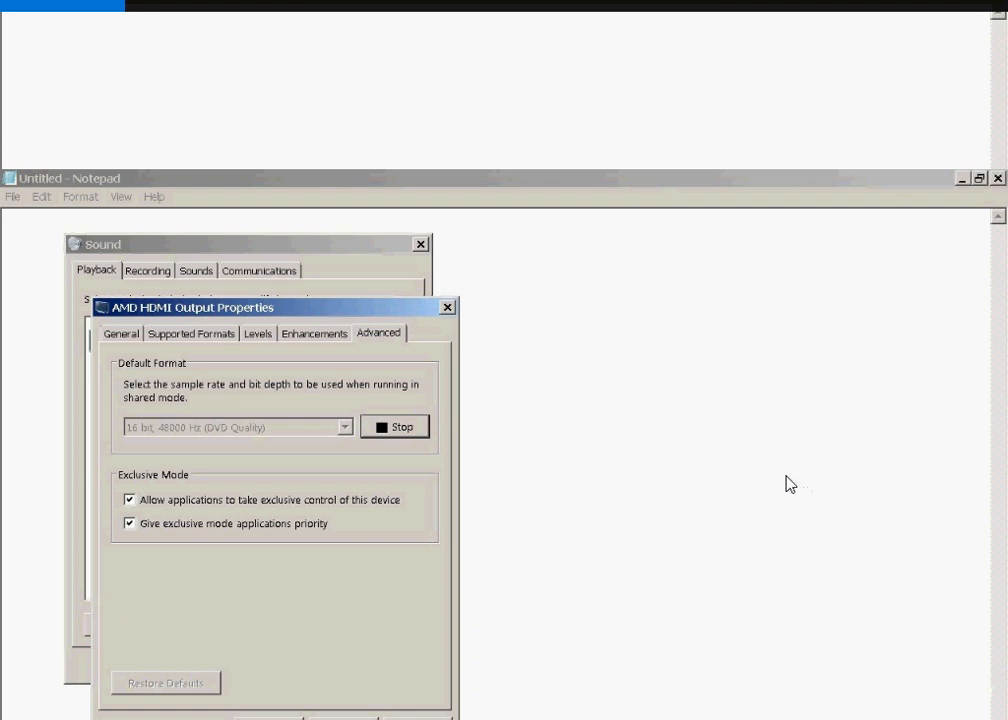
pyautogui.press('alt+tab')
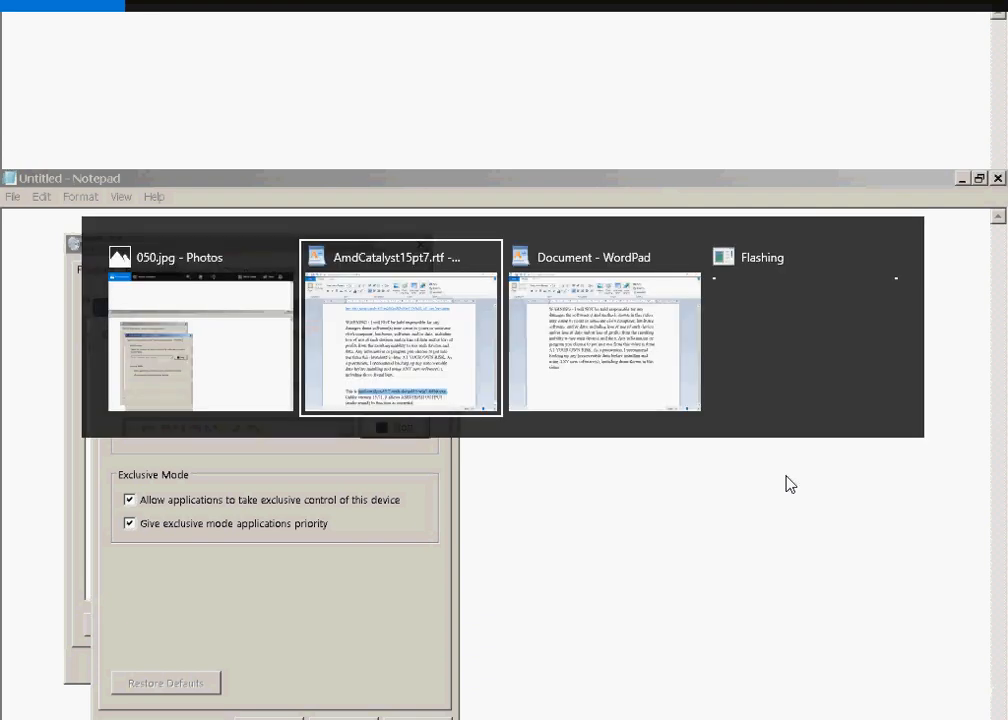